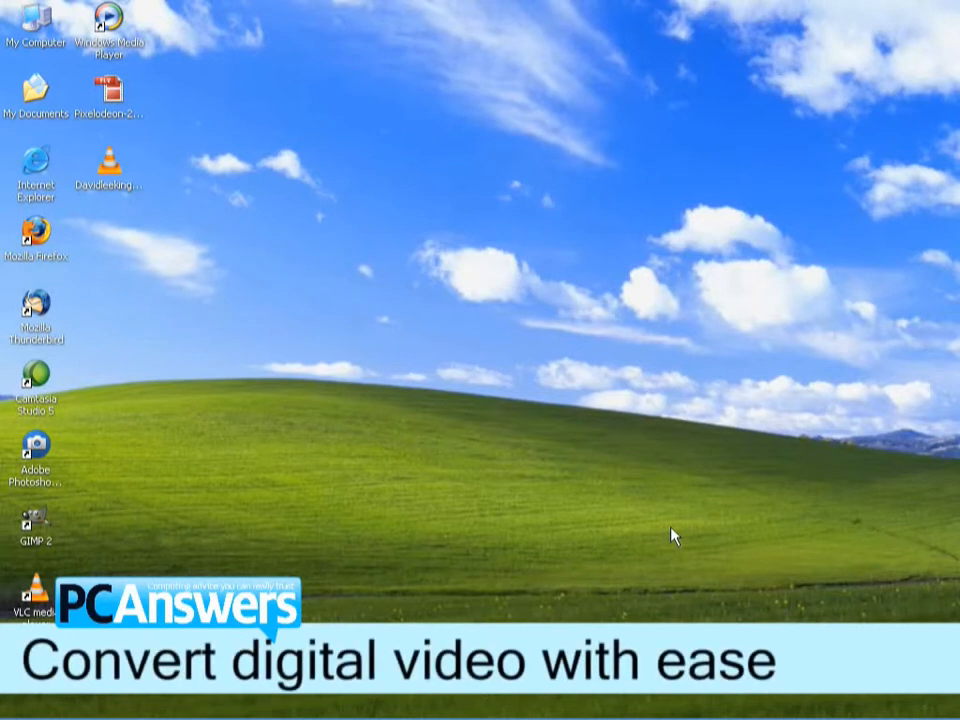
pyautogui.moveTo(630, 448)
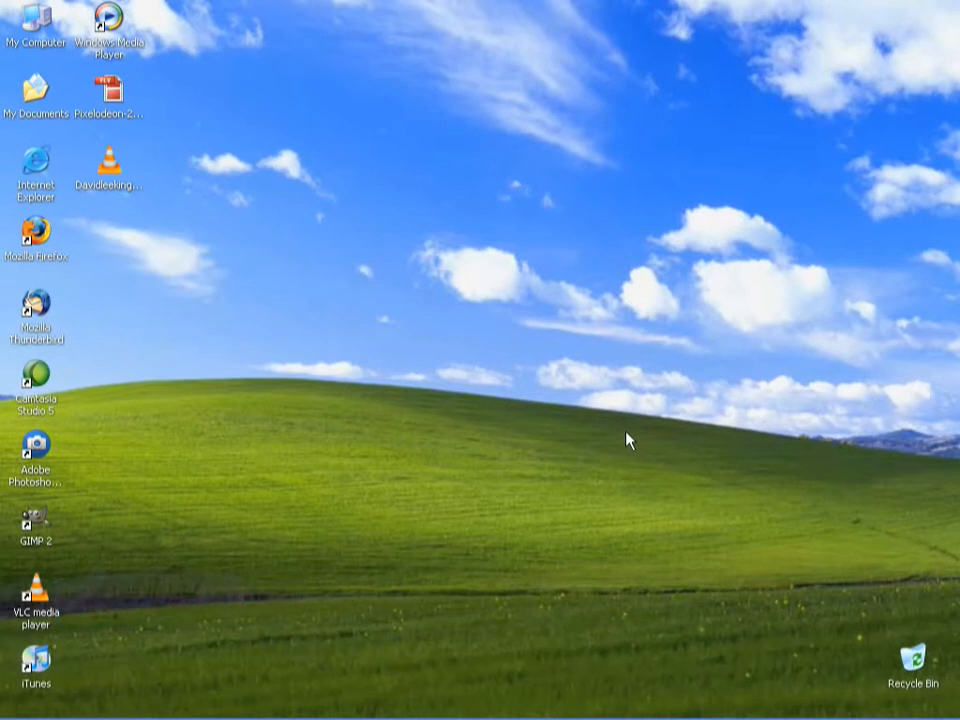
pyautogui.moveTo(540, 362)
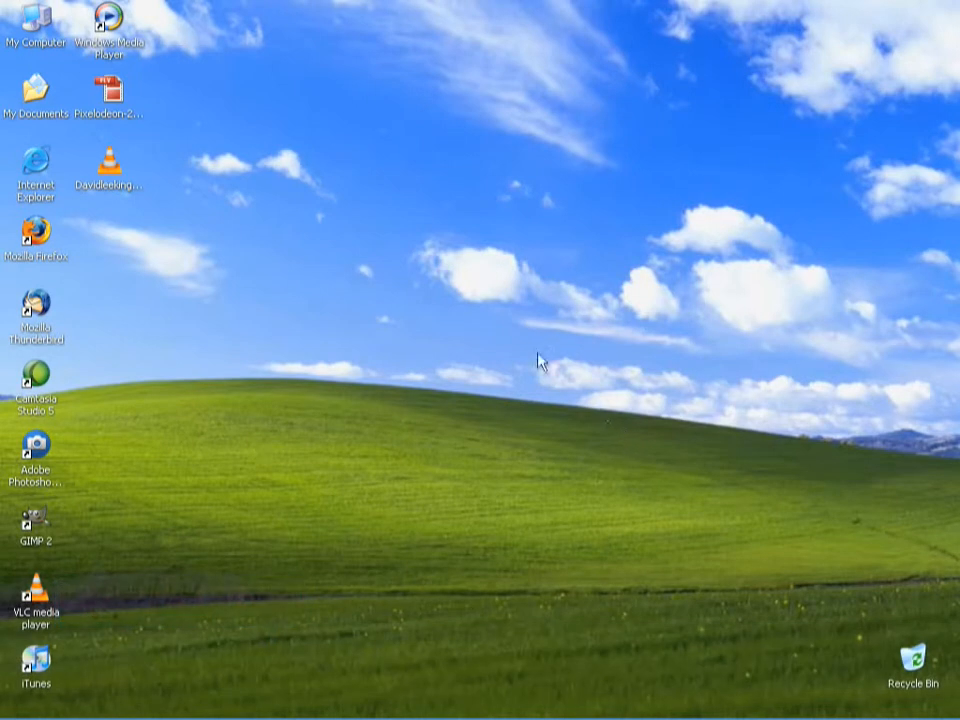
pyautogui.moveTo(320, 172)
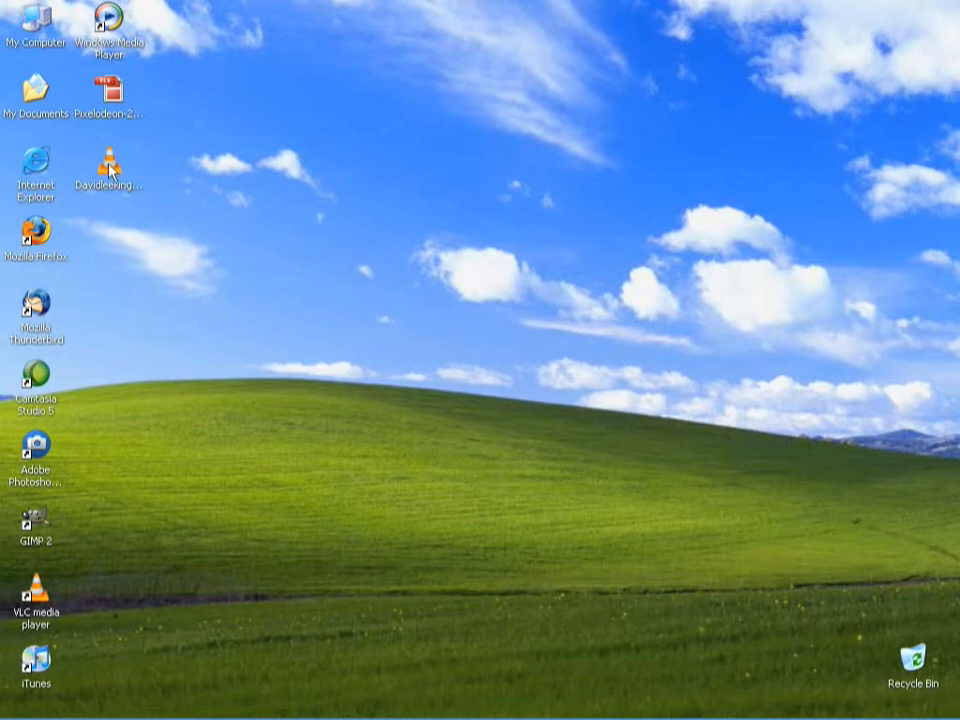
# - Move the kittens video icon on the desktop and try playing the .mov file in Windows Media Player
pyautogui.moveTo(108, 164); pyautogui.dragTo(176, 64)
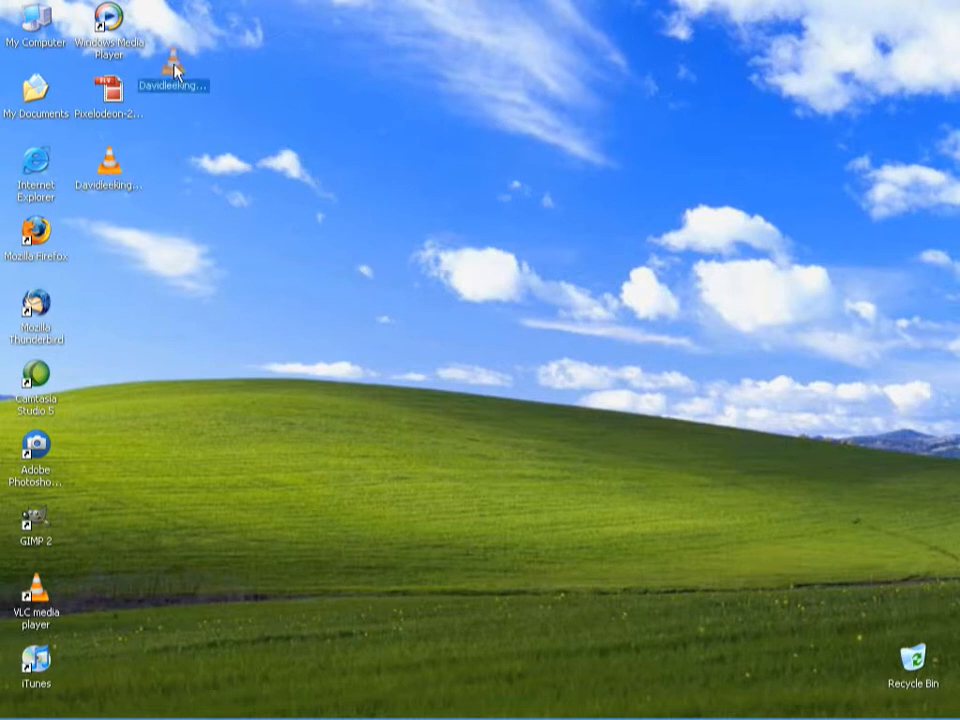
pyautogui.moveTo(176, 76); pyautogui.dragTo(110, 20)
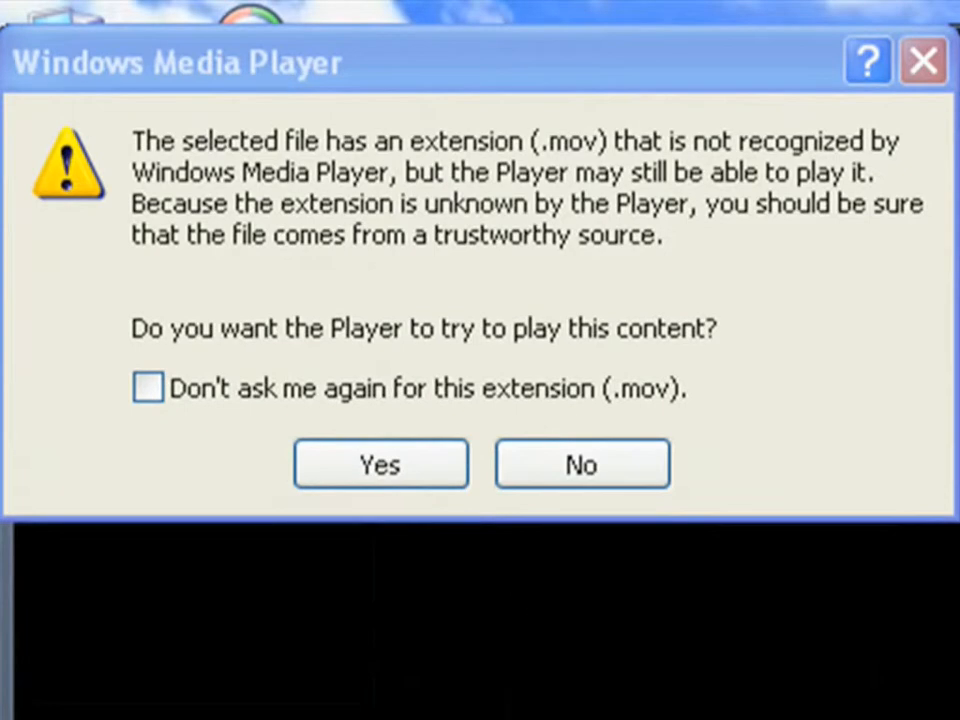
pyautogui.moveTo(380, 464)
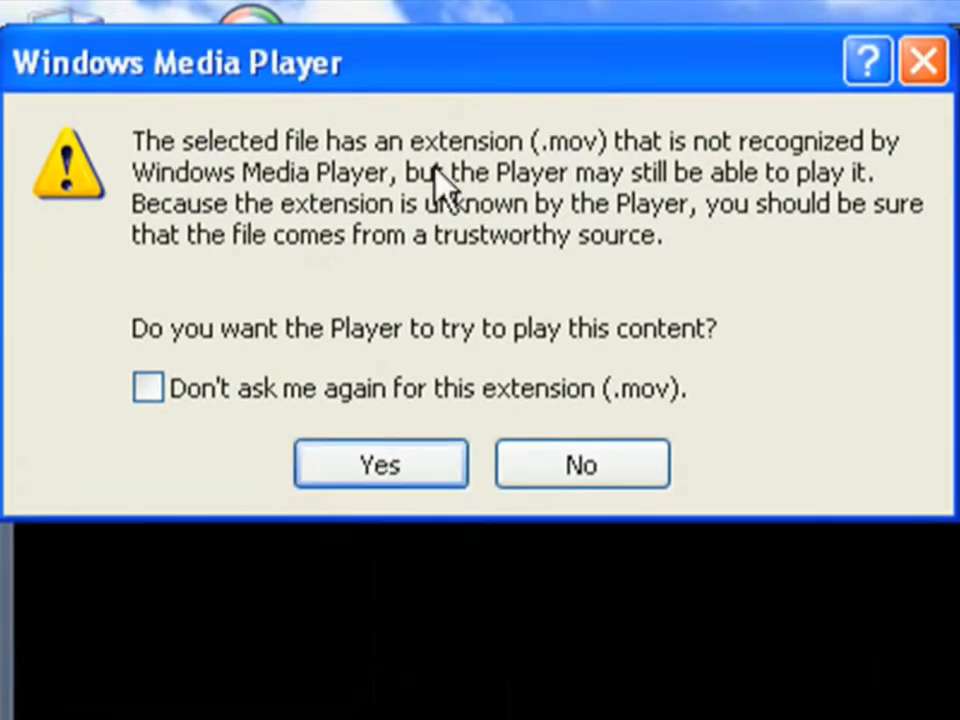
pyautogui.moveTo(550, 370)
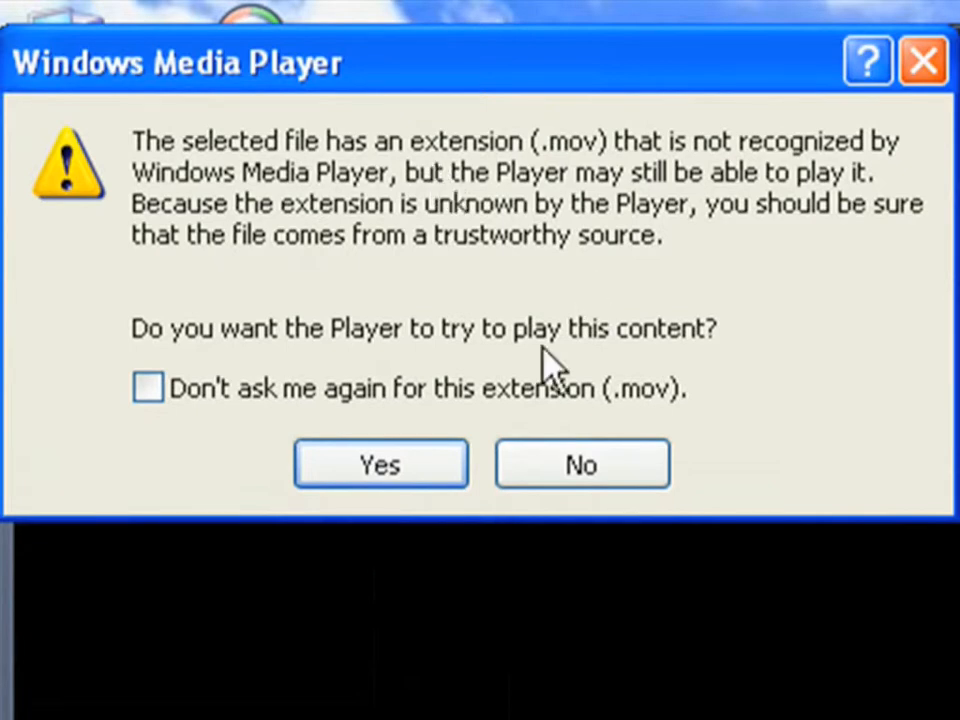
pyautogui.moveTo(576, 176)
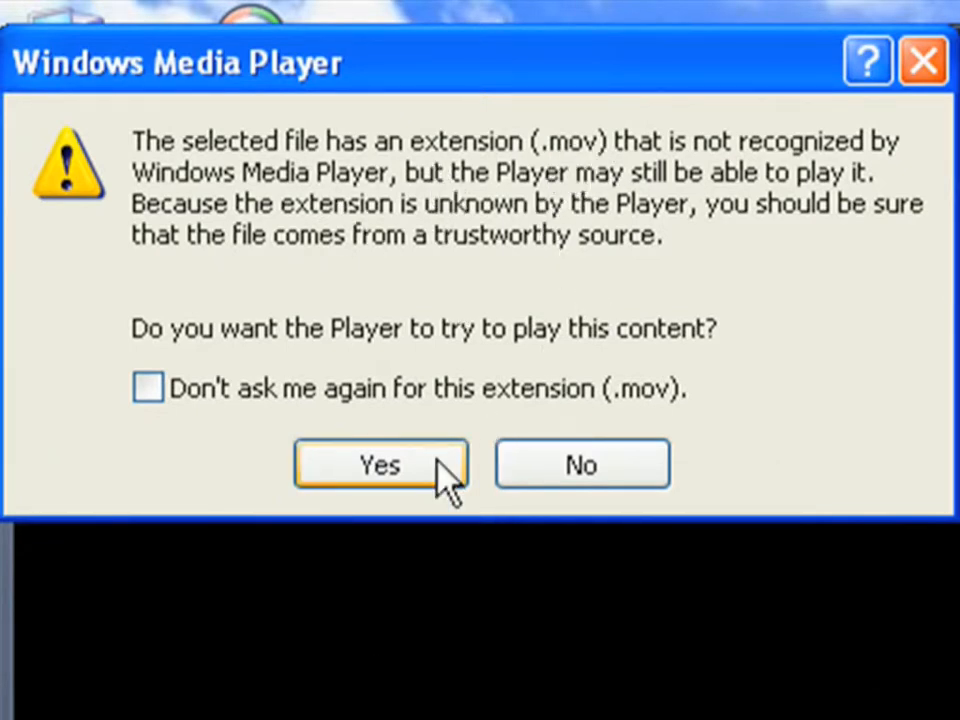
pyautogui.moveTo(440, 490)
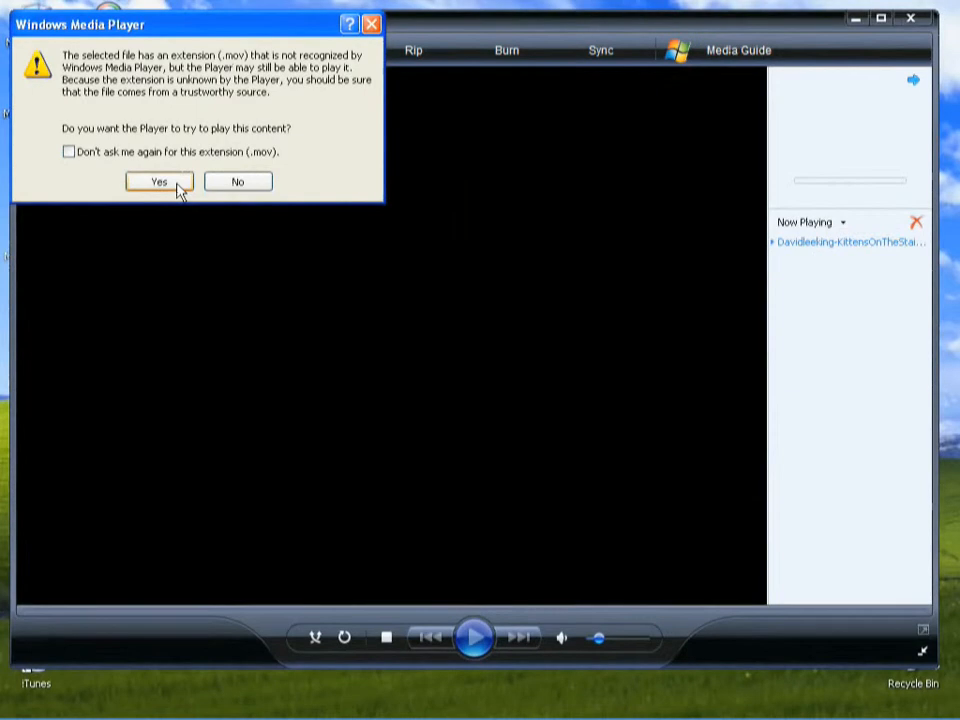
pyautogui.click(158, 180)
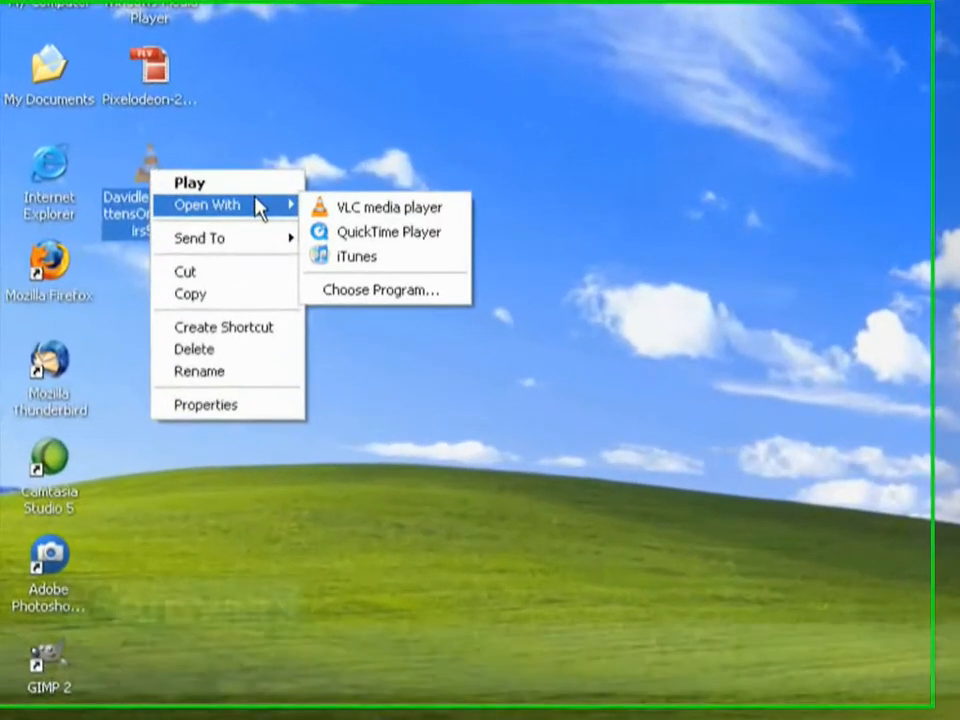
pyautogui.moveTo(400, 234)
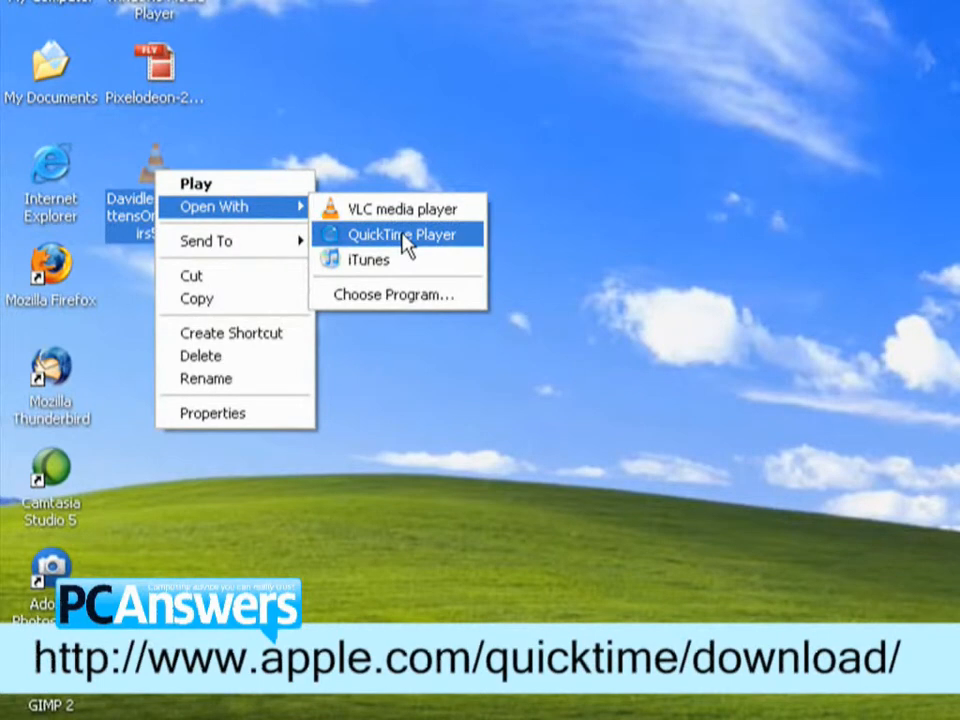
# - Play the kittens video in QuickTime Player, then close QuickTime and VLC media player
pyautogui.click(394, 234)
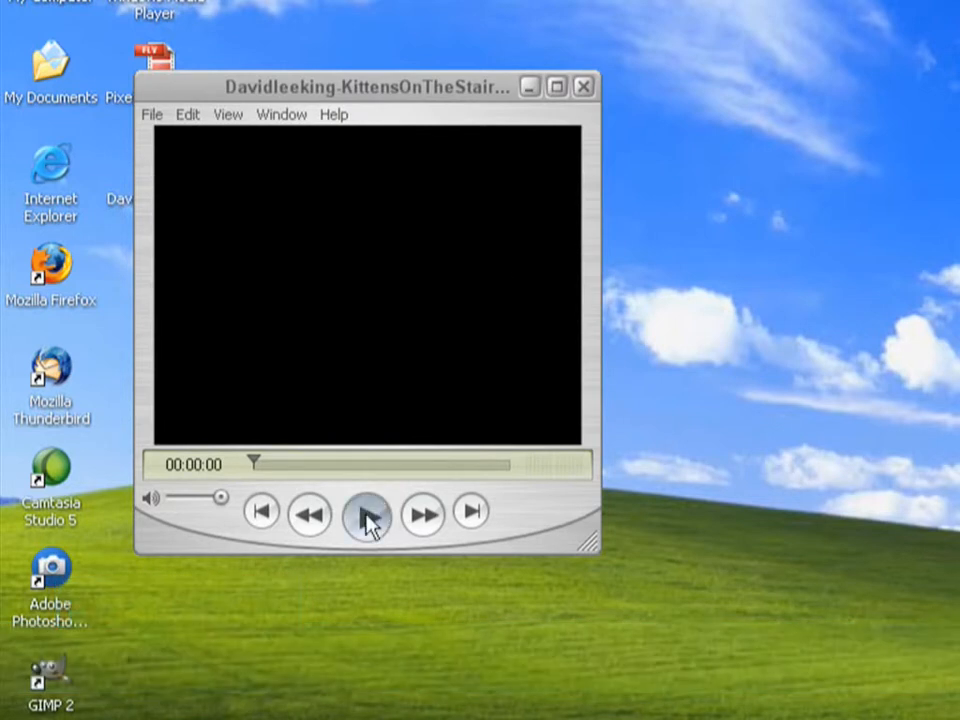
pyautogui.click(366, 512)
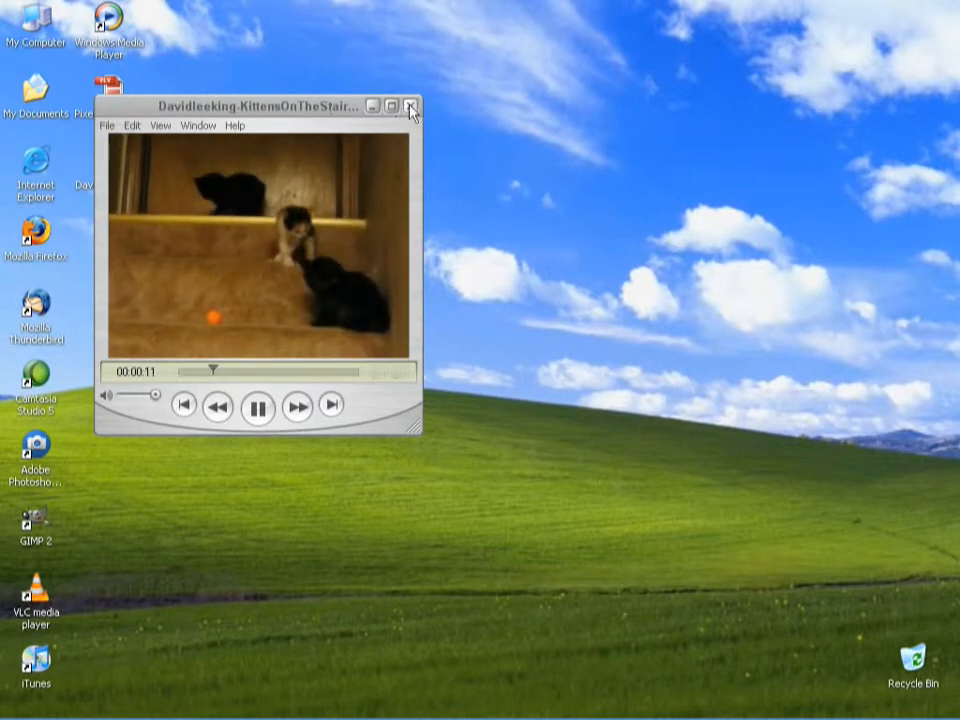
pyautogui.click(408, 106)
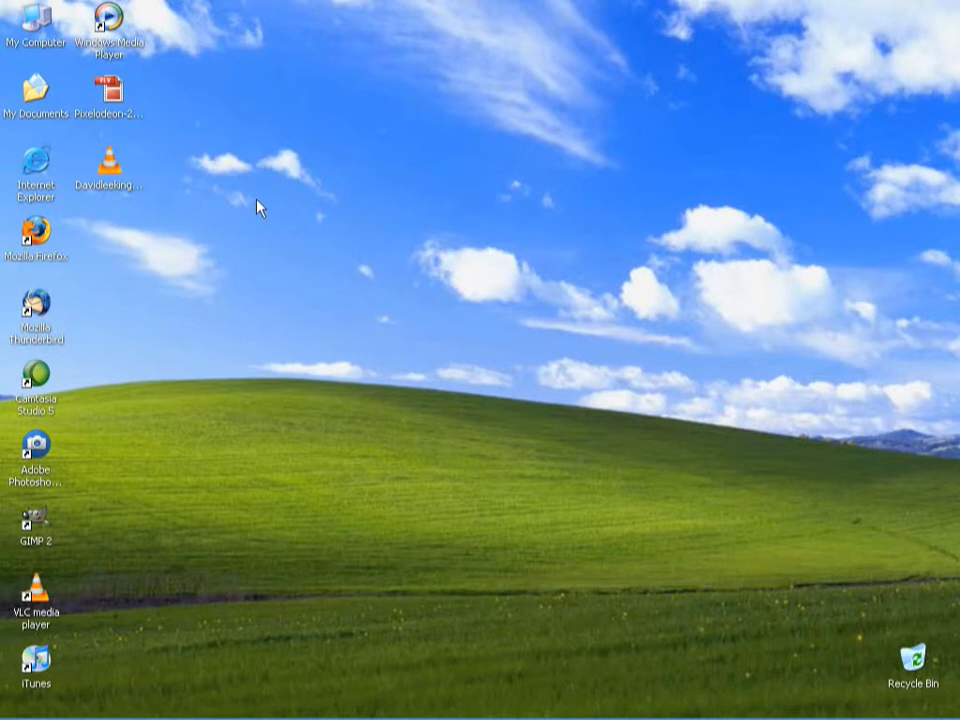
pyautogui.moveTo(236, 184)
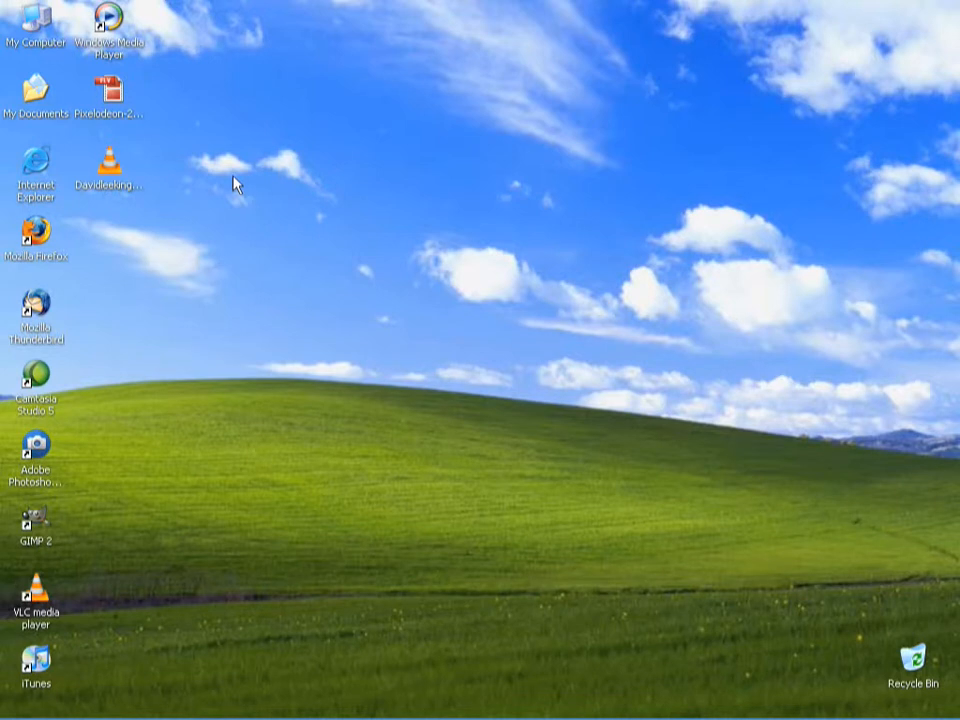
pyautogui.moveTo(178, 200)
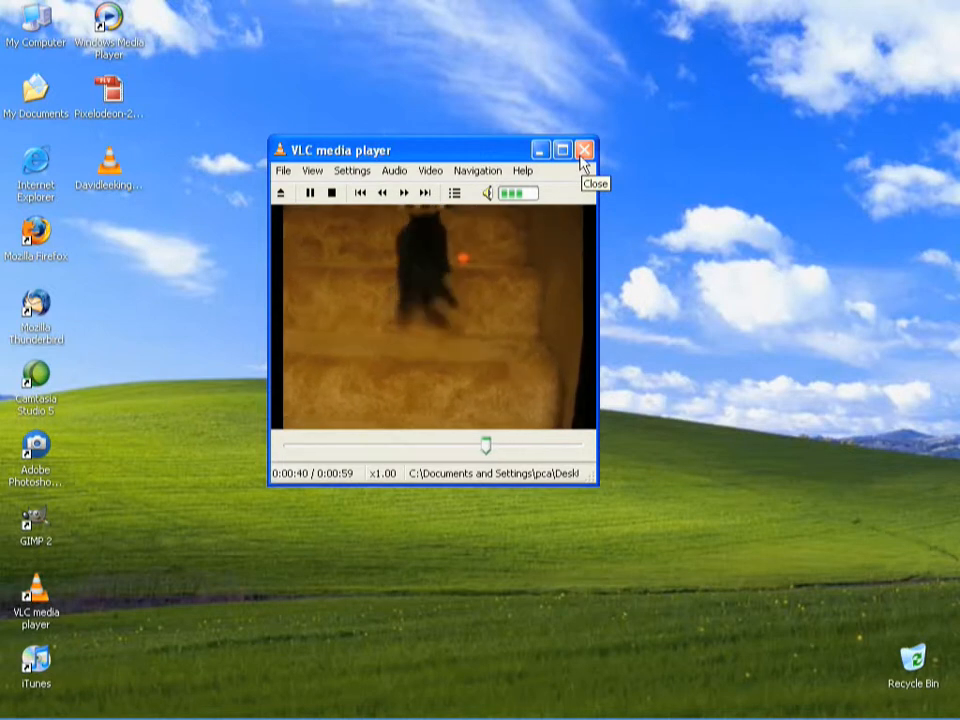
pyautogui.click(584, 150)
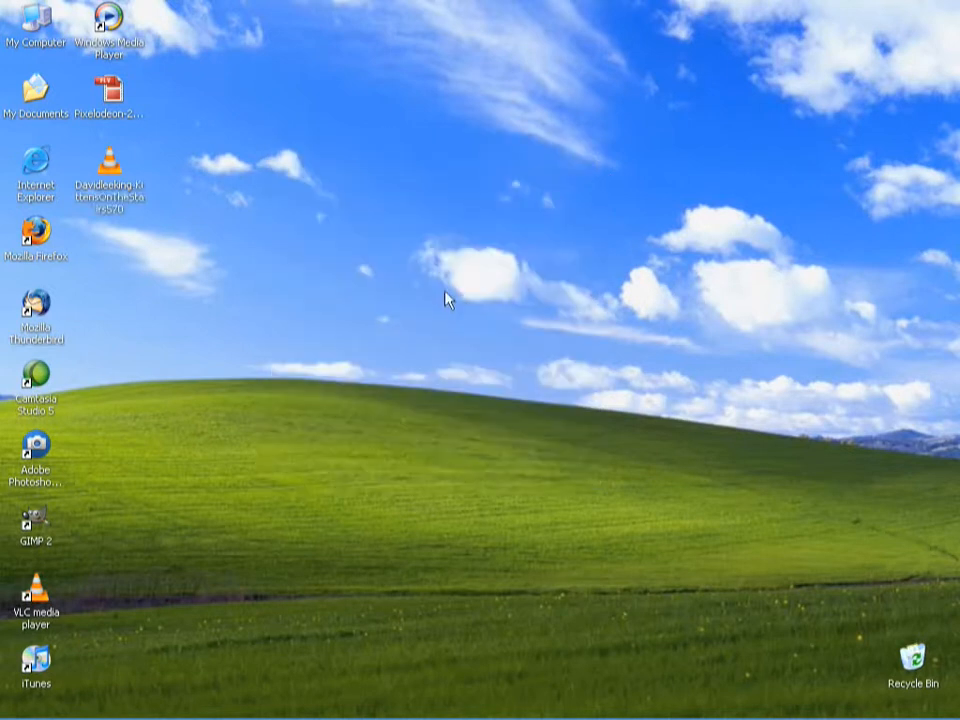
pyautogui.moveTo(438, 308)
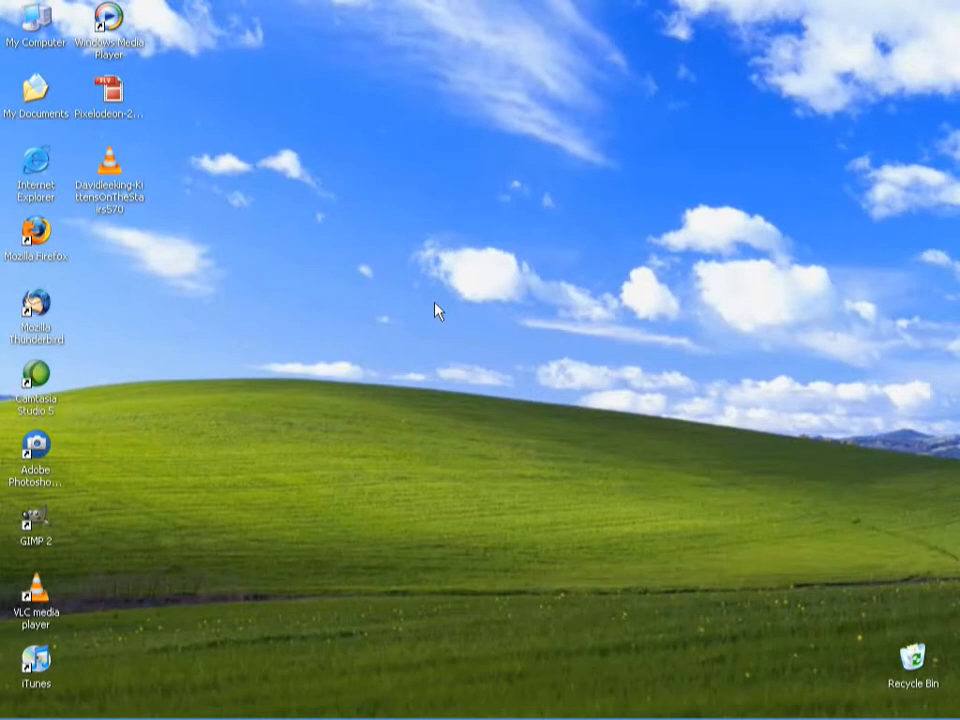
pyautogui.moveTo(458, 468)
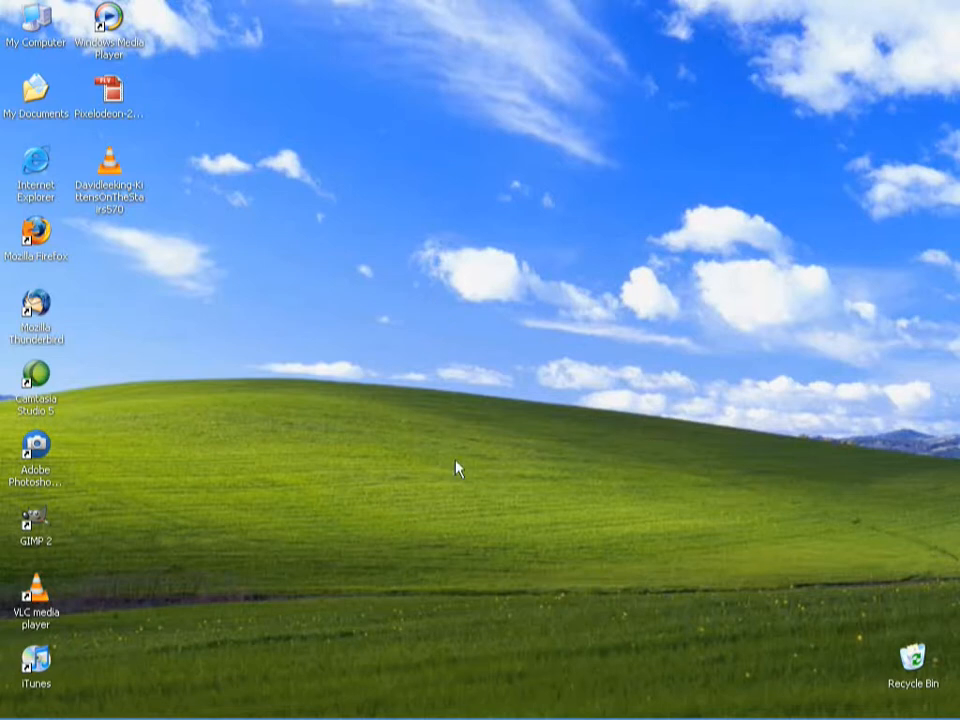
pyautogui.moveTo(448, 624)
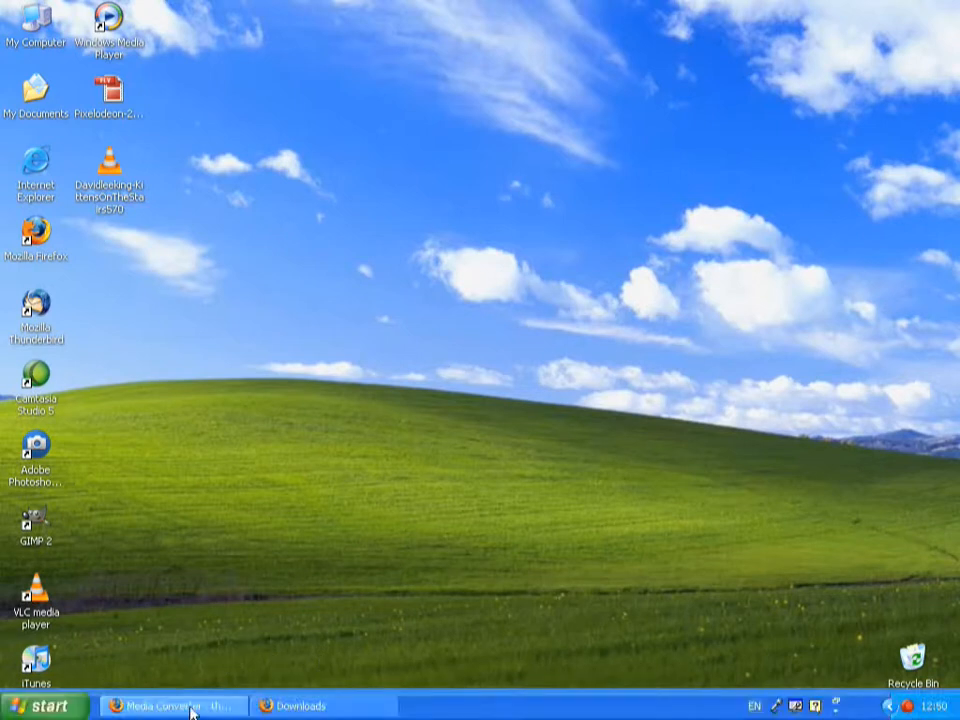
# - In the Conversion Wizard choose upload from local hard disk, pick the kittens video and continue to step 2
pyautogui.click(164, 704)
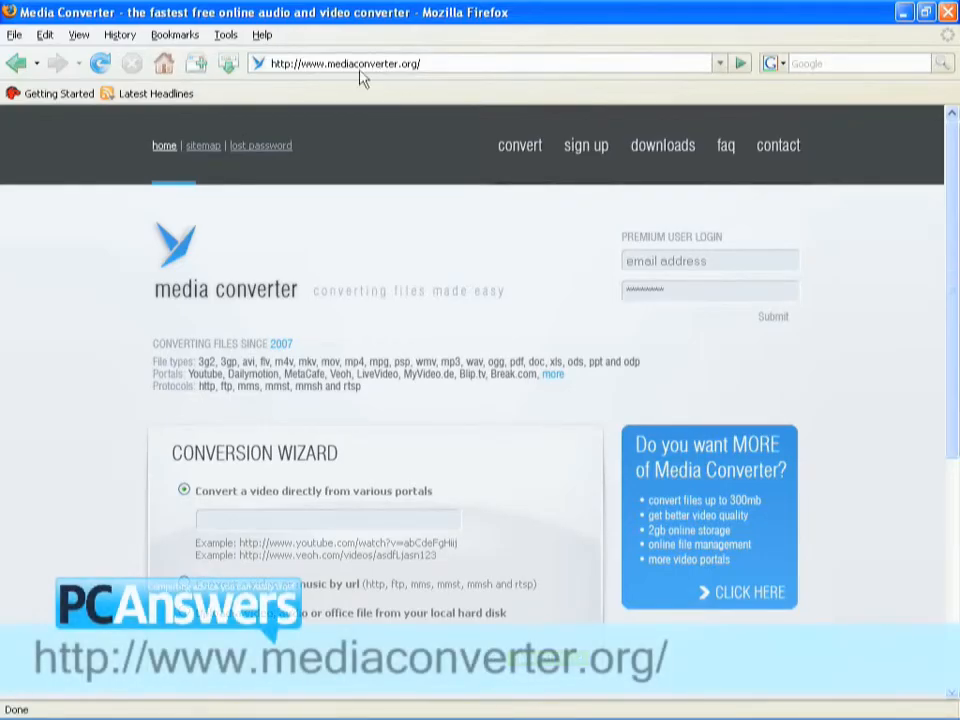
pyautogui.moveTo(584, 236)
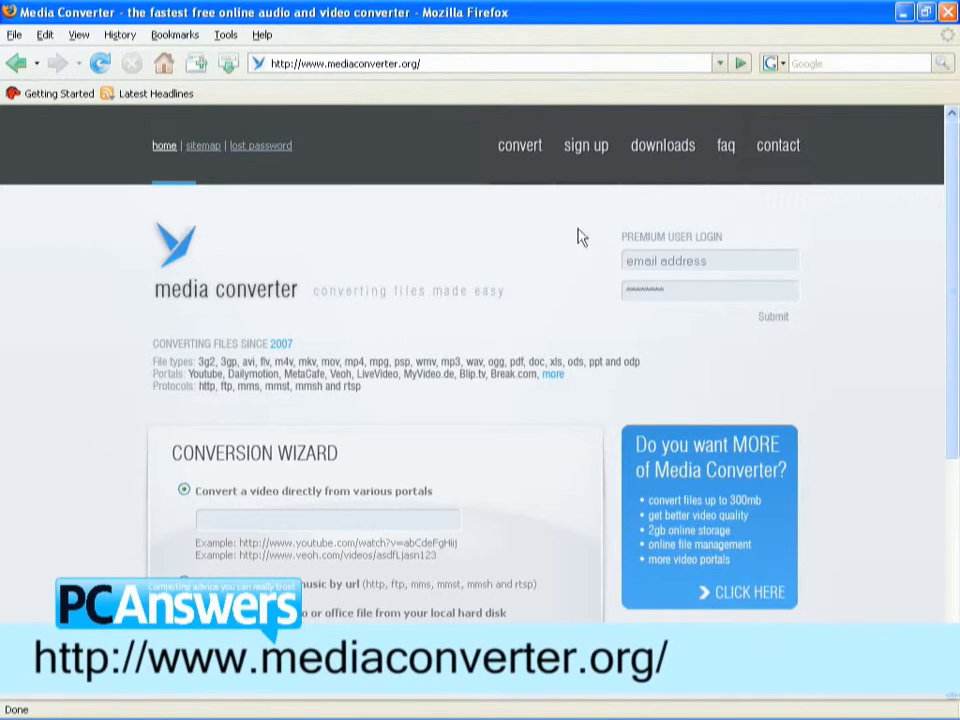
pyautogui.moveTo(452, 312)
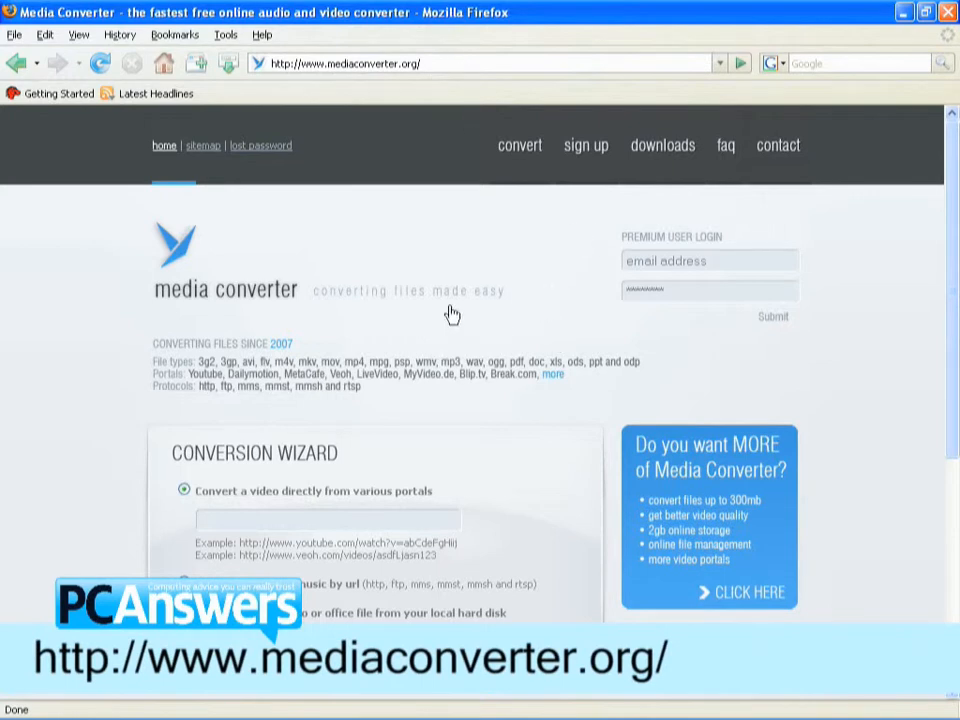
pyautogui.moveTo(488, 324)
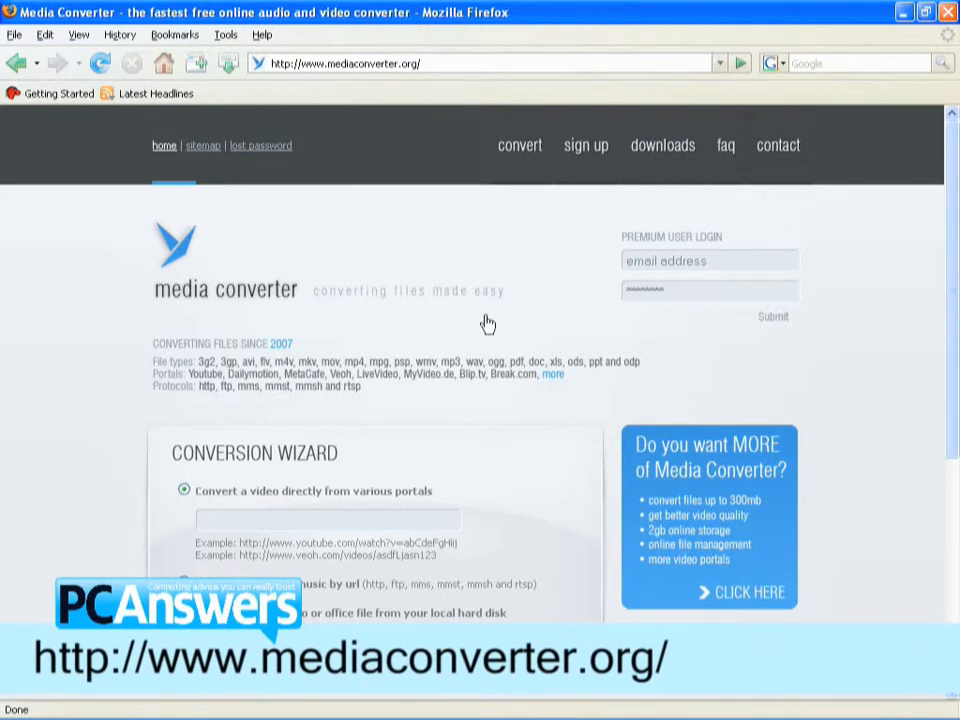
pyautogui.scroll(-3)
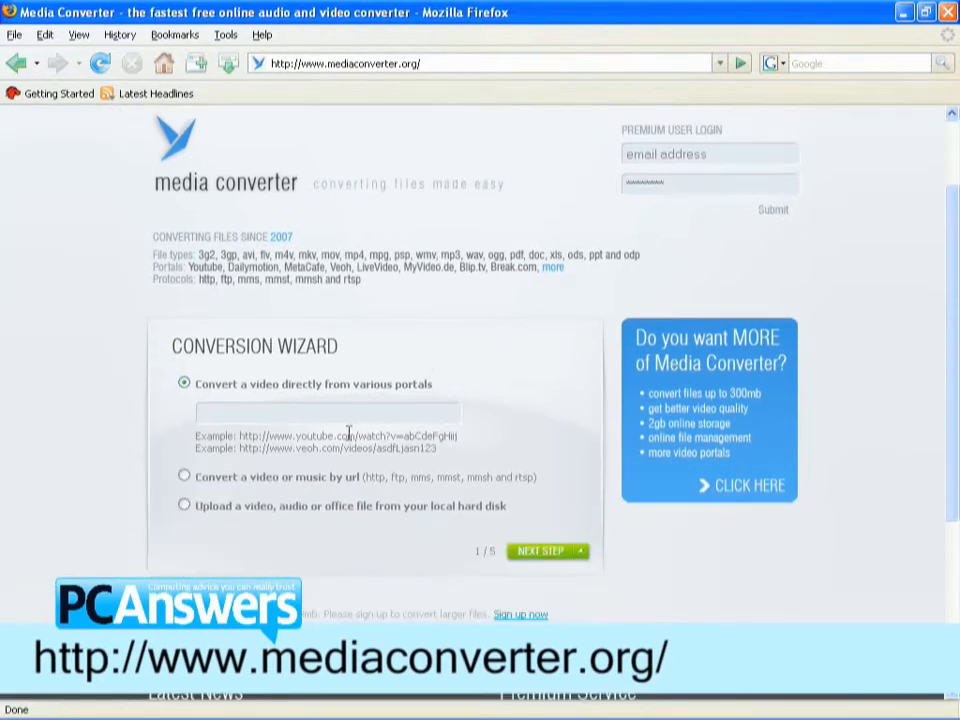
pyautogui.click(184, 504)
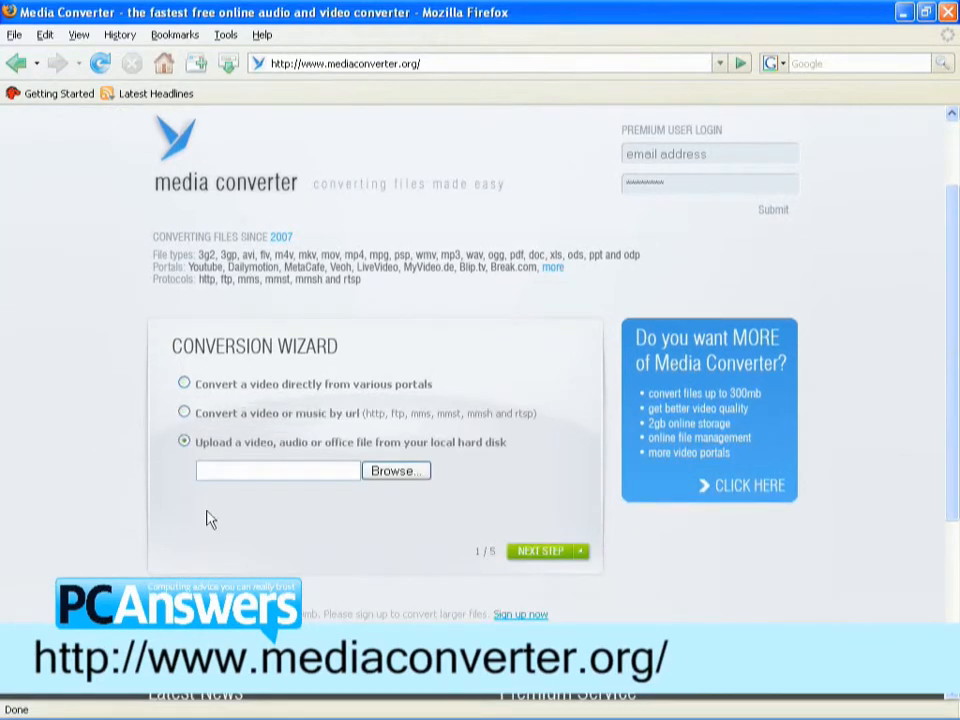
pyautogui.moveTo(192, 456)
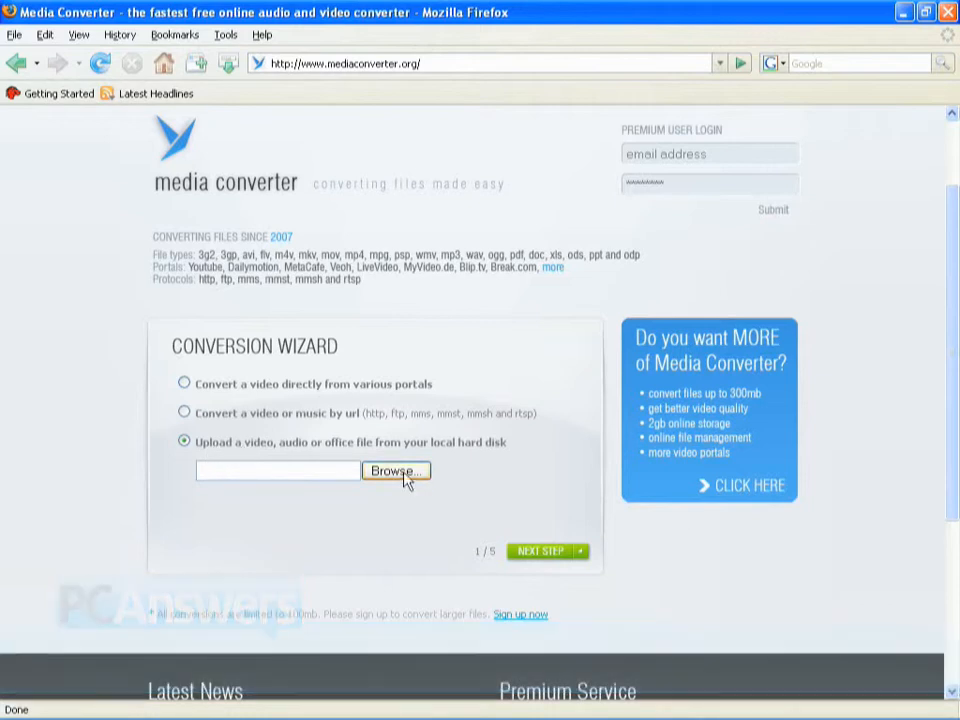
pyautogui.click(396, 472)
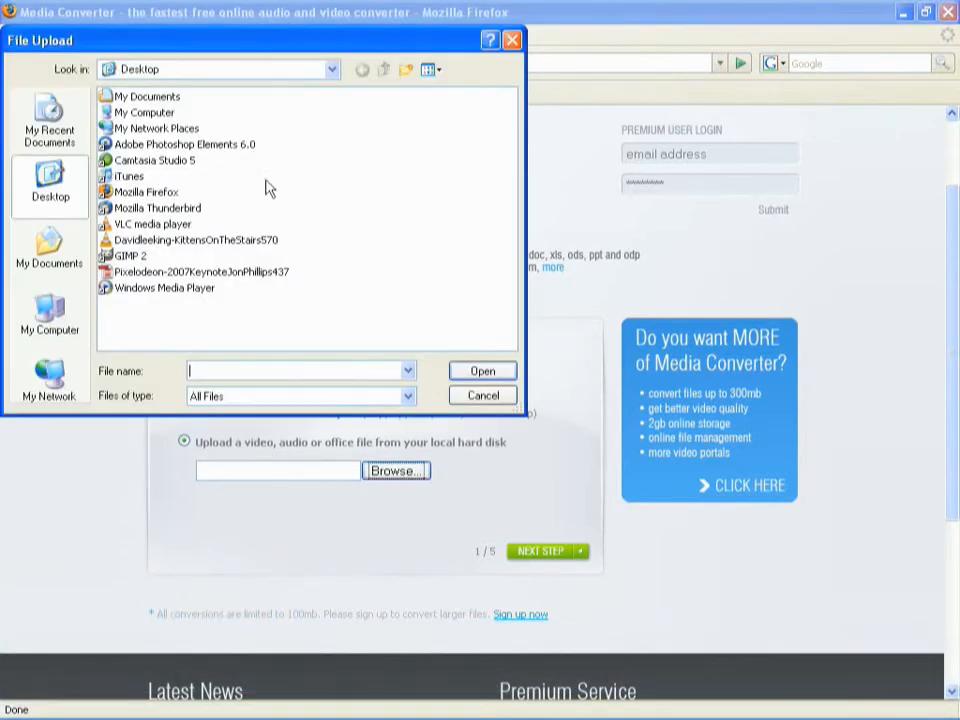
pyautogui.moveTo(196, 244)
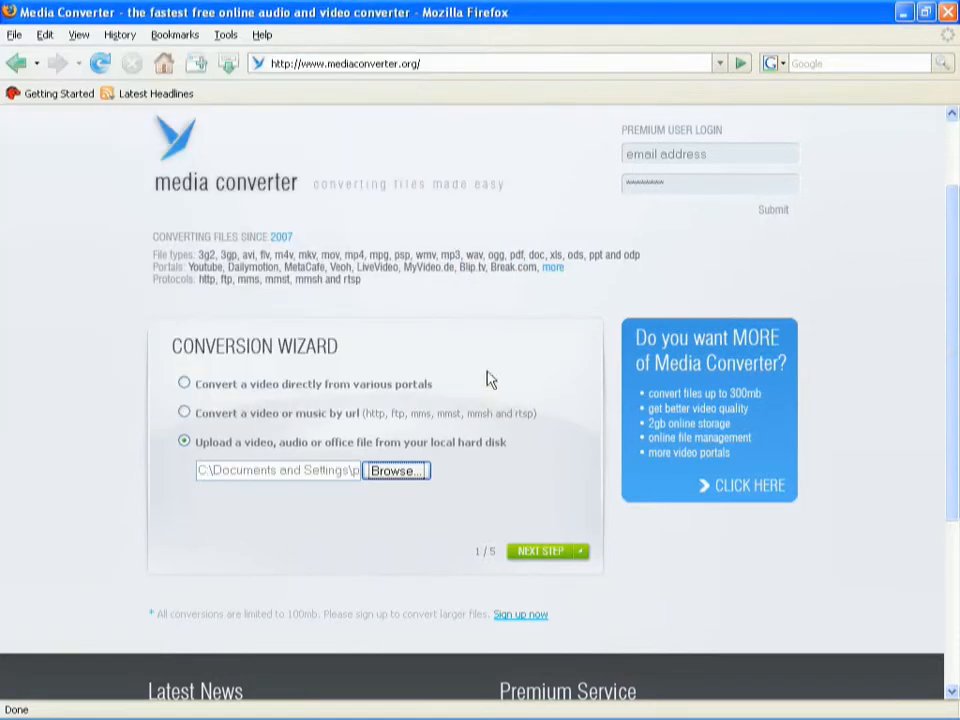
pyautogui.click(544, 552)
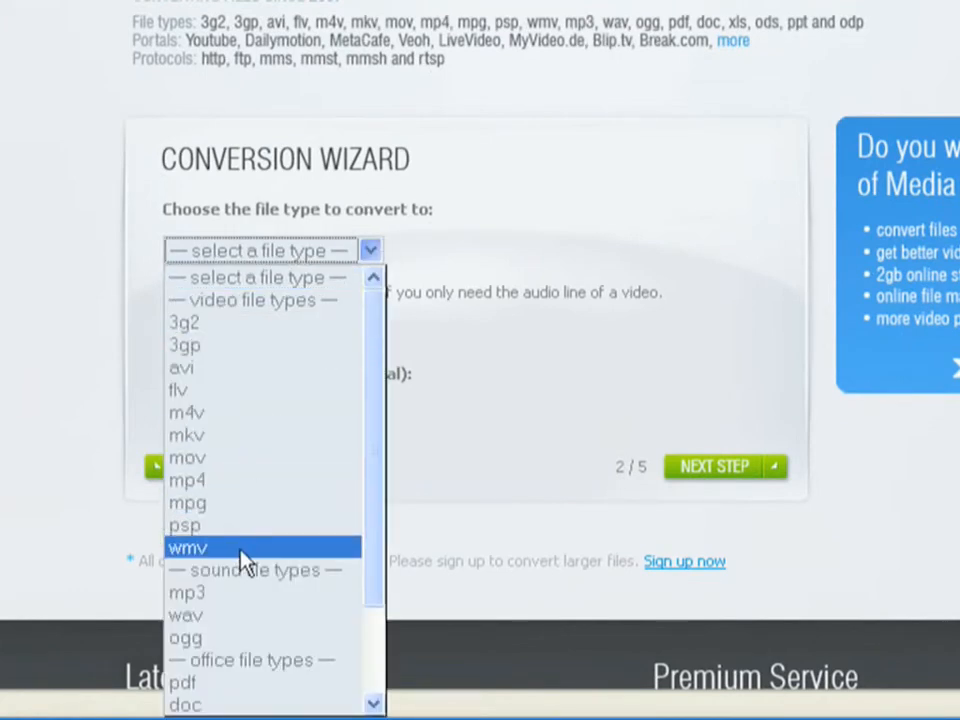
# - Choose wmv as the output type, name the output file 'kittens' and advance to the codec options
pyautogui.click(188, 548)
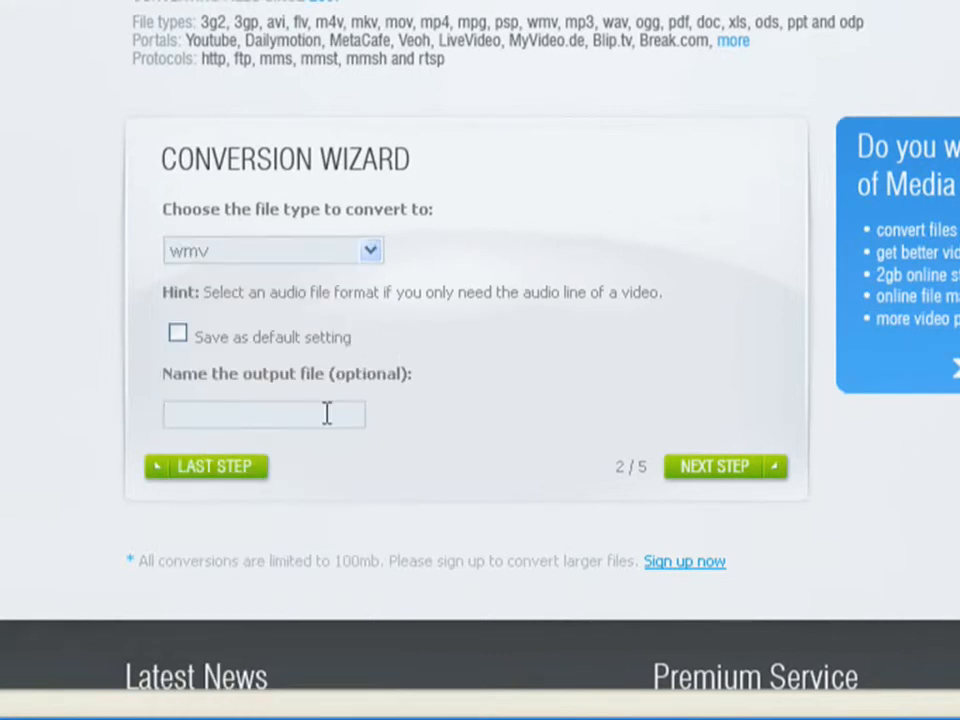
pyautogui.write('kittens')
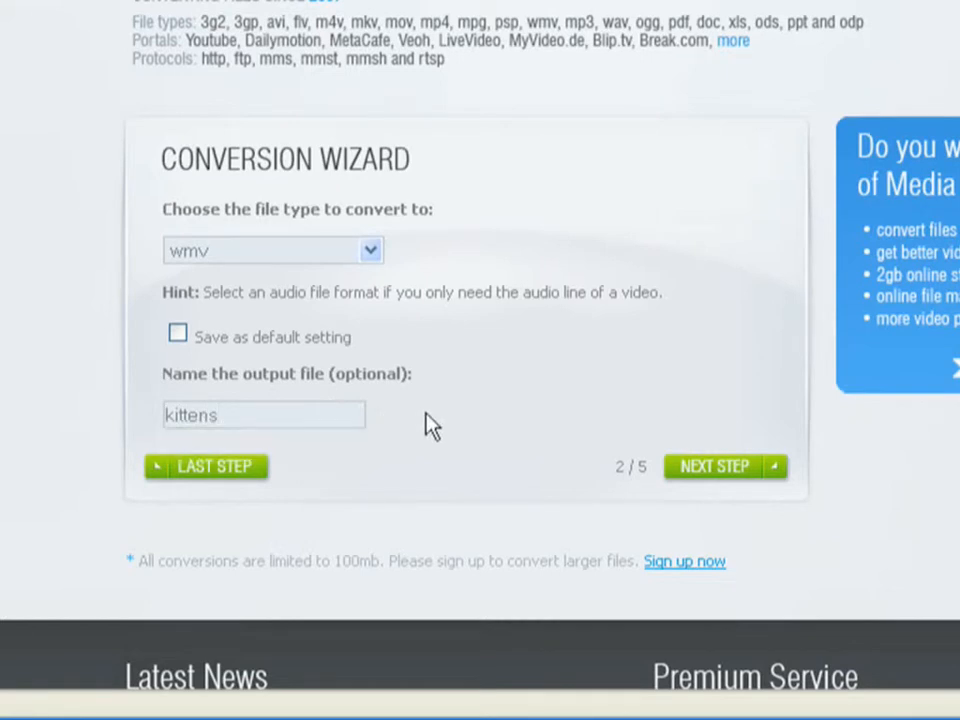
pyautogui.click(714, 466)
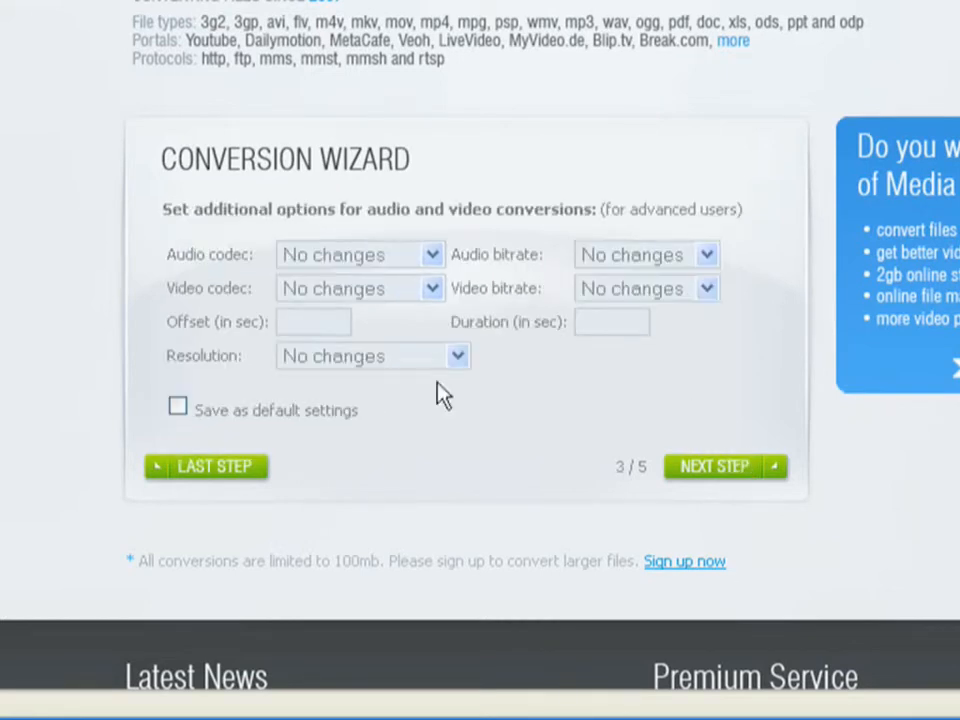
pyautogui.moveTo(510, 164)
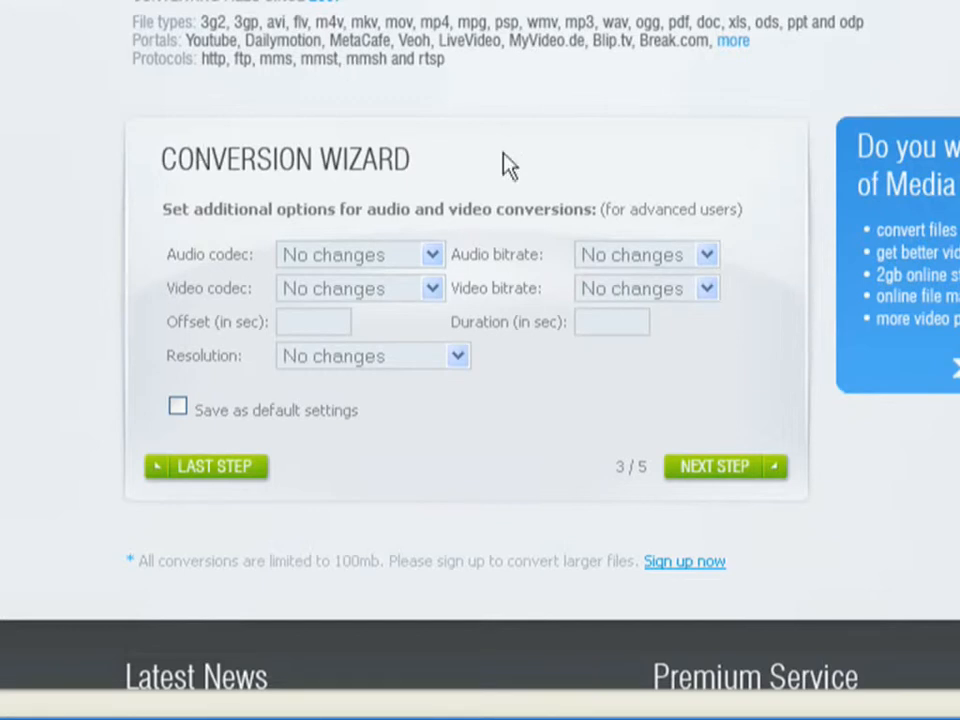
pyautogui.moveTo(512, 190)
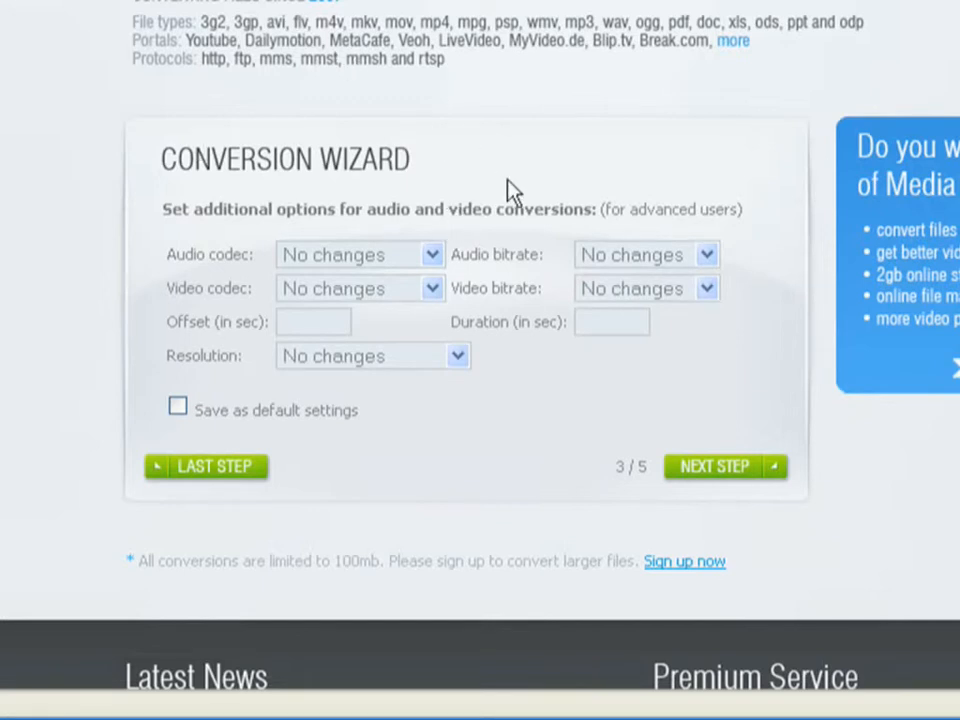
pyautogui.moveTo(348, 232)
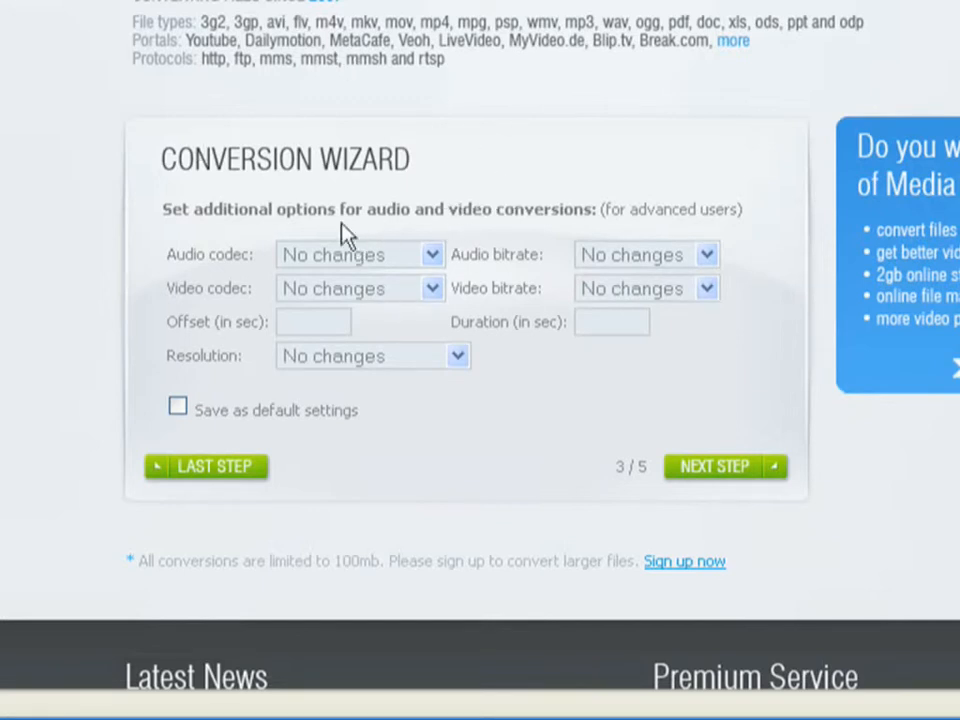
pyautogui.moveTo(190, 216)
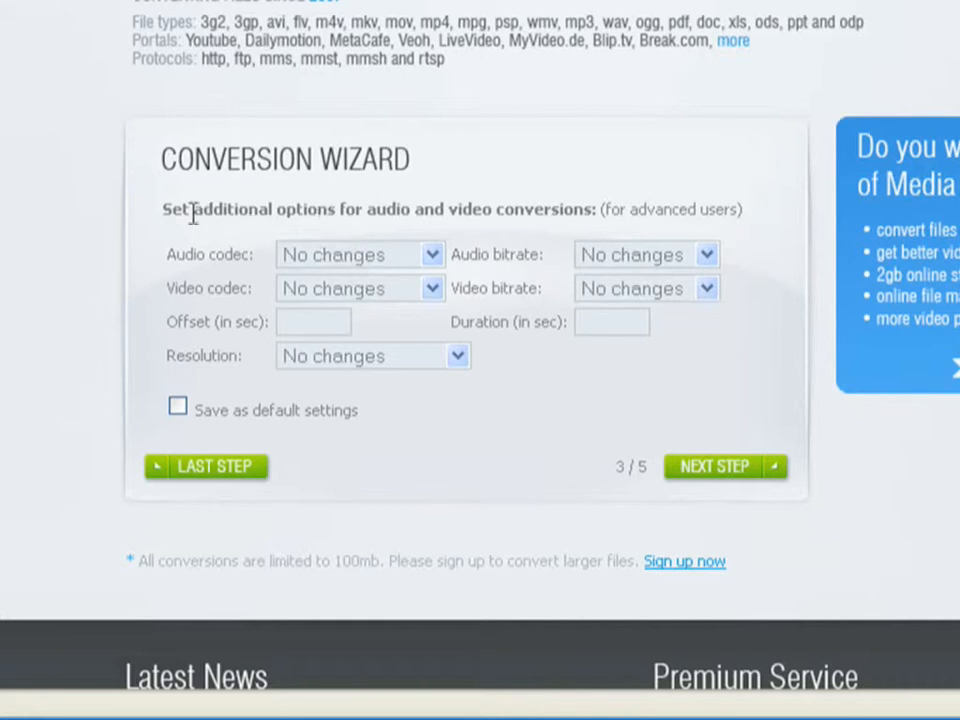
pyautogui.moveTo(352, 290)
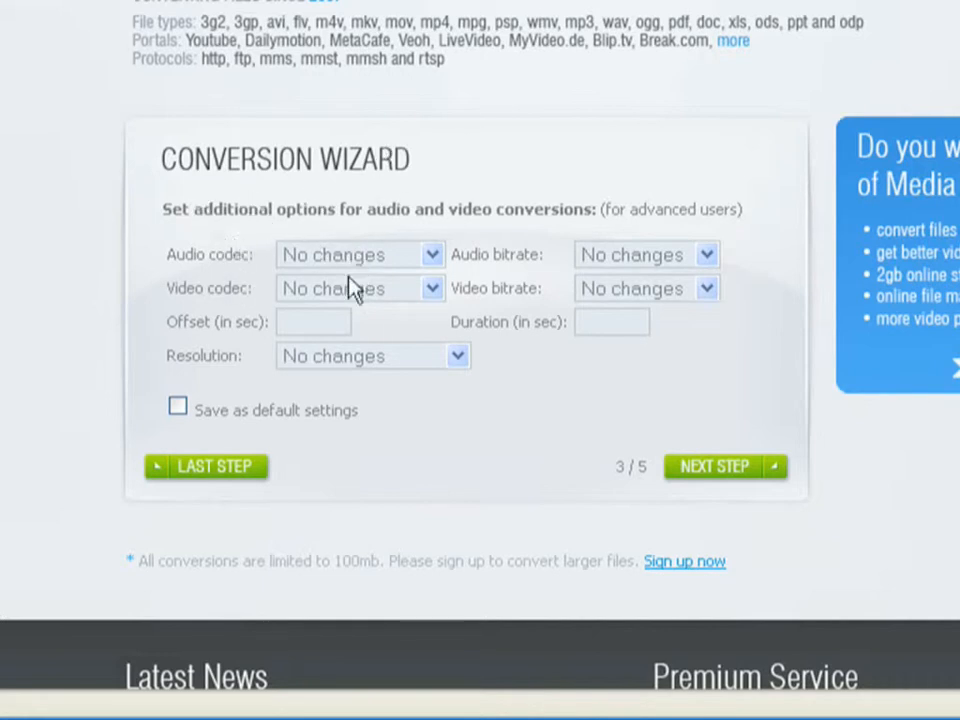
# - Set the audio codec to WMA version 2 and the video codec to WMV version 2
pyautogui.click(430, 254)
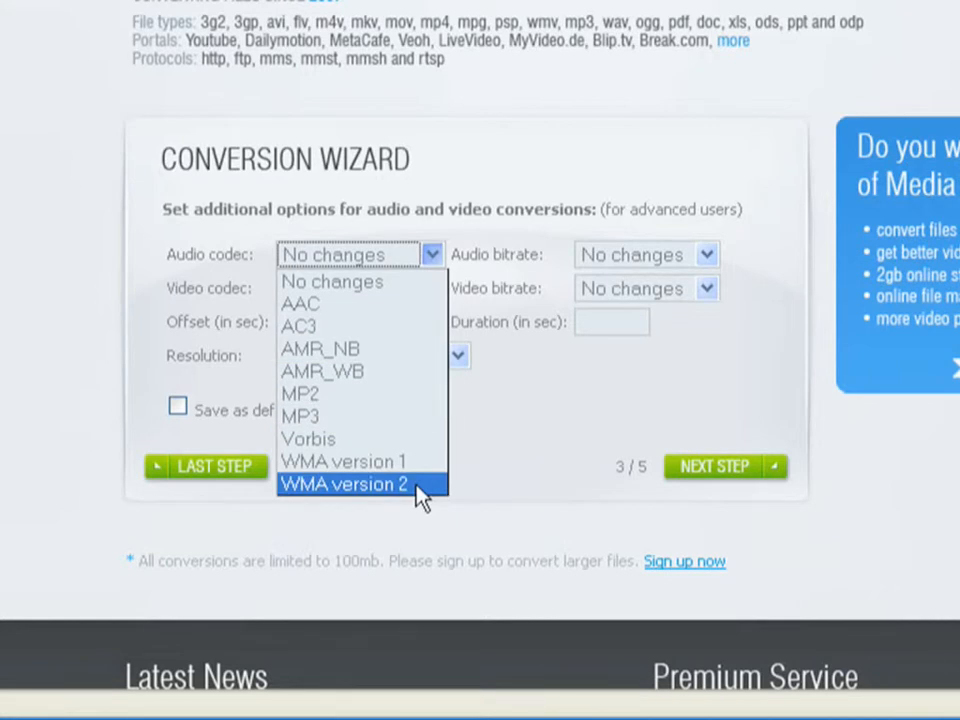
pyautogui.click(344, 484)
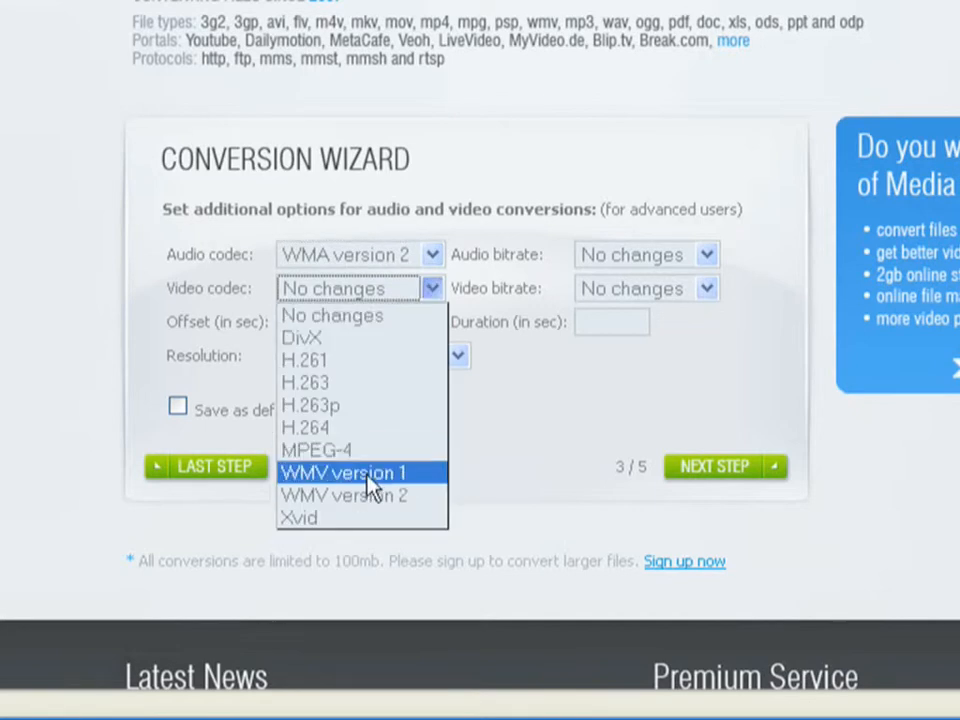
pyautogui.moveTo(360, 496)
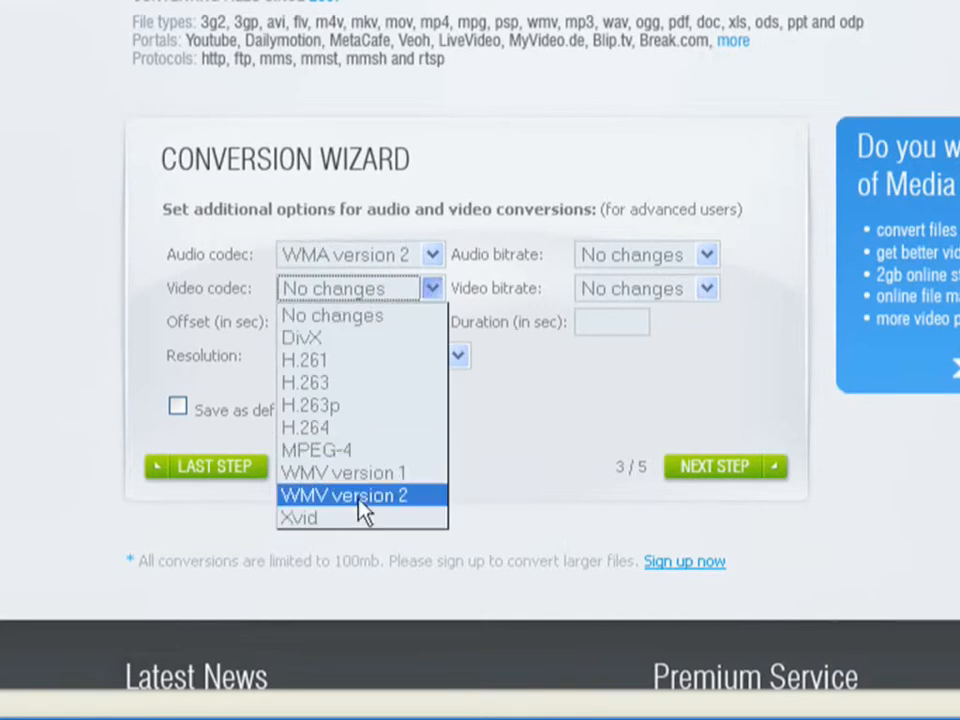
pyautogui.click(344, 496)
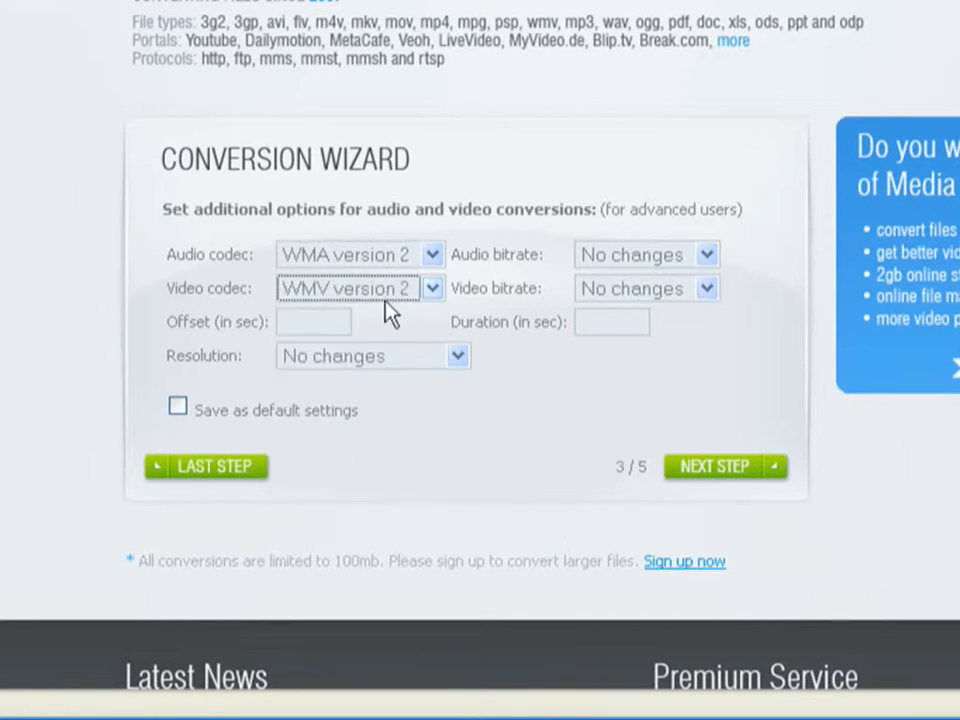
pyautogui.moveTo(372, 180)
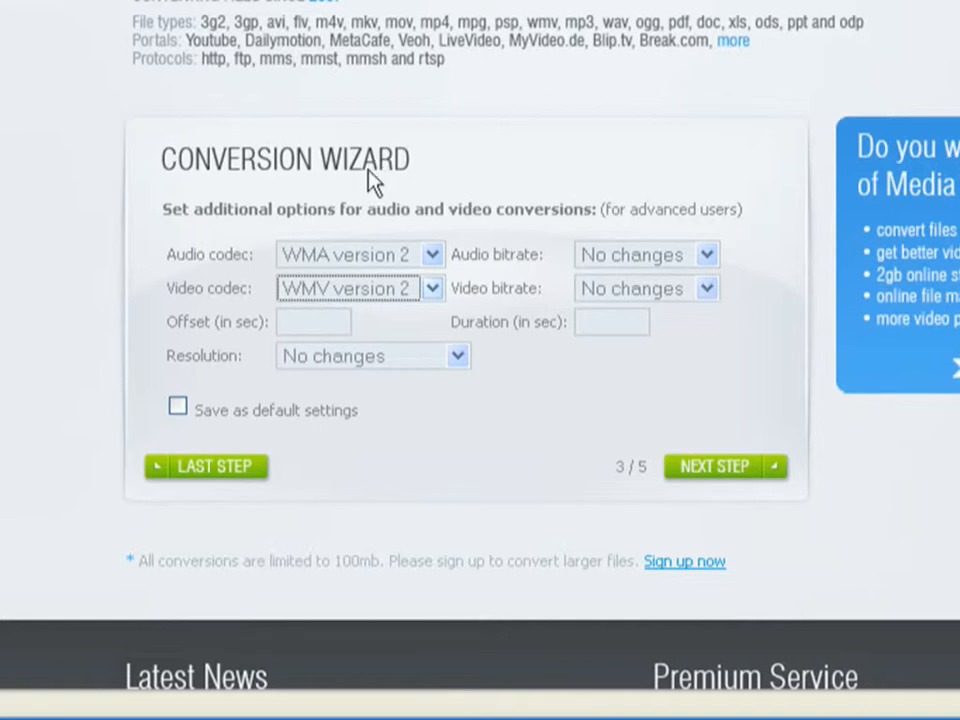
pyautogui.moveTo(428, 262)
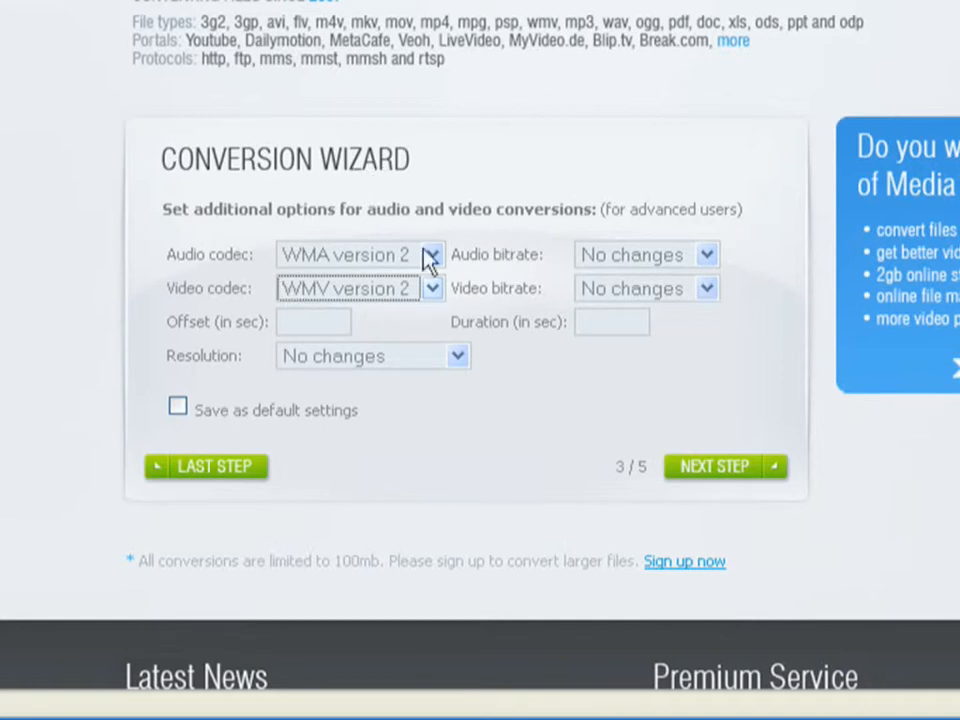
pyautogui.moveTo(424, 184)
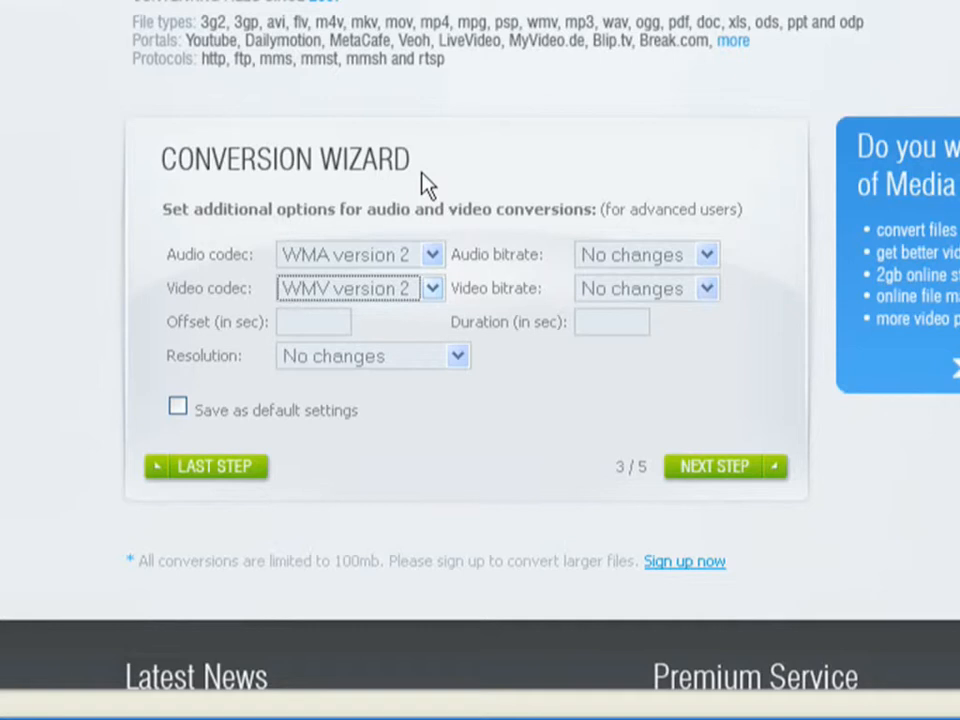
pyautogui.scroll(3)
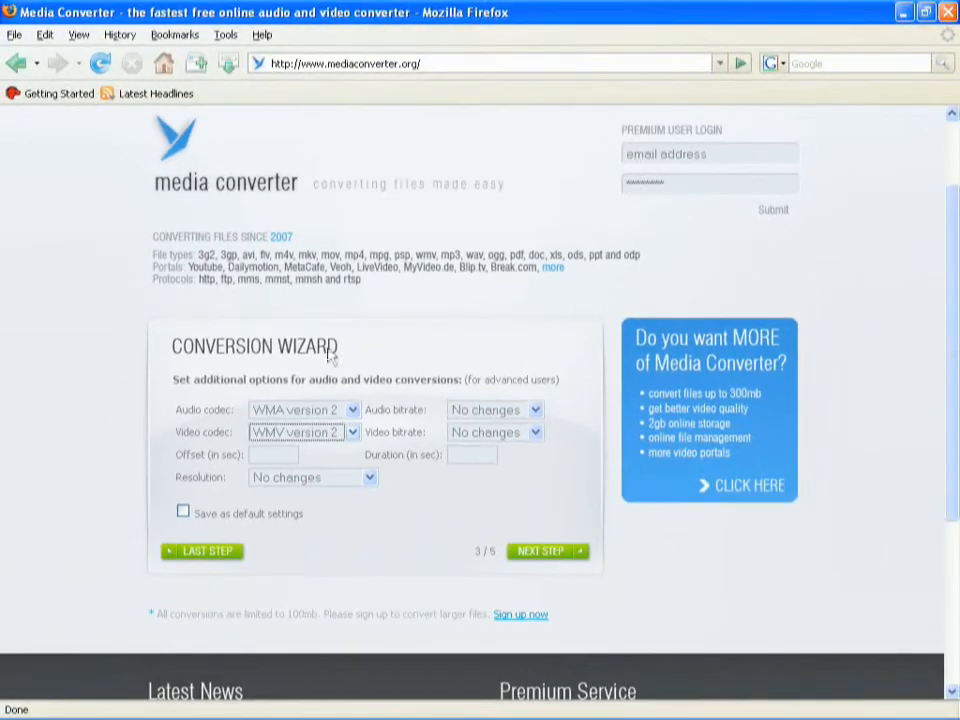
pyautogui.moveTo(576, 528)
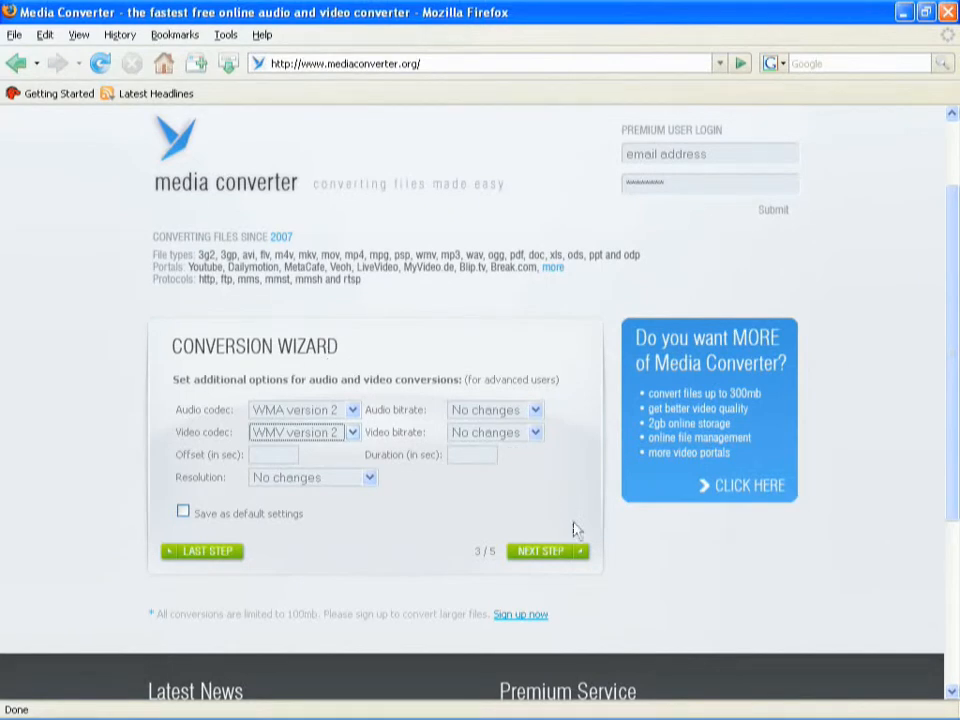
# - Finish the wizard, download the converted kittens.wmv and save it to disk
pyautogui.click(540, 552)
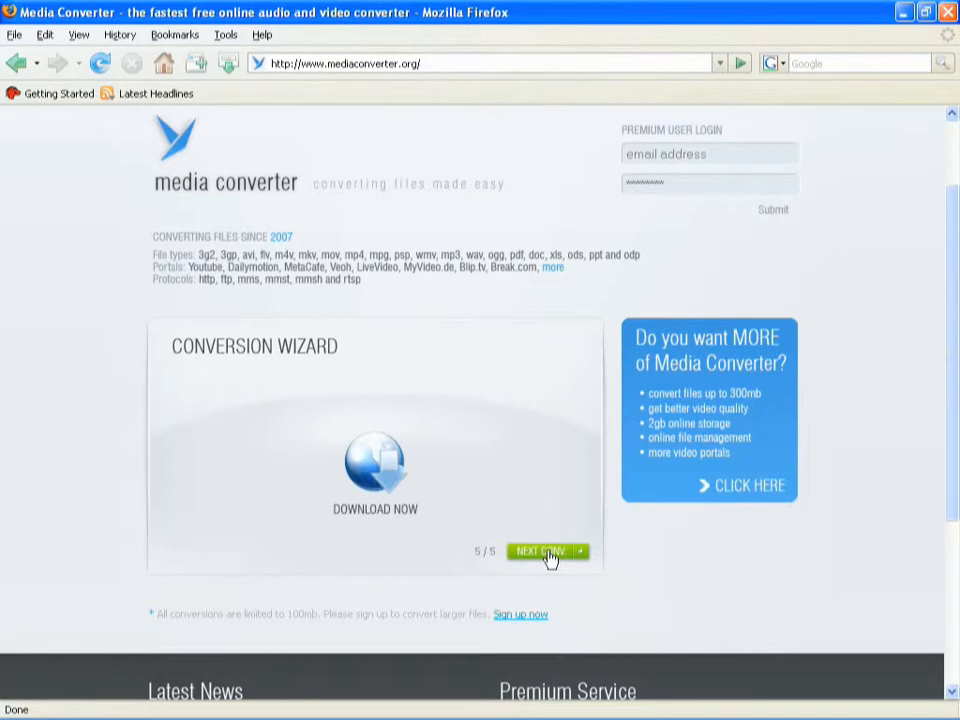
pyautogui.moveTo(518, 400)
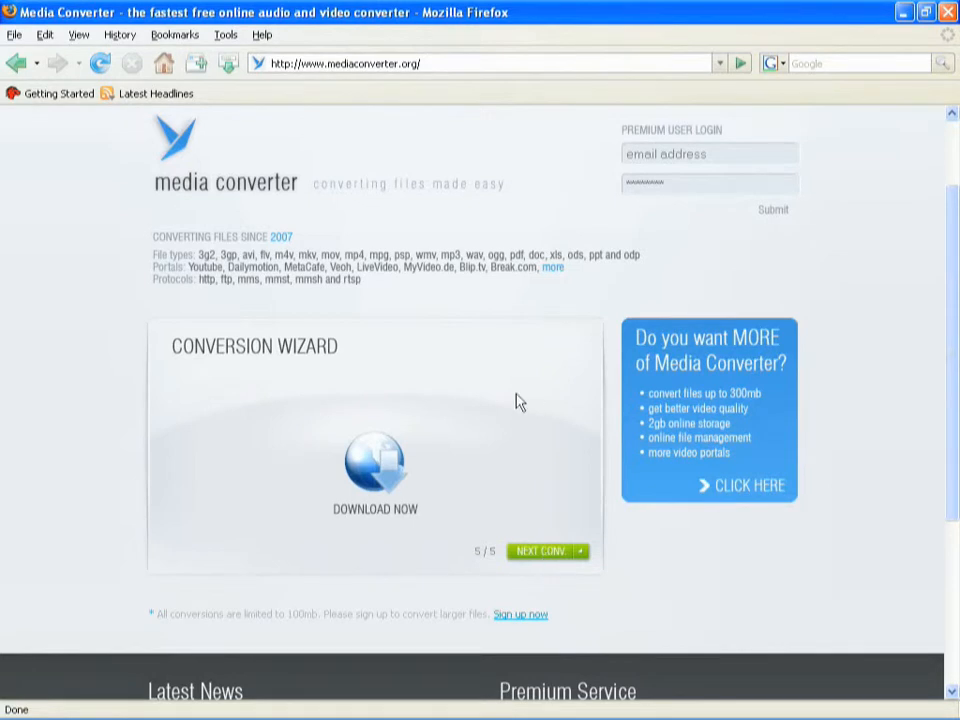
pyautogui.click(376, 464)
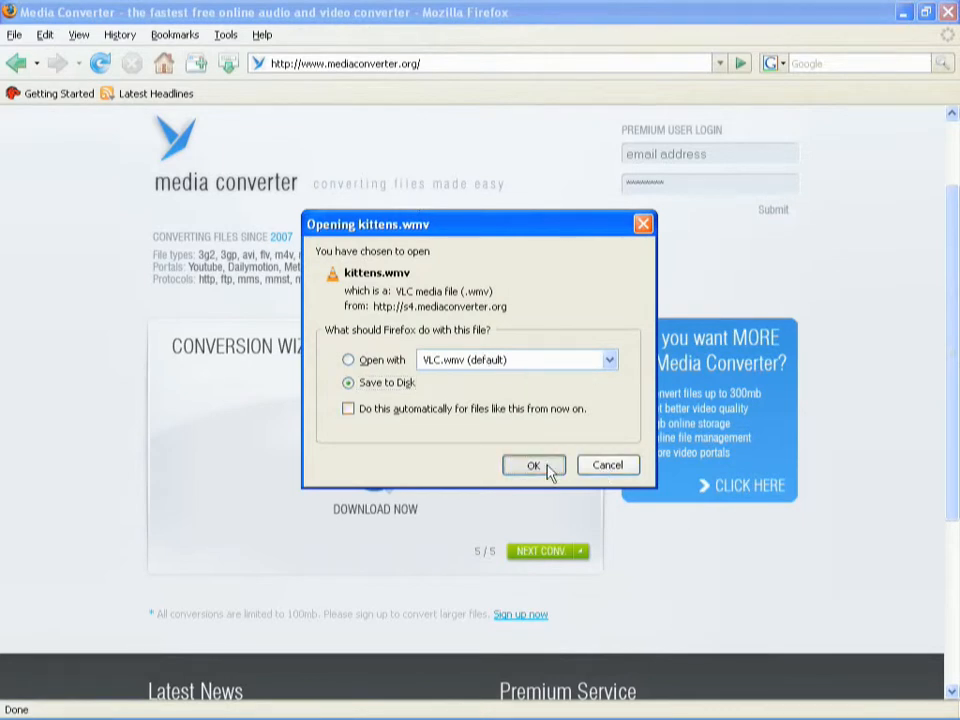
pyautogui.click(532, 464)
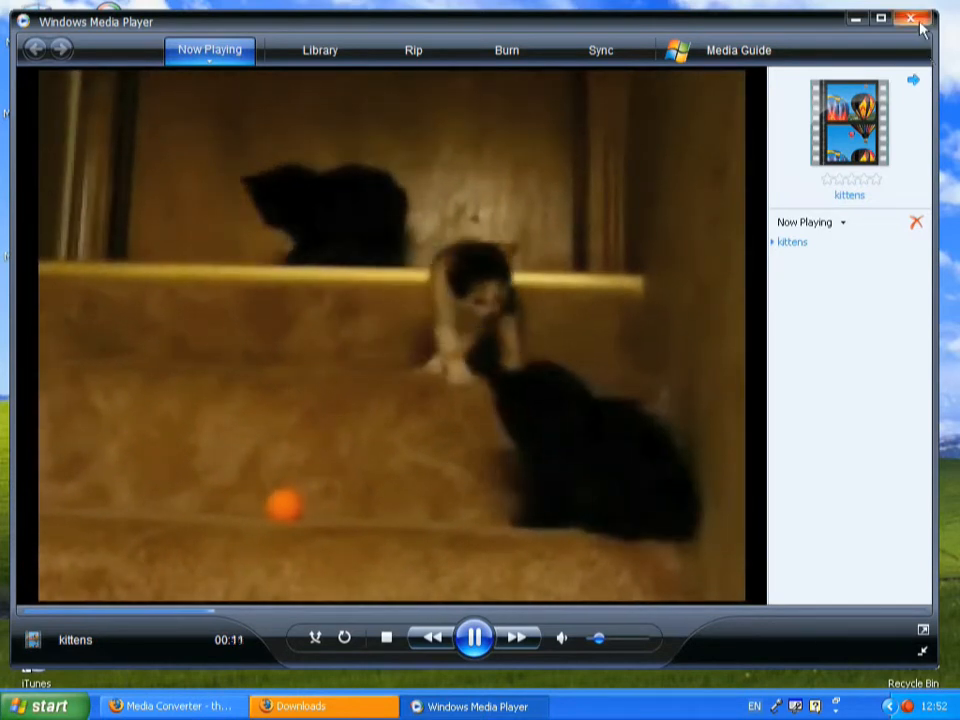
# - Close Windows Media Player after the kittens video finishes
pyautogui.click(912, 18)
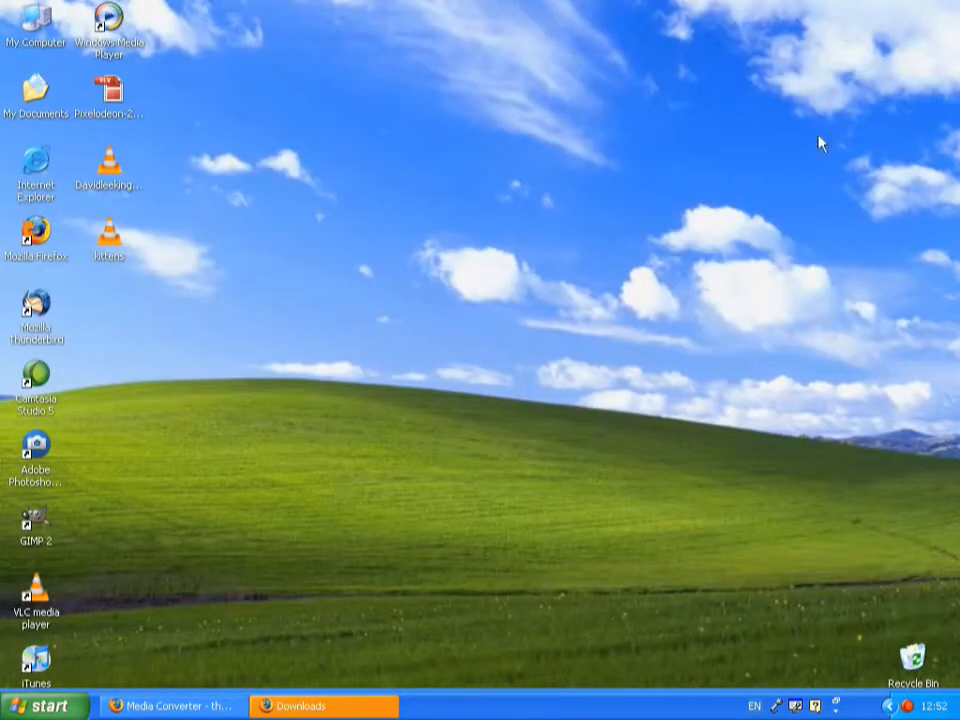
pyautogui.moveTo(558, 248)
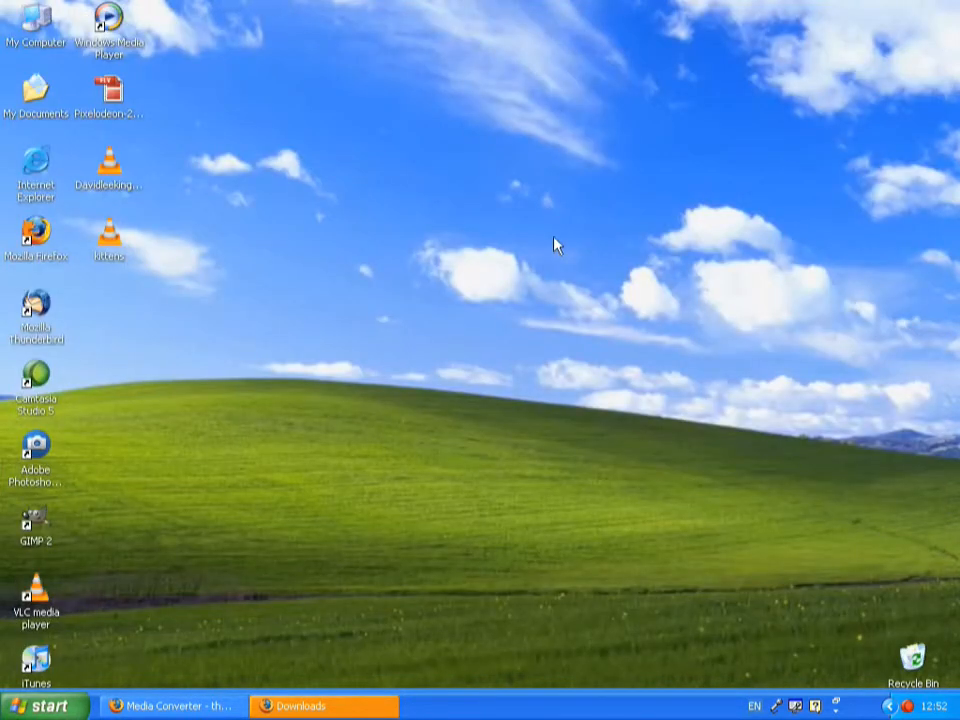
pyautogui.moveTo(364, 372)
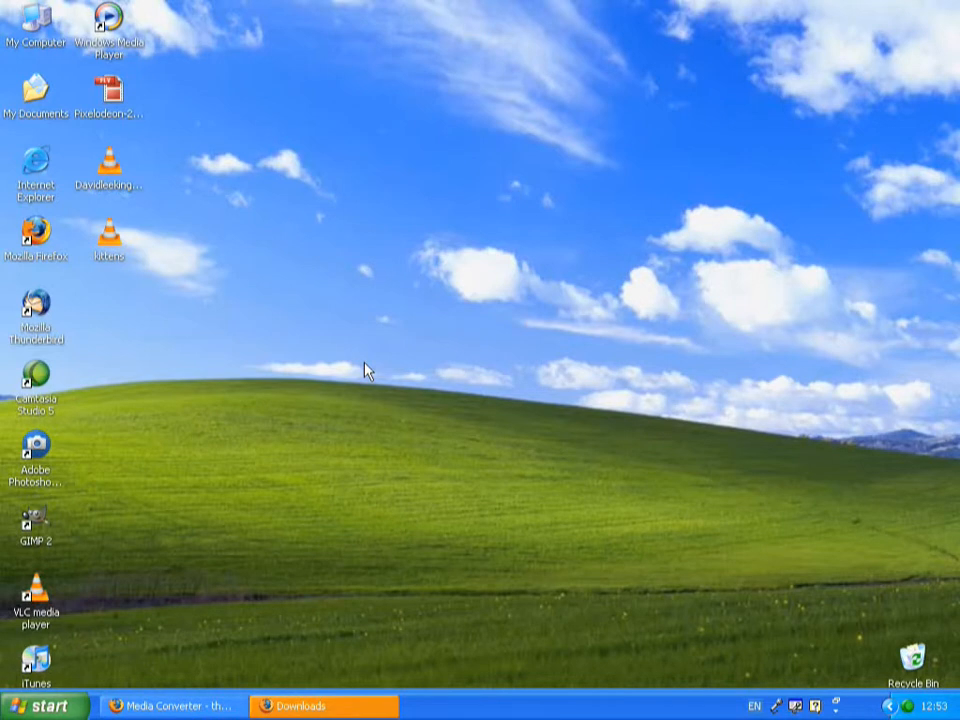
pyautogui.moveTo(344, 316)
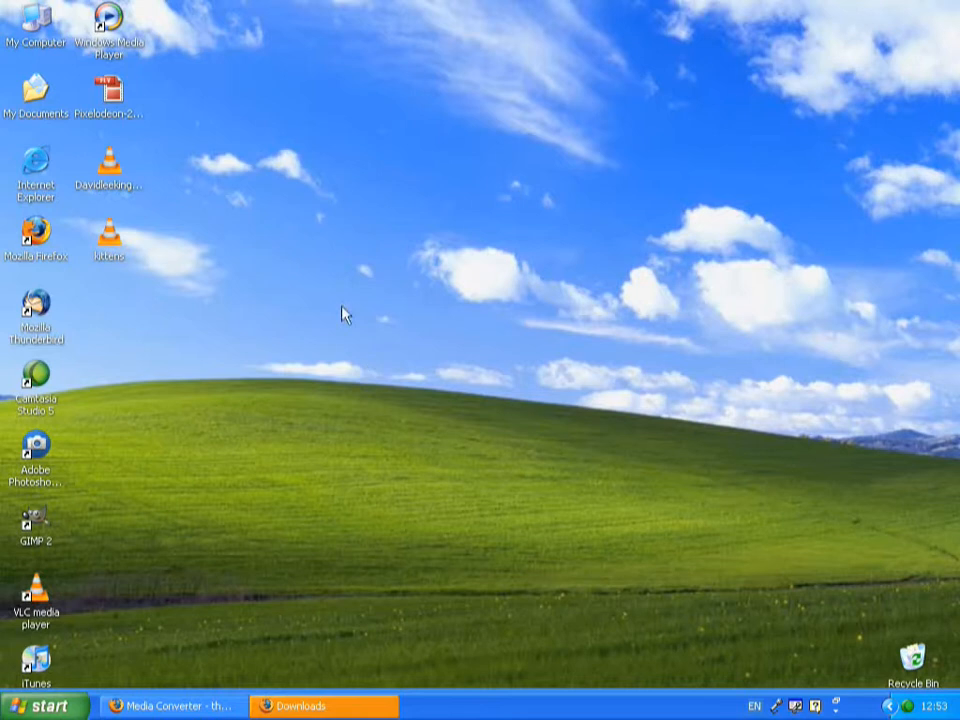
pyautogui.moveTo(256, 250)
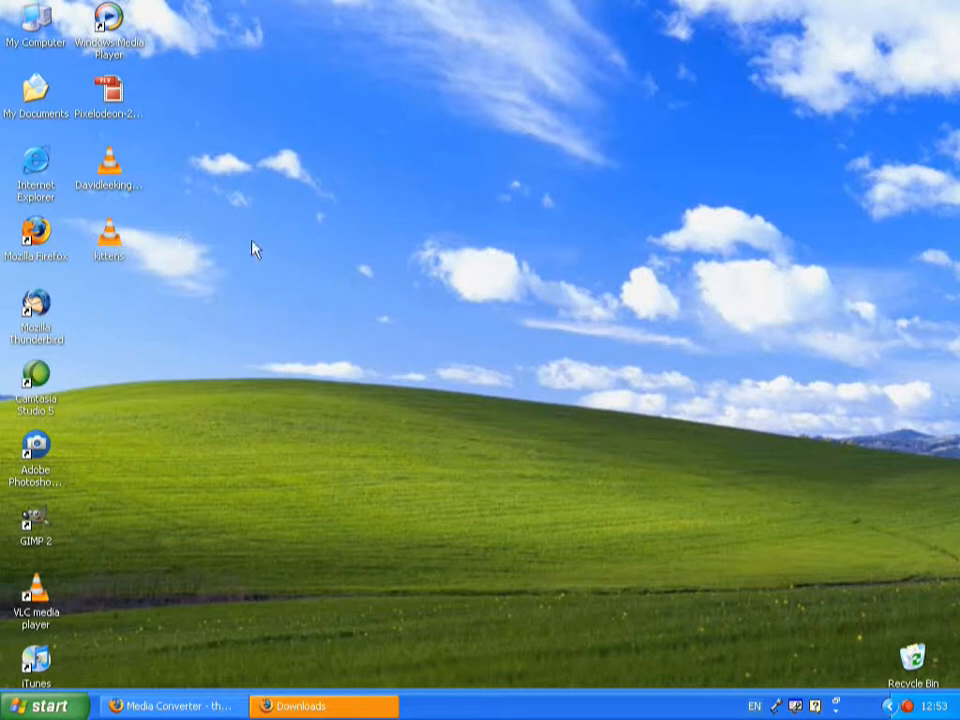
pyautogui.moveTo(288, 258)
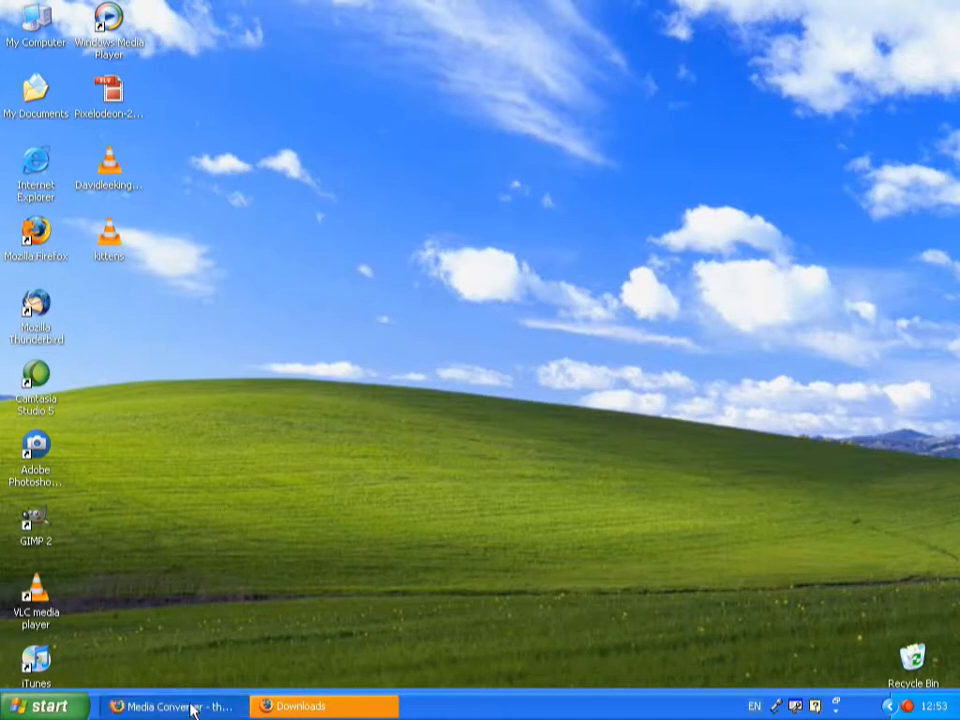
pyautogui.click(176, 706)
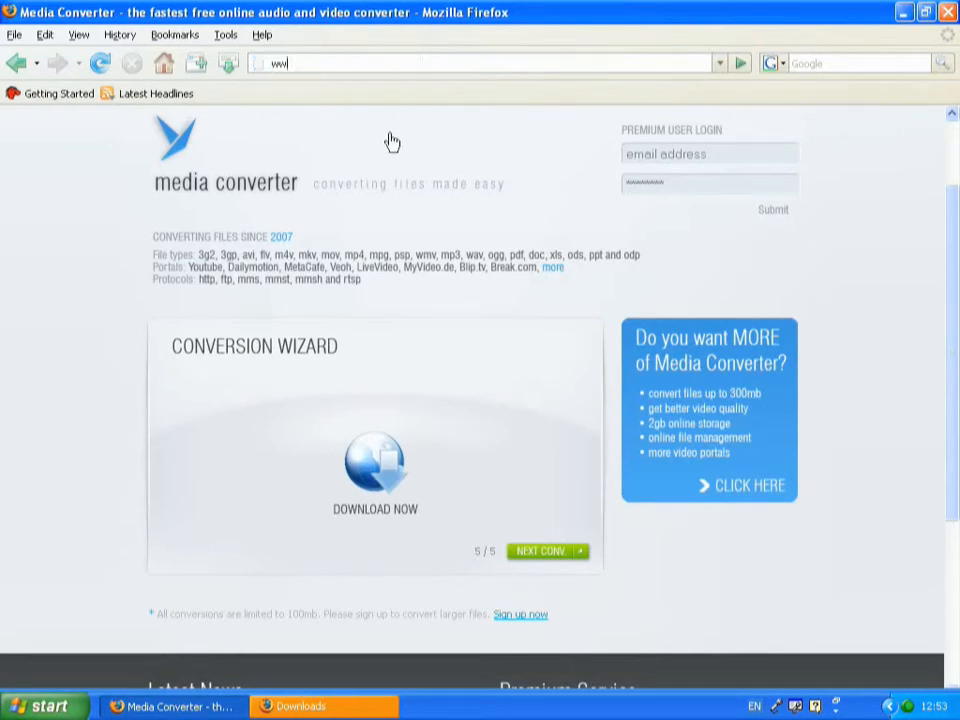
pyautogui.write('ww.microsoft.c')
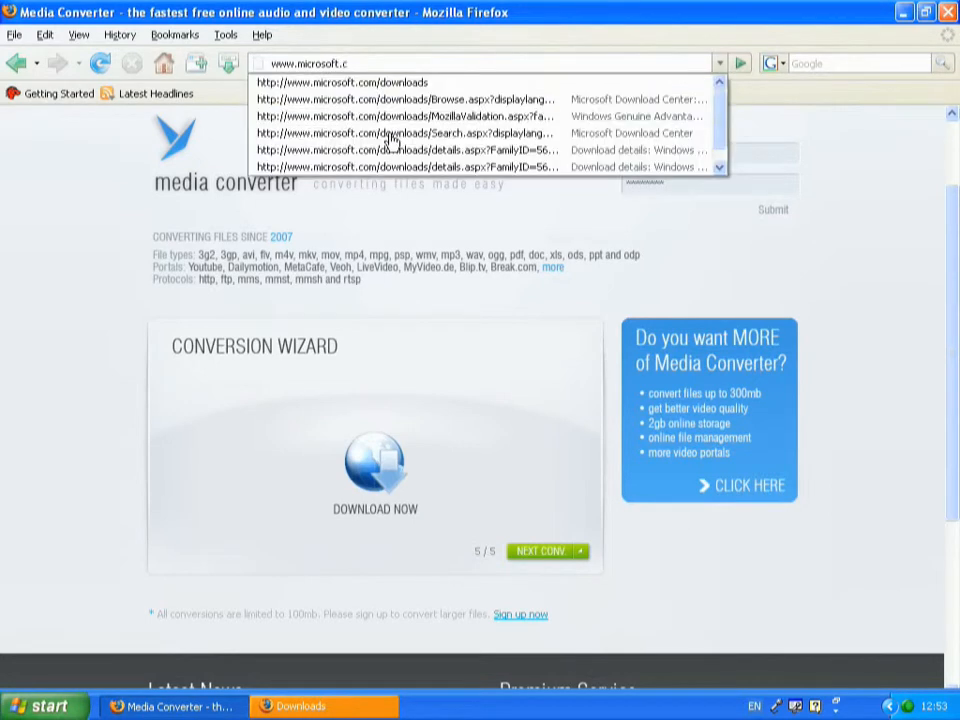
pyautogui.write('om/')
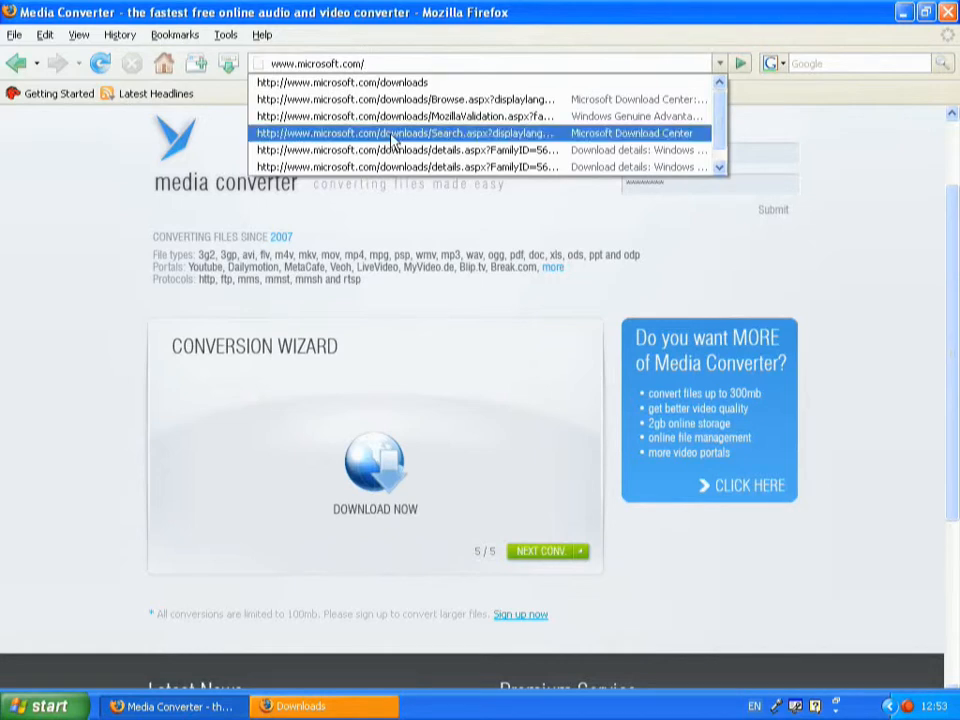
pyautogui.click(420, 132)
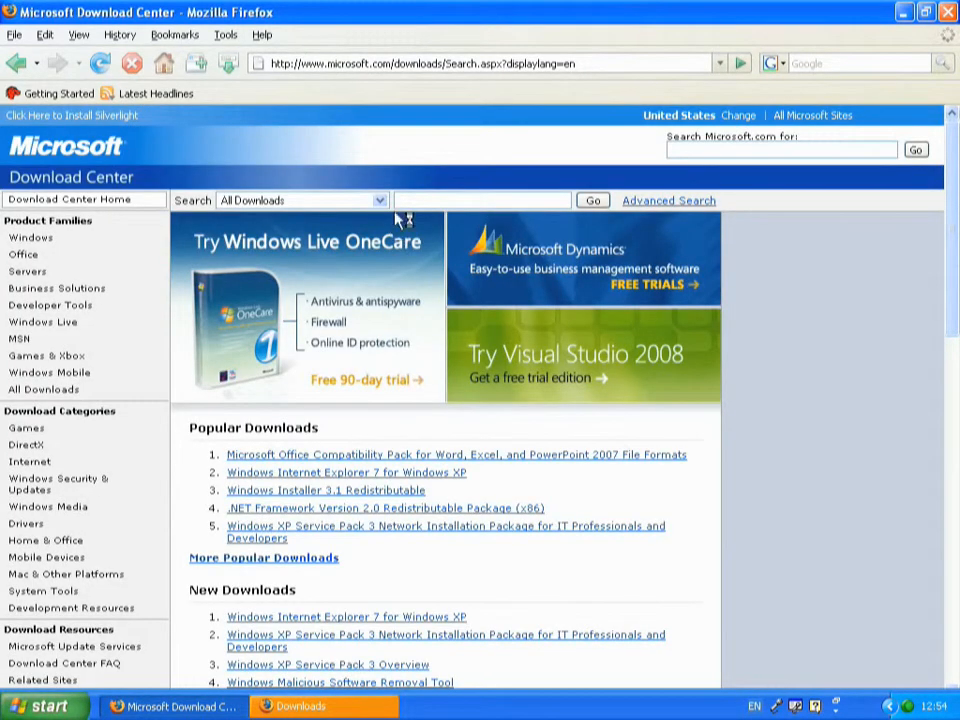
pyautogui.moveTo(388, 238)
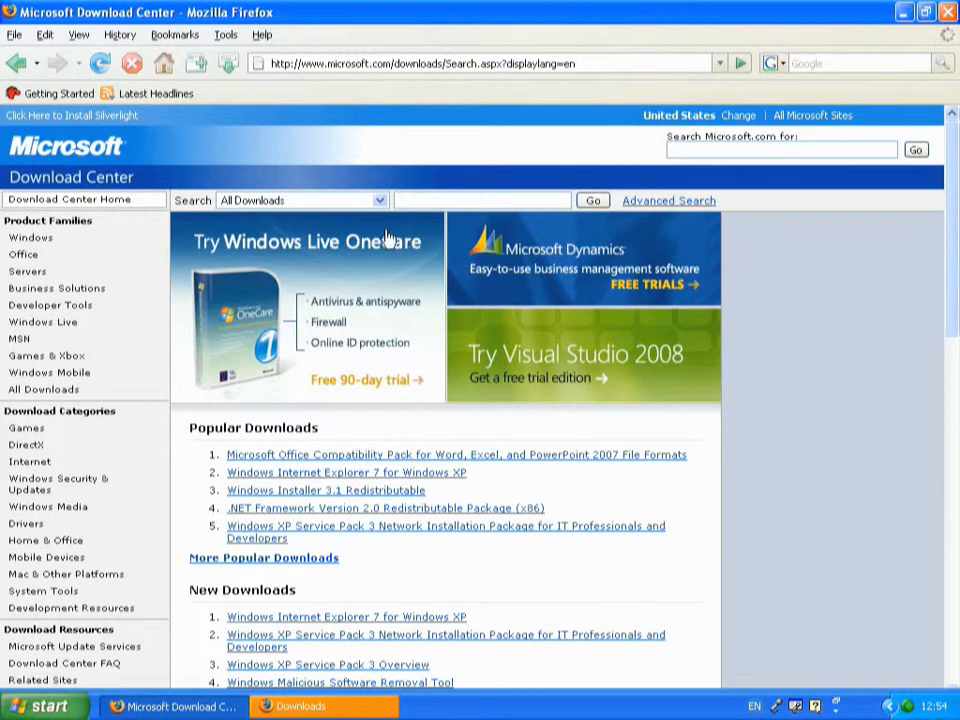
# - Search all downloads for 'encoder' and bring up the results
pyautogui.click(480, 200)
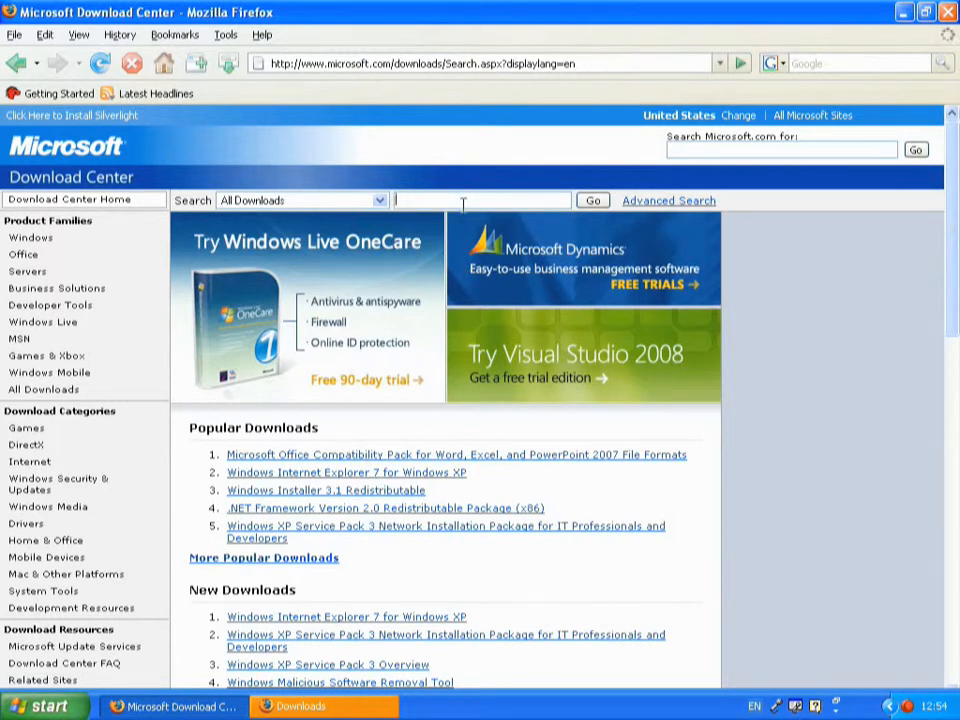
pyautogui.write('encoder')
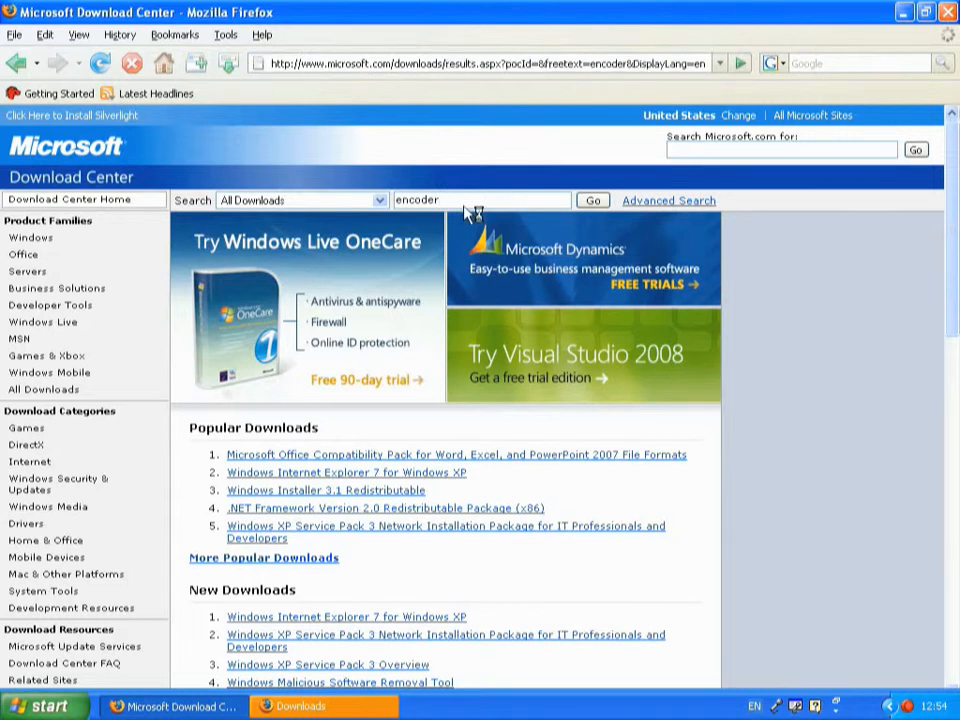
pyautogui.click(592, 200)
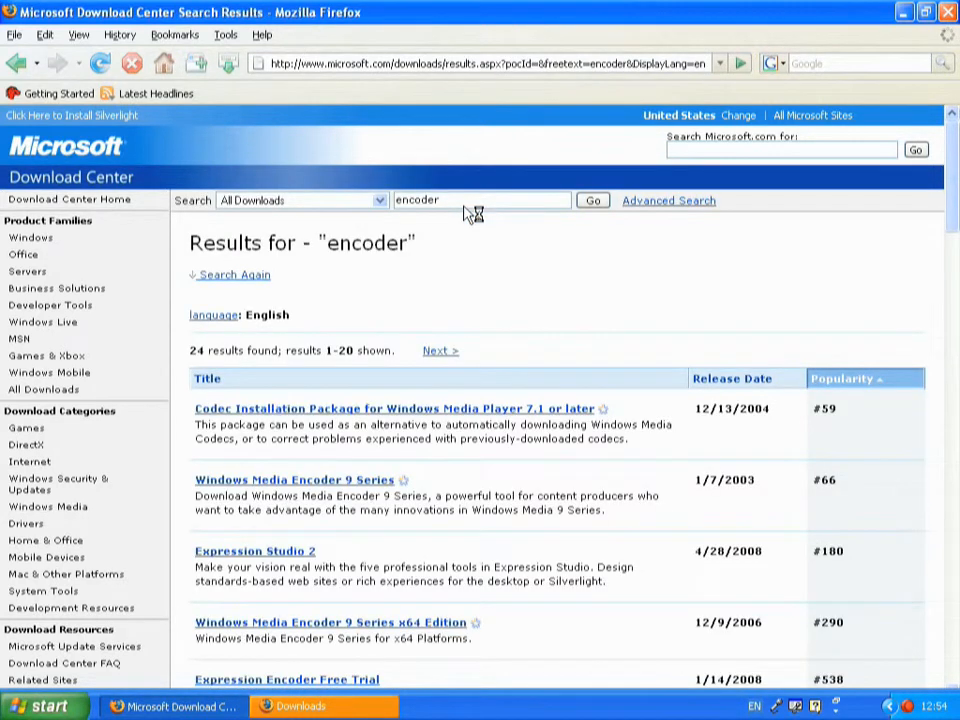
# - Select the Windows Media Encoder 9 Series result and get through Genuine Windows validation to the download offer
pyautogui.scroll(-3)
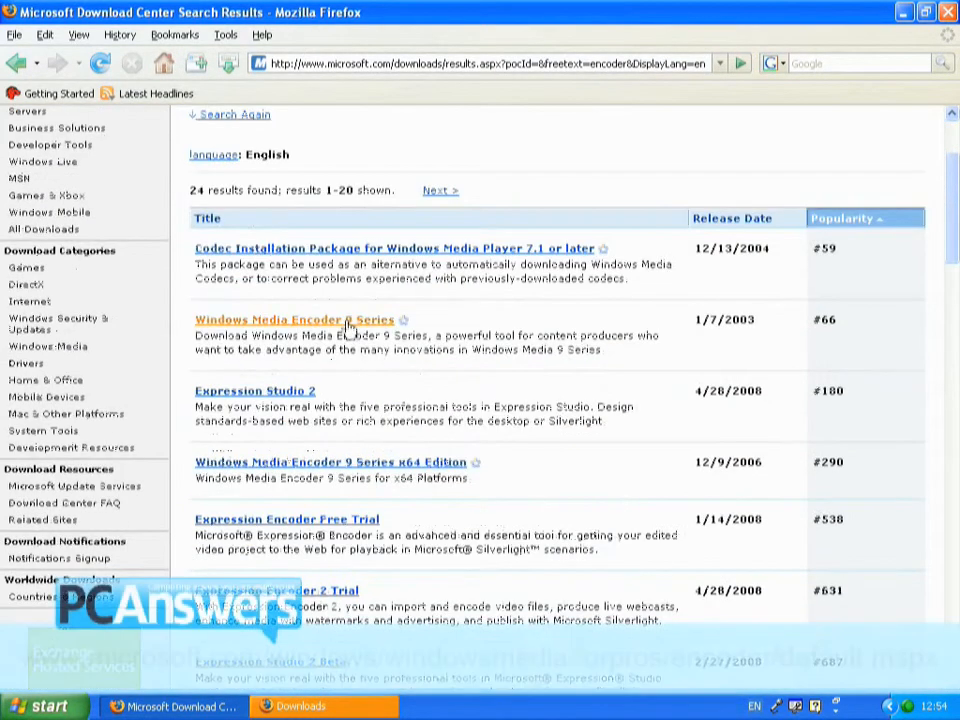
pyautogui.moveTo(322, 326)
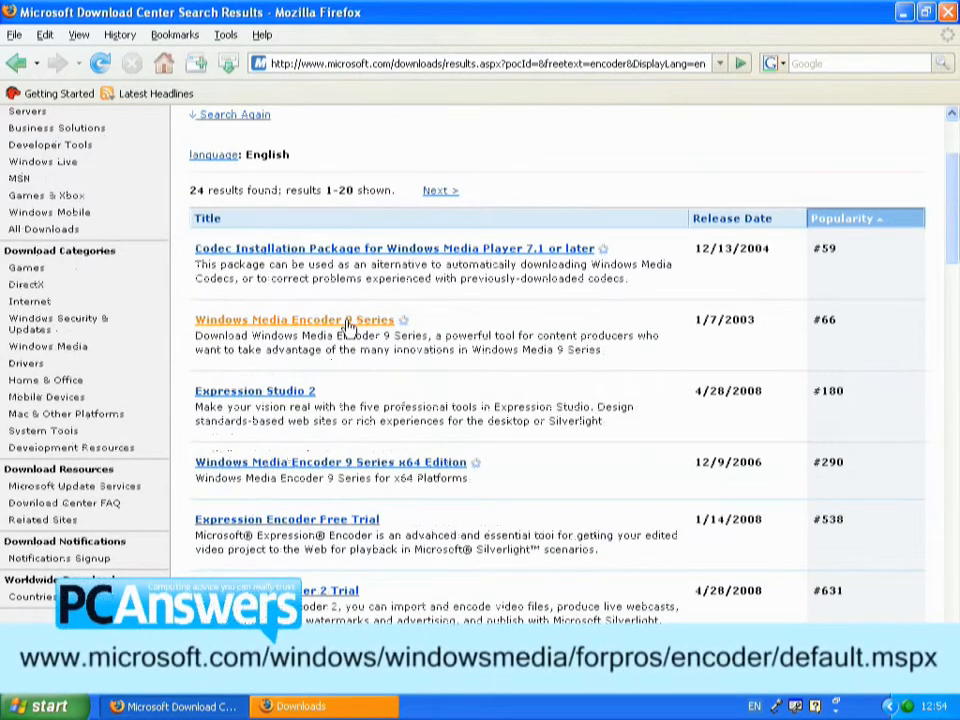
pyautogui.click(294, 320)
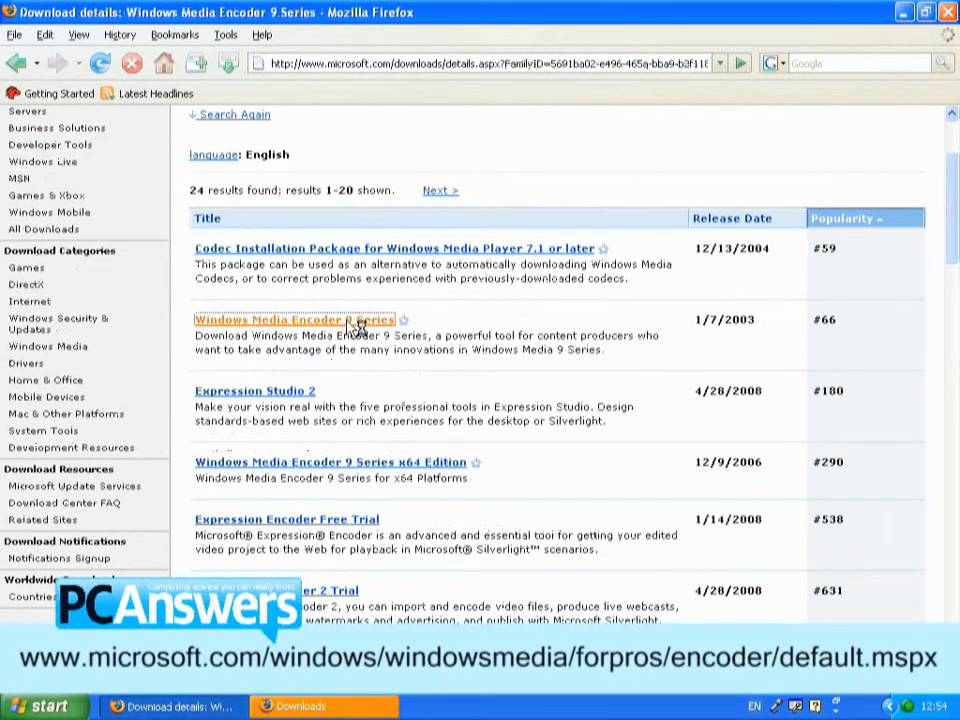
pyautogui.click(292, 320)
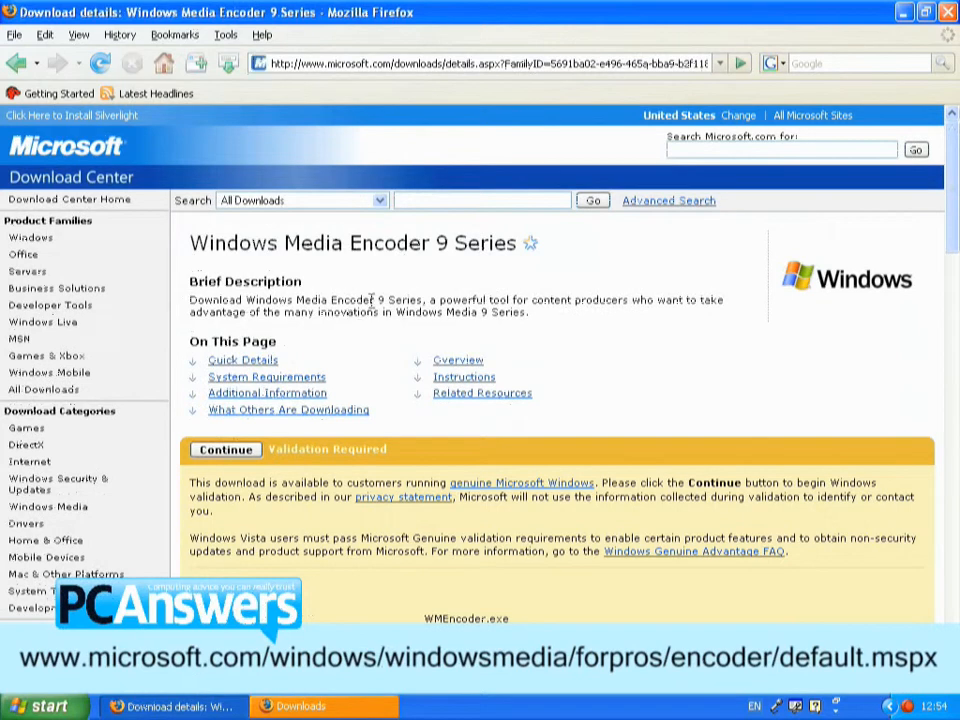
pyautogui.moveTo(540, 330)
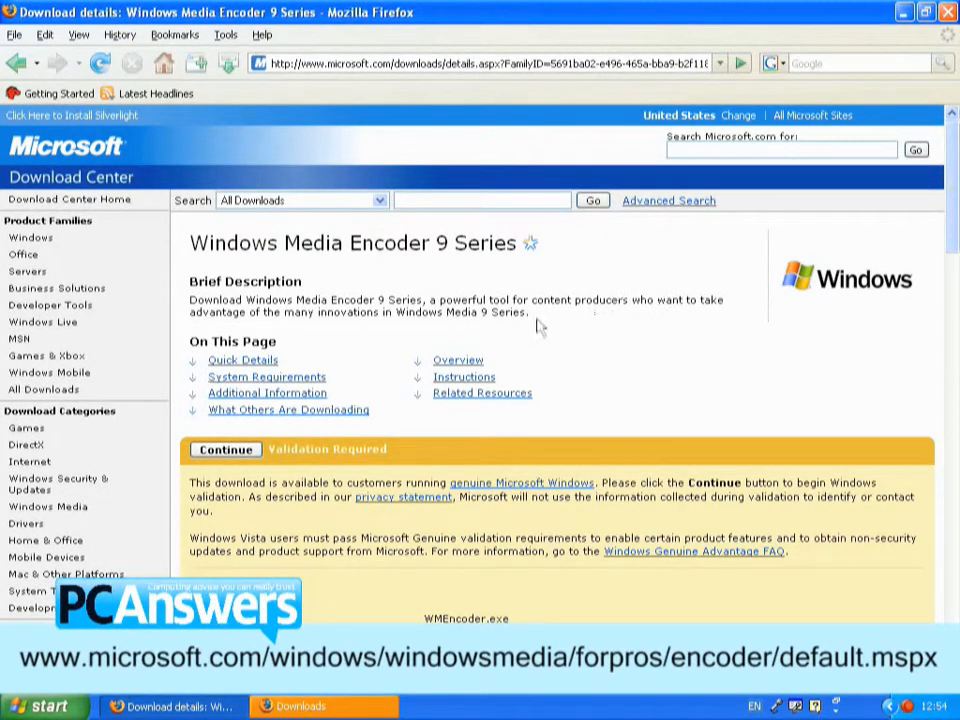
pyautogui.moveTo(548, 284)
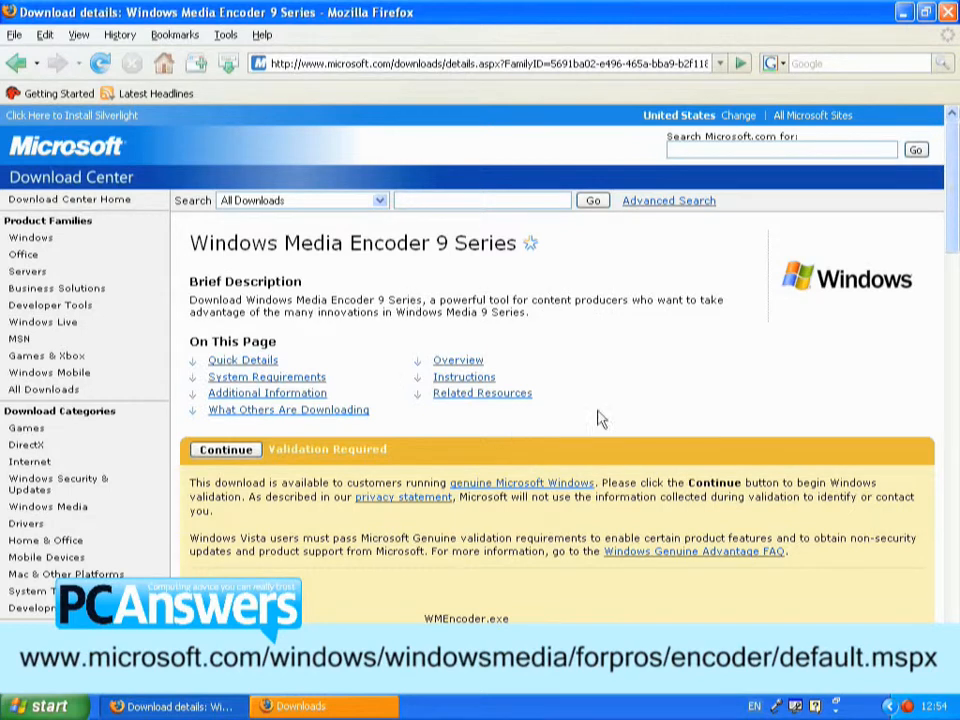
pyautogui.scroll(-3)
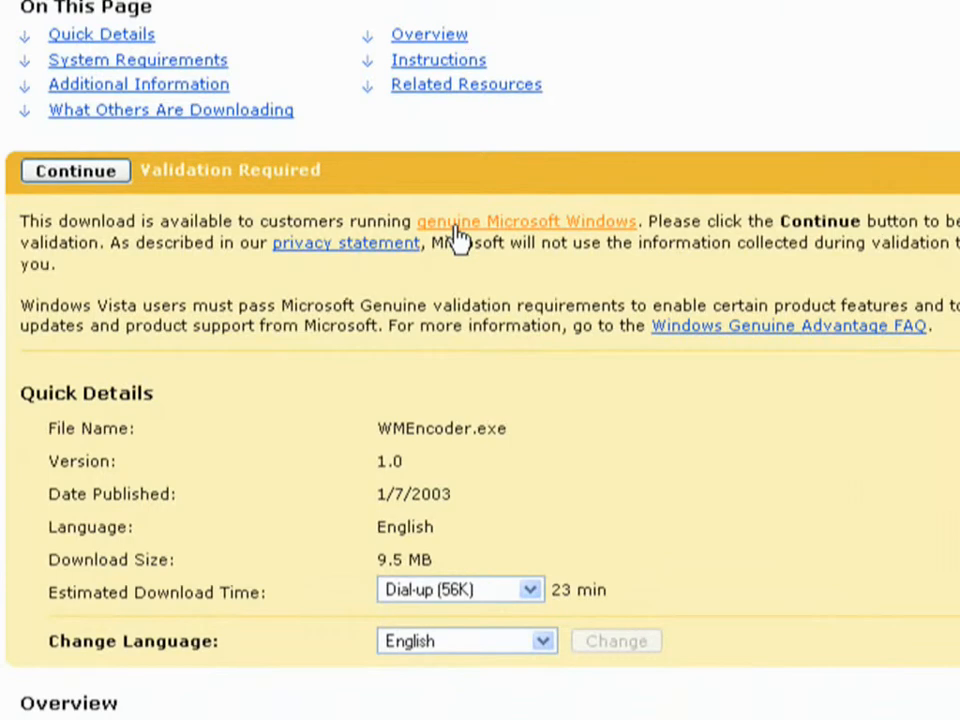
pyautogui.moveTo(490, 240)
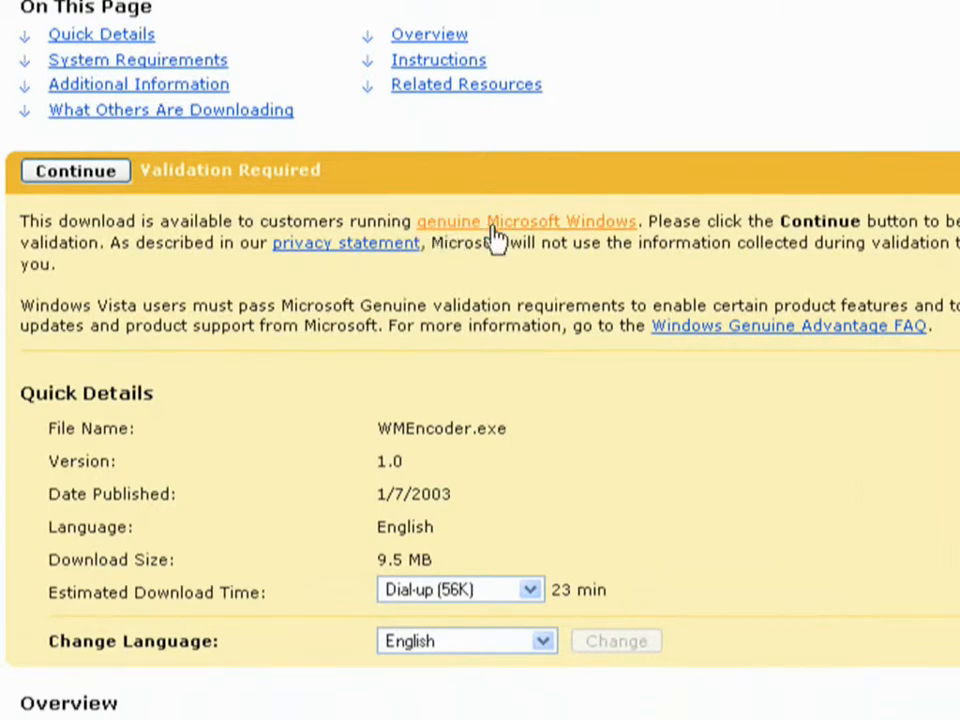
pyautogui.moveTo(504, 228)
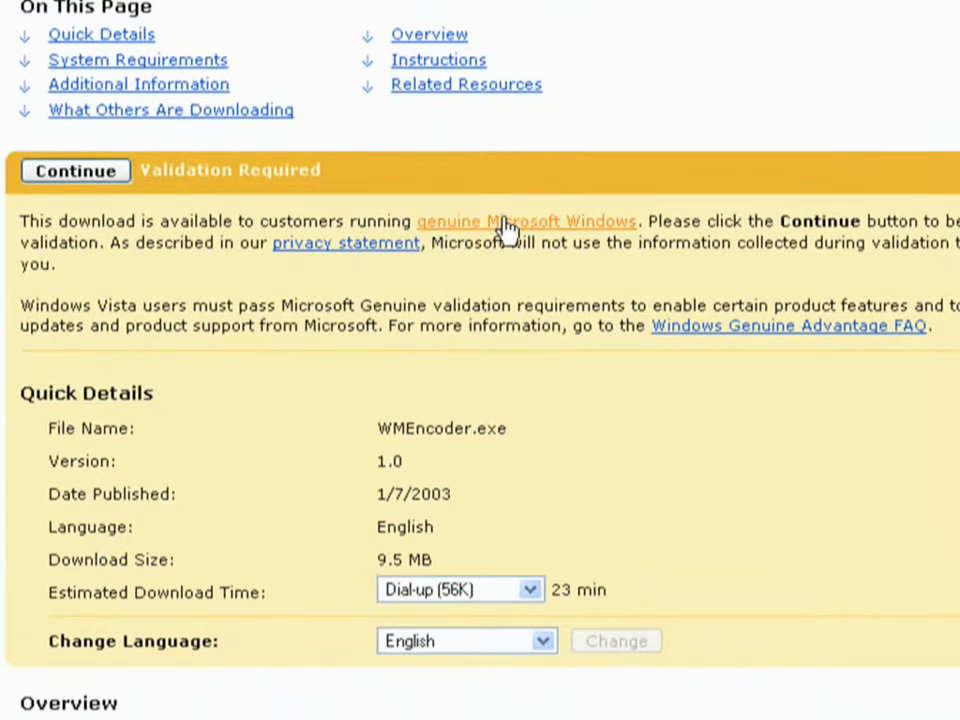
pyautogui.moveTo(420, 290)
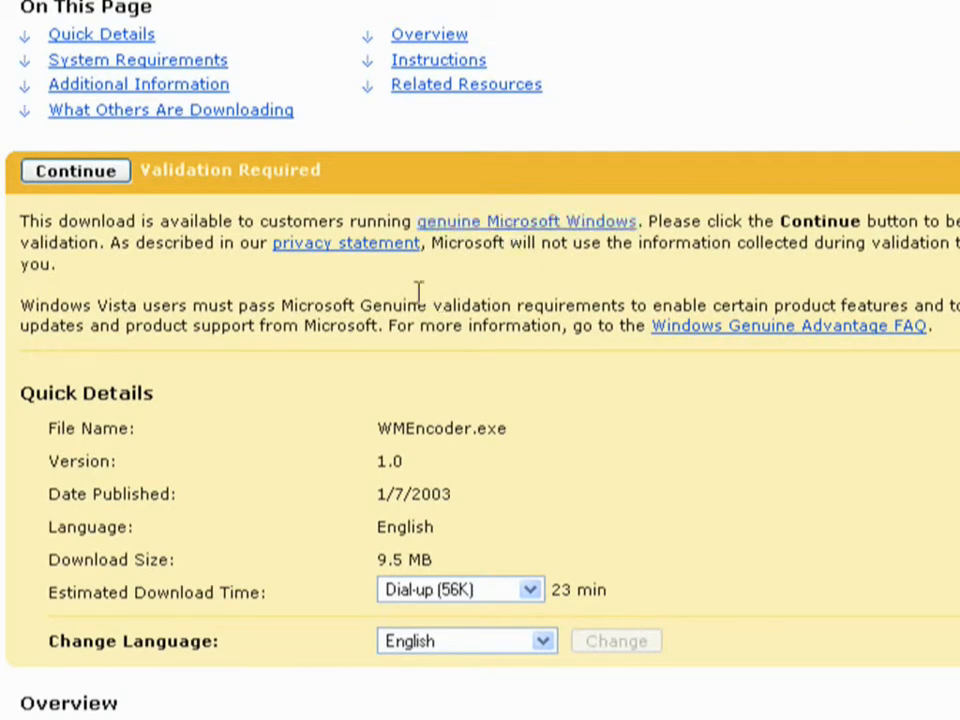
pyautogui.moveTo(344, 178)
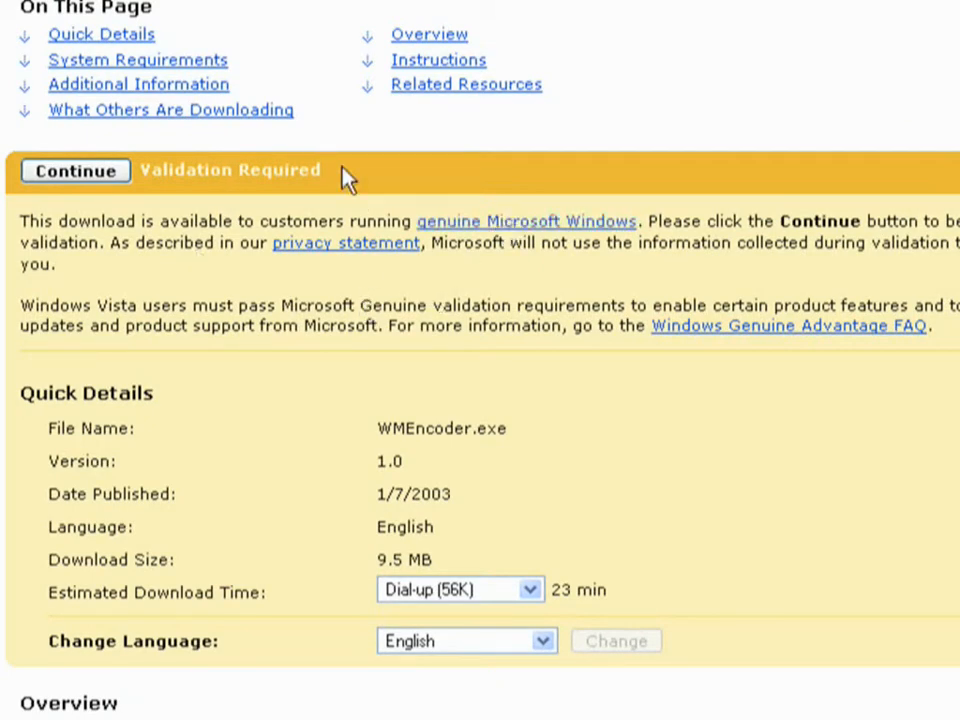
pyautogui.moveTo(400, 180)
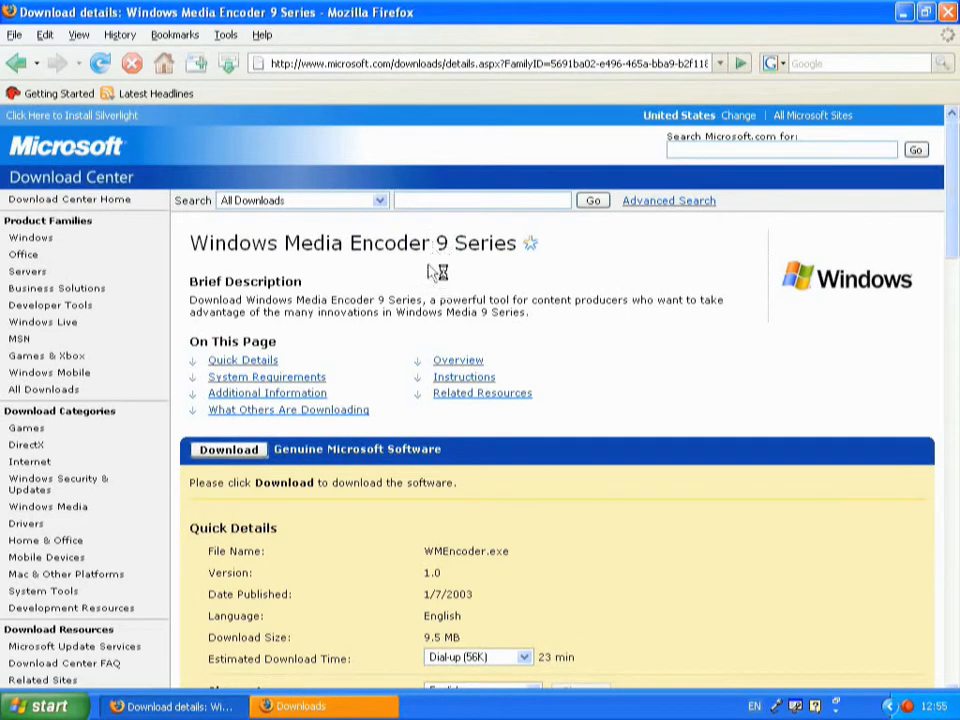
pyautogui.scroll(-3)
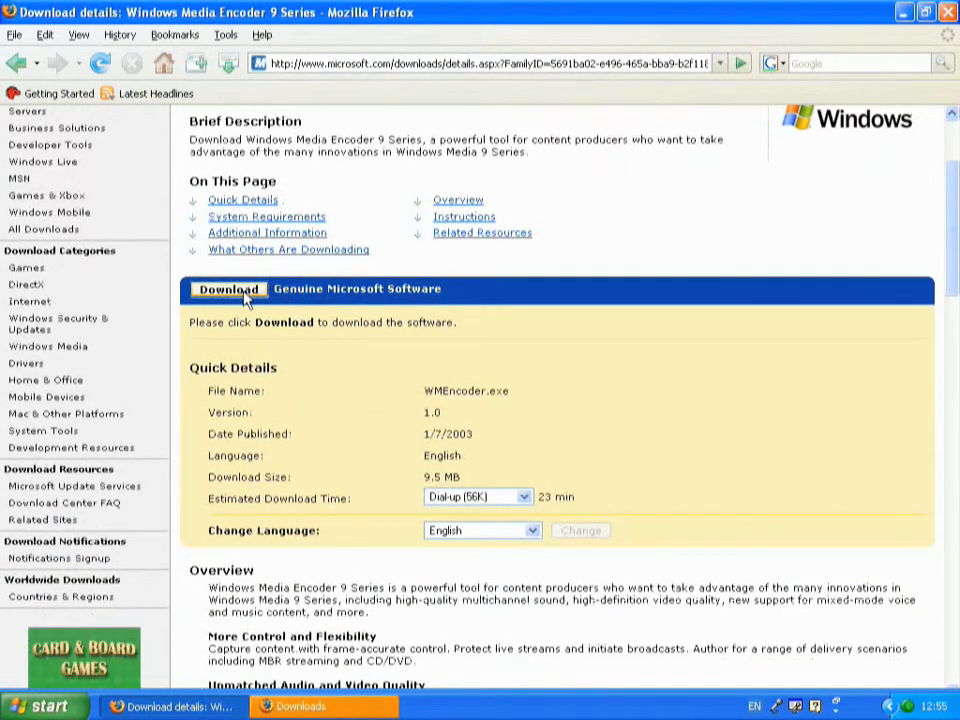
# - Download WMEncoder.exe, save it to disk and confirm the download completed in the Downloads window
pyautogui.click(228, 288)
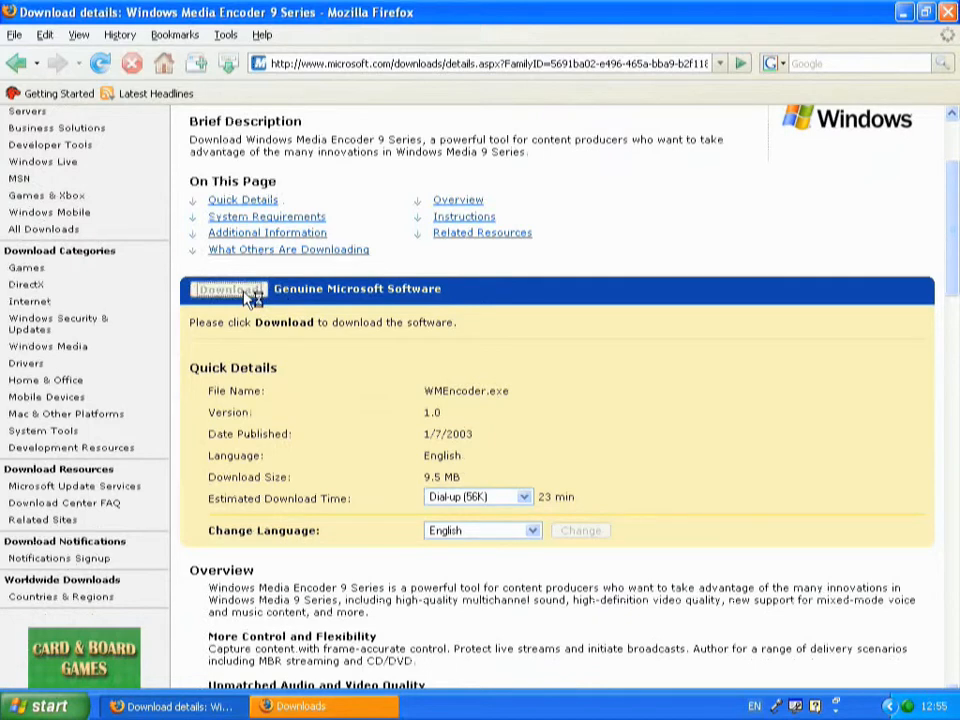
pyautogui.click(228, 288)
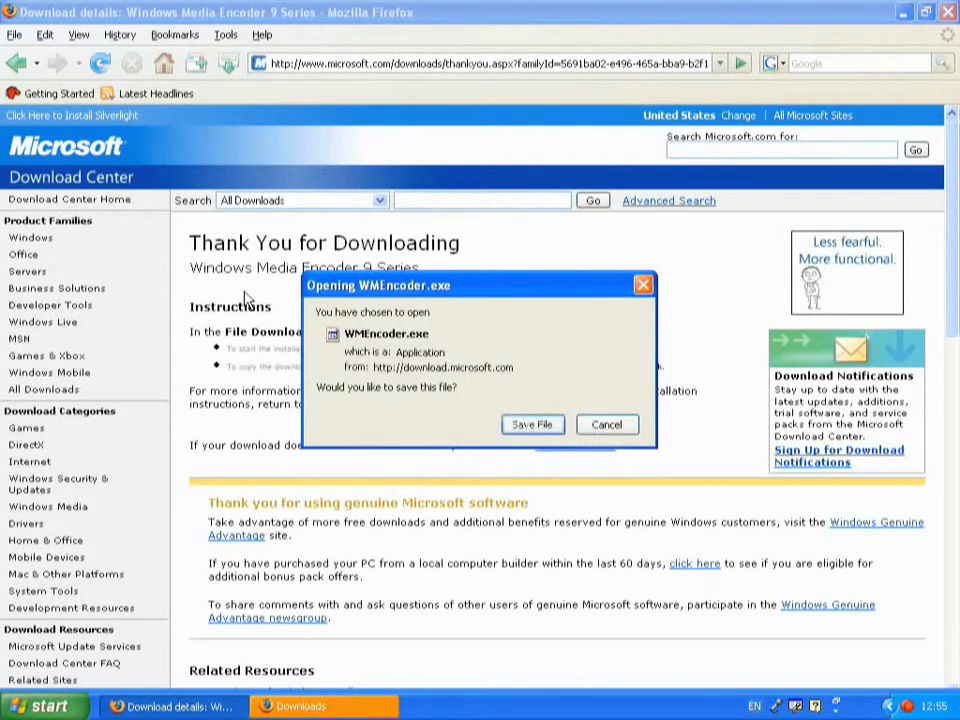
pyautogui.click(532, 424)
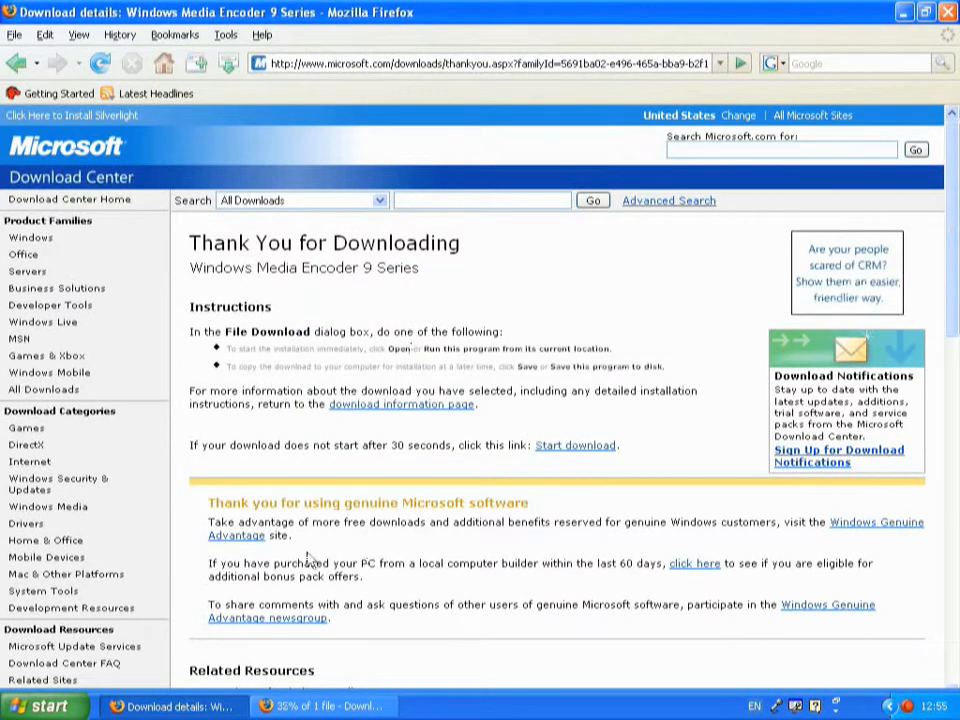
pyautogui.click(322, 706)
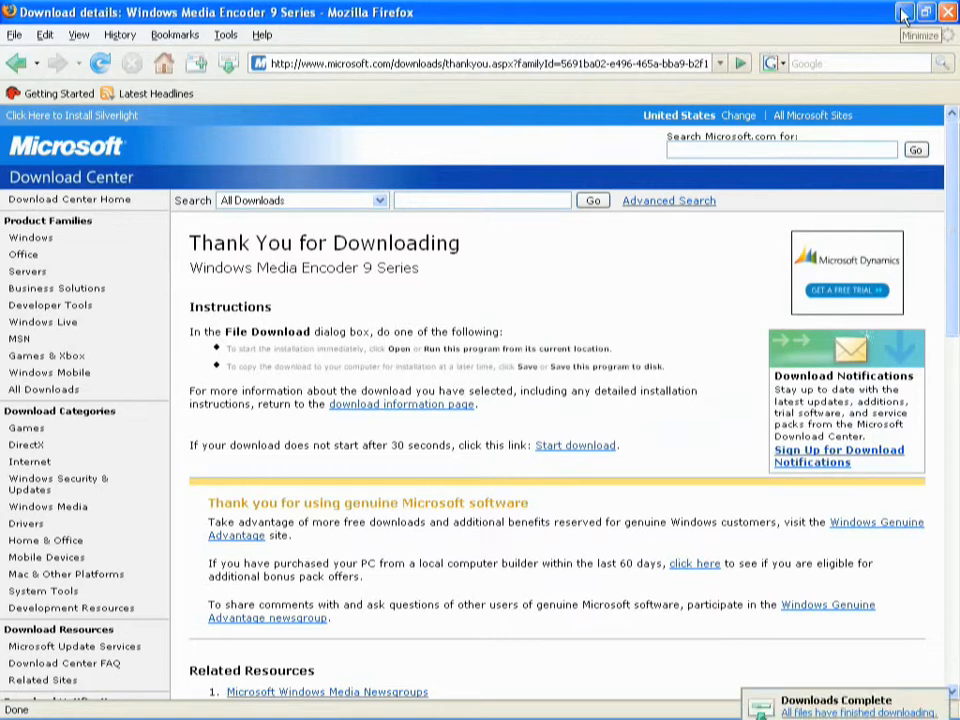
# - Run WMEncoder.exe setup from the desktop, choose Repair, install and finish the wizard
pyautogui.click(878, 12)
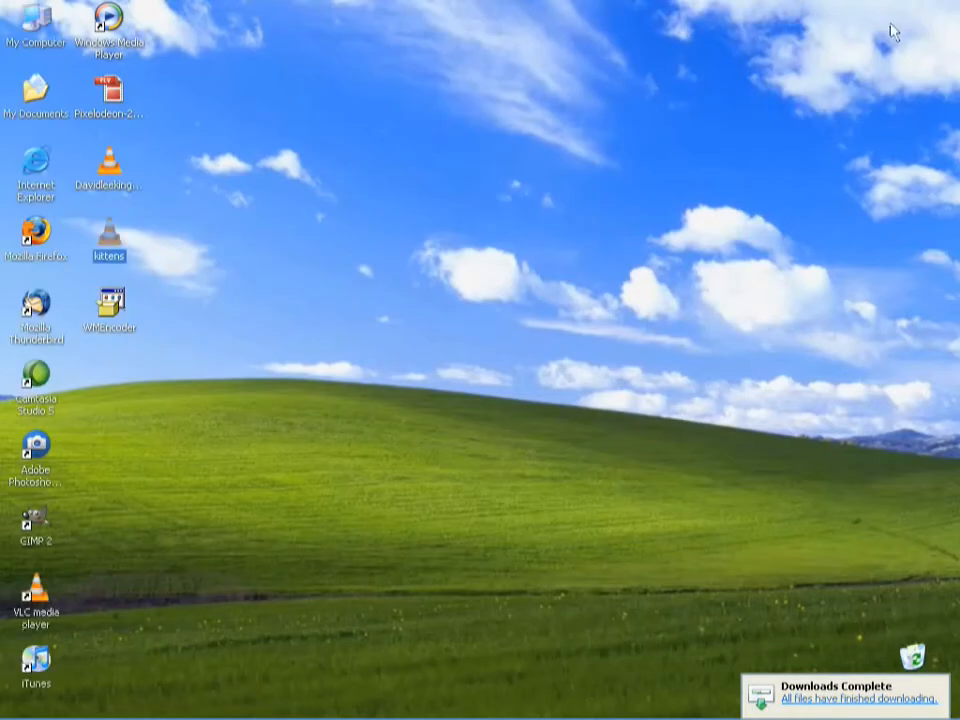
pyautogui.moveTo(108, 304)
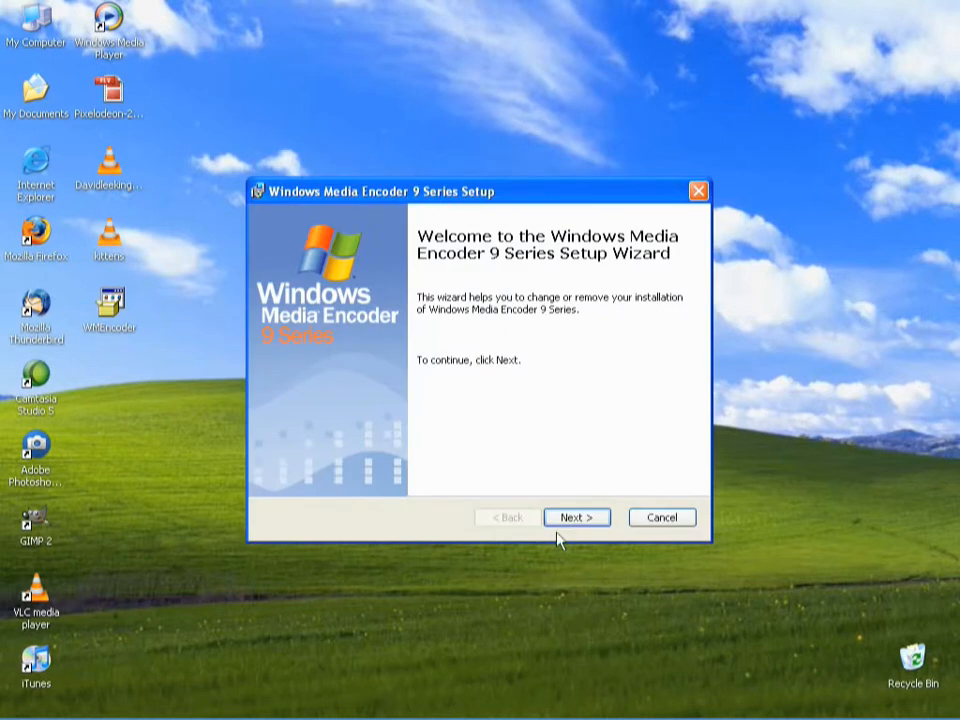
pyautogui.click(576, 516)
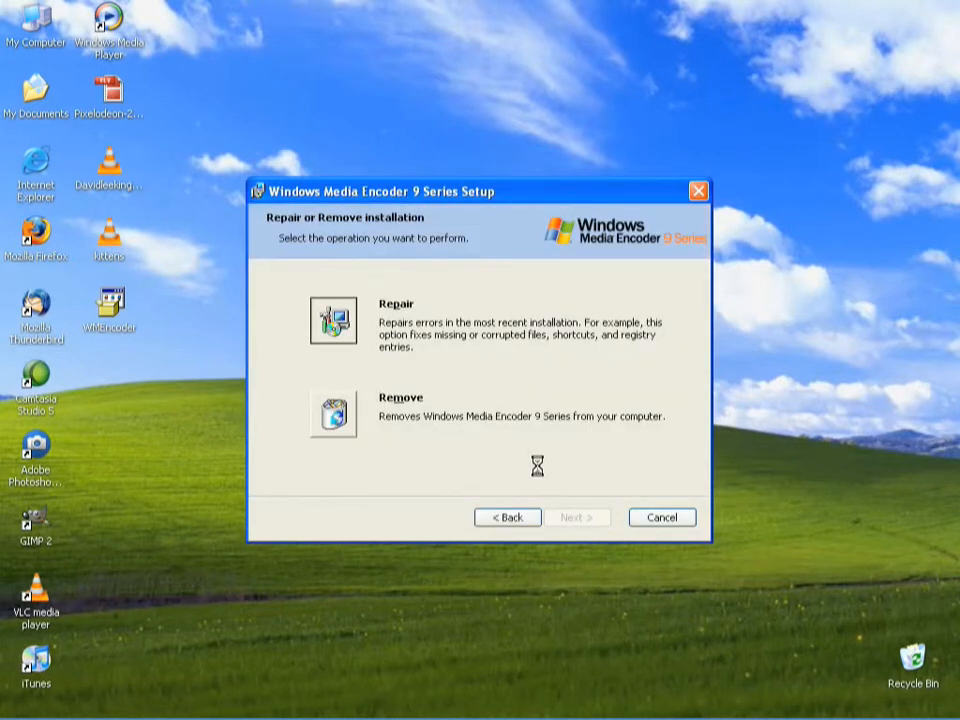
pyautogui.click(578, 516)
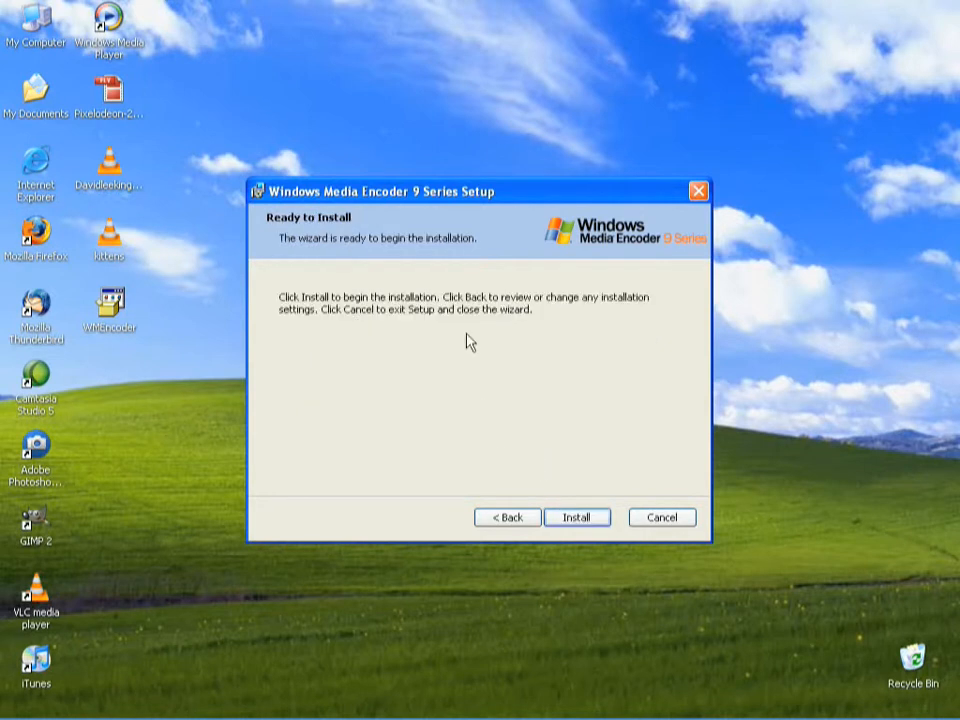
pyautogui.click(576, 516)
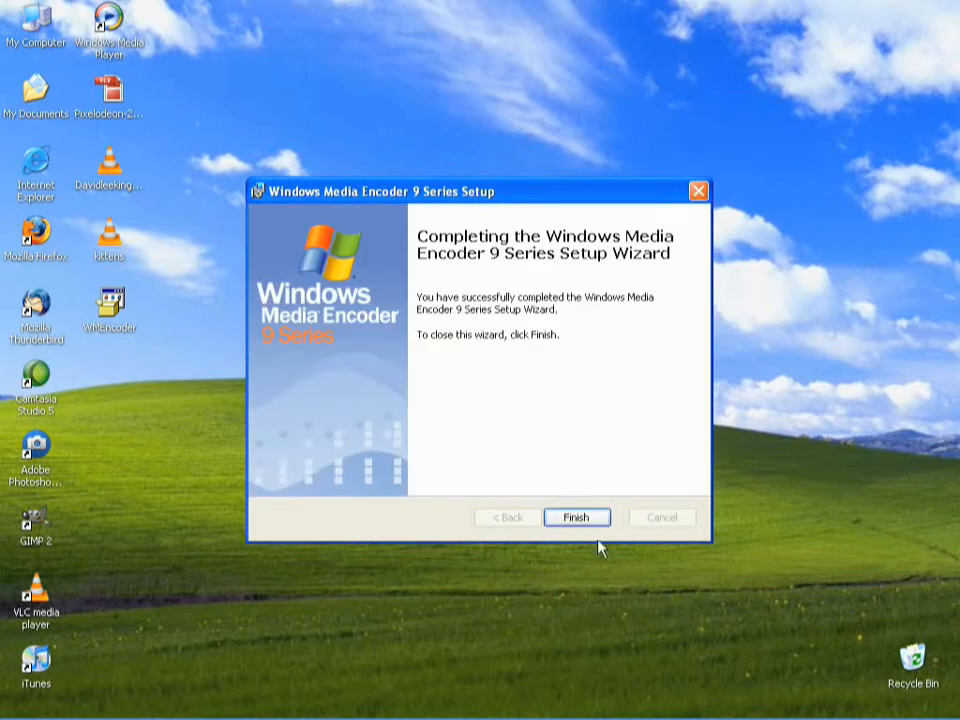
pyautogui.click(576, 516)
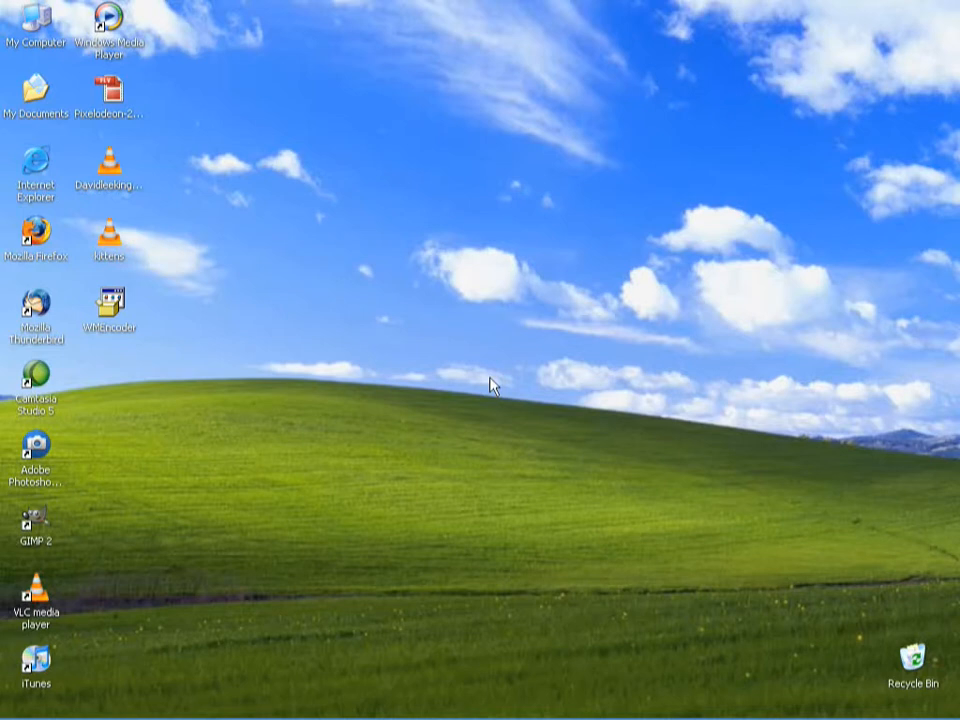
pyautogui.moveTo(380, 336)
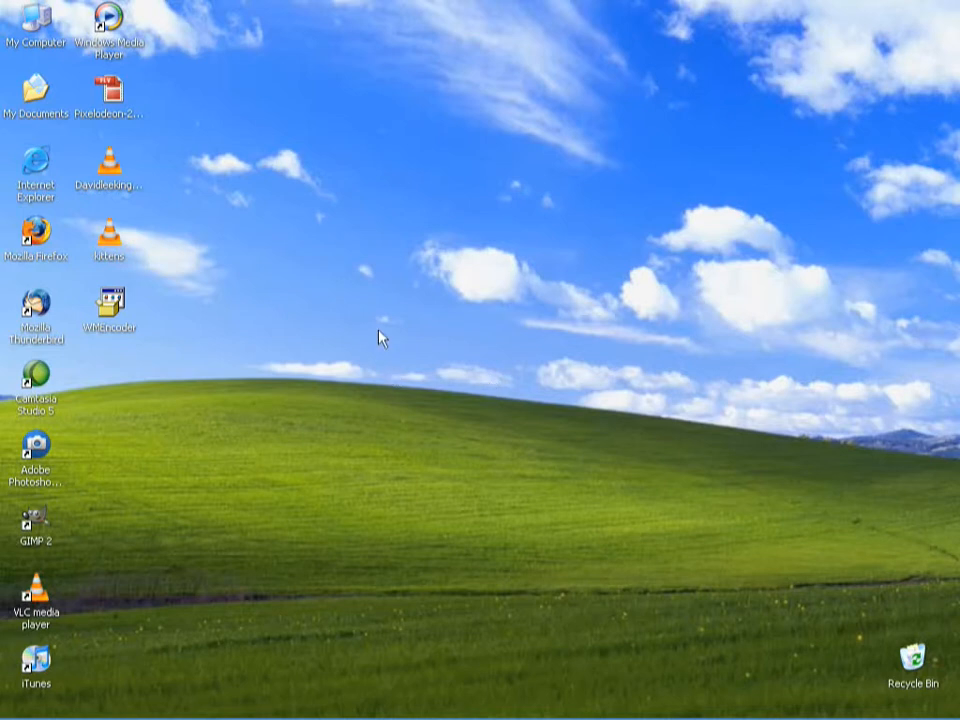
pyautogui.moveTo(360, 404)
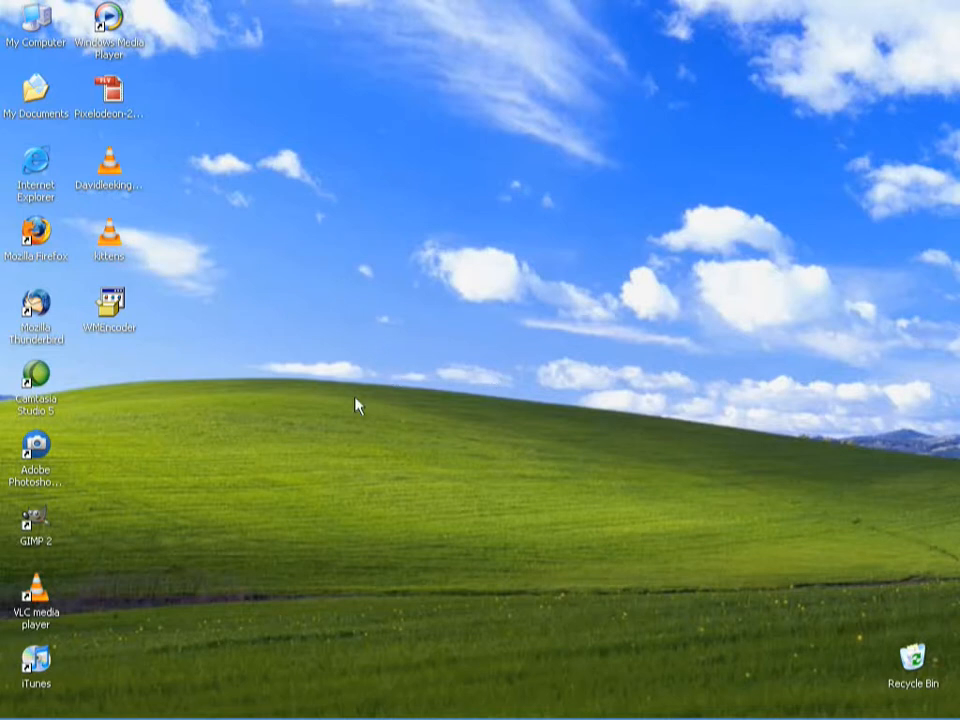
pyautogui.moveTo(16, 716)
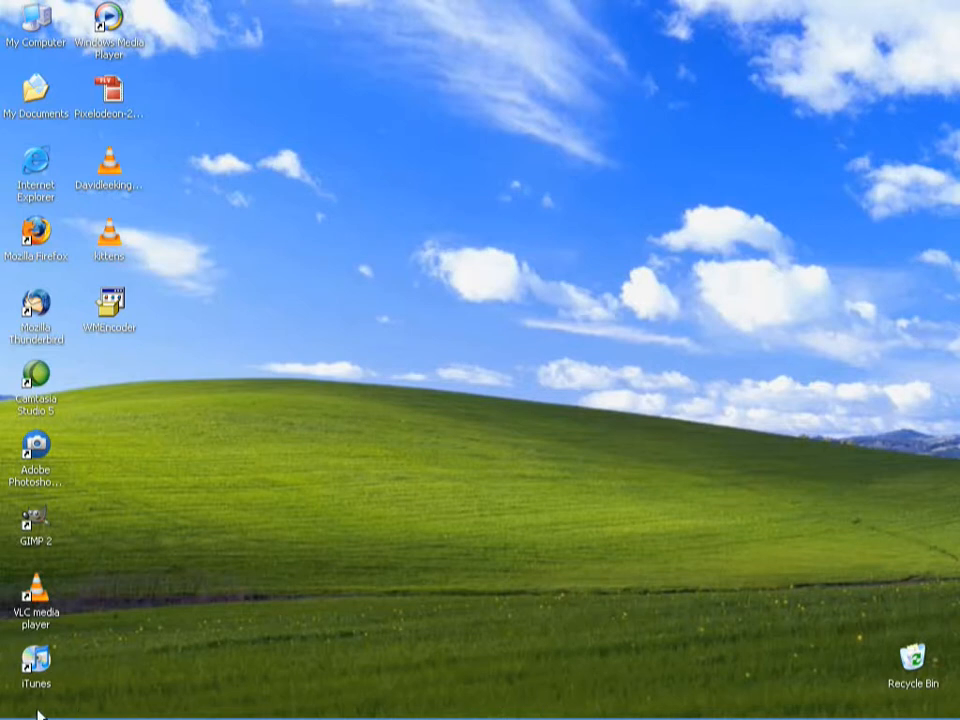
# - Launch Windows Media Encoder from Start > All Programs > Windows Media
pyautogui.click(36, 704)
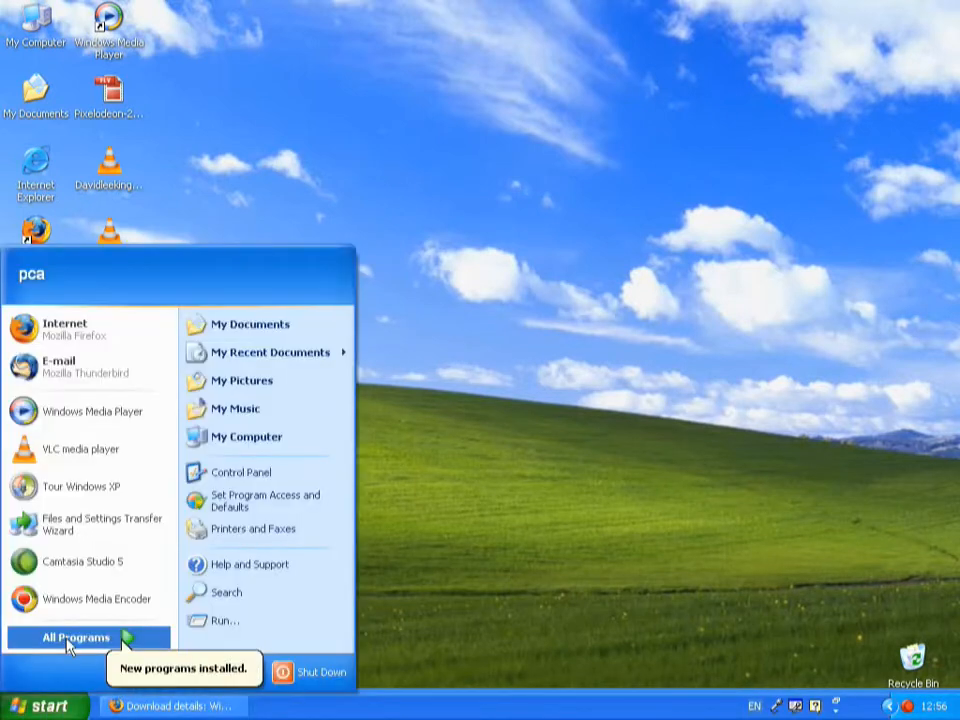
pyautogui.click(78, 636)
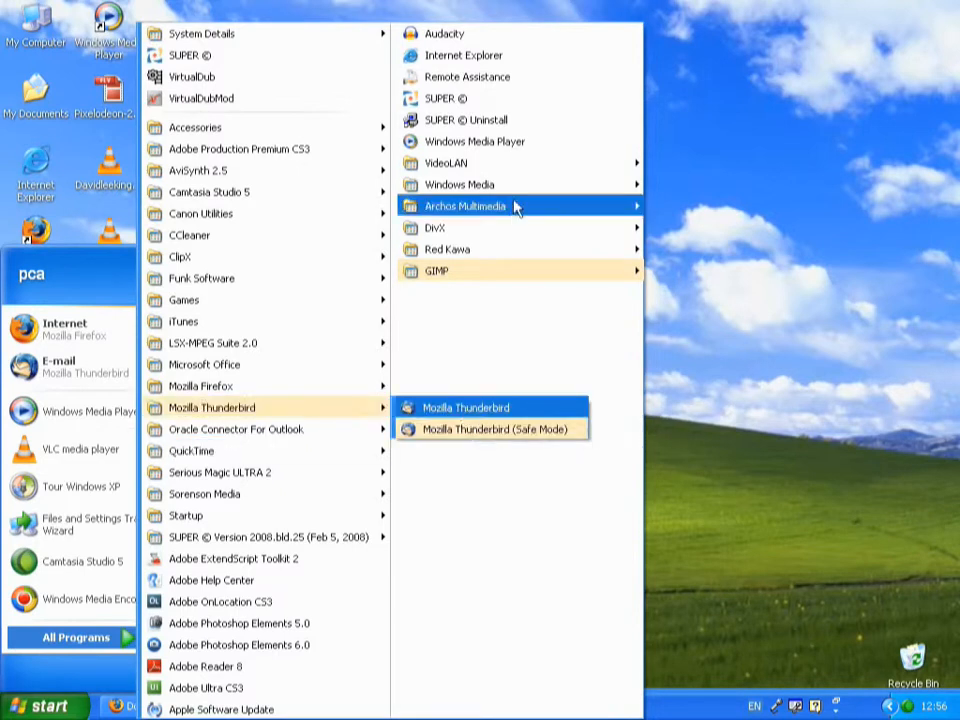
pyautogui.moveTo(460, 184)
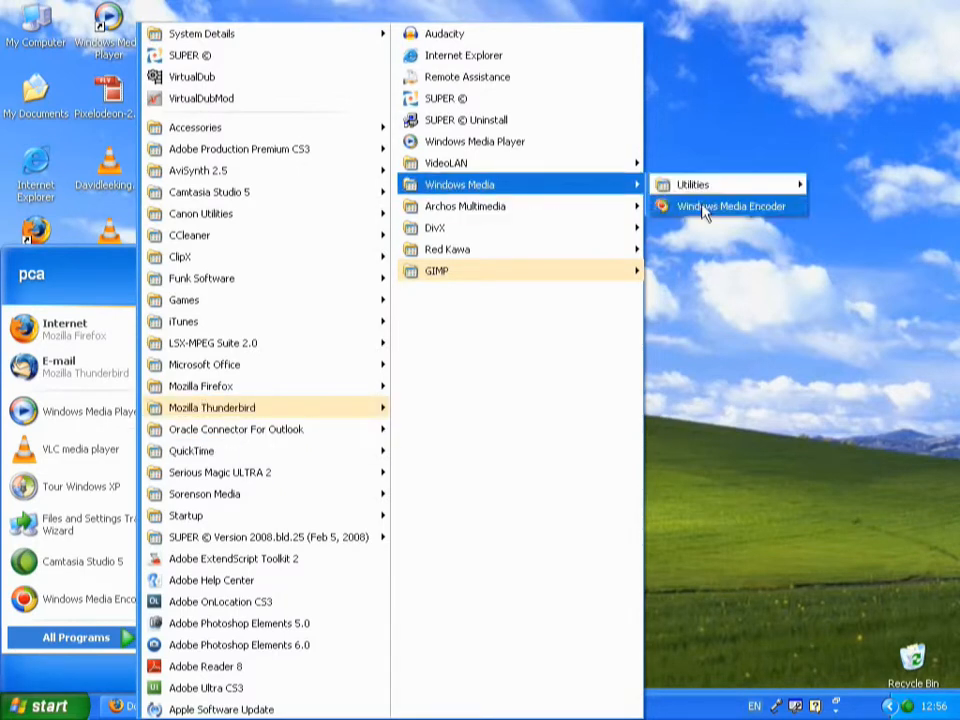
pyautogui.click(728, 206)
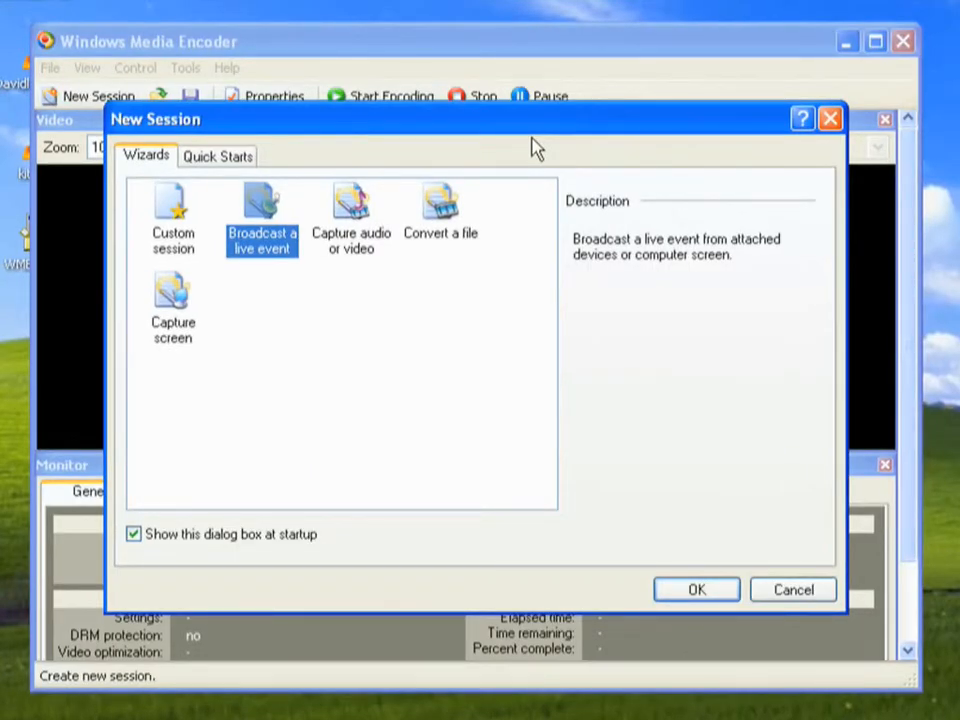
pyautogui.moveTo(398, 260)
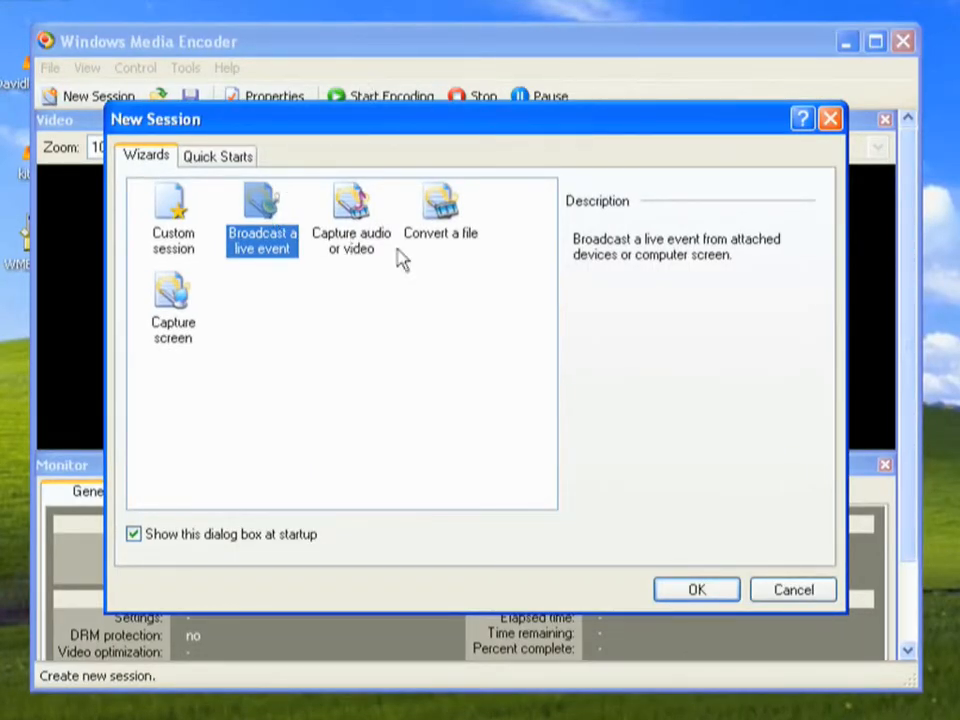
pyautogui.moveTo(448, 208)
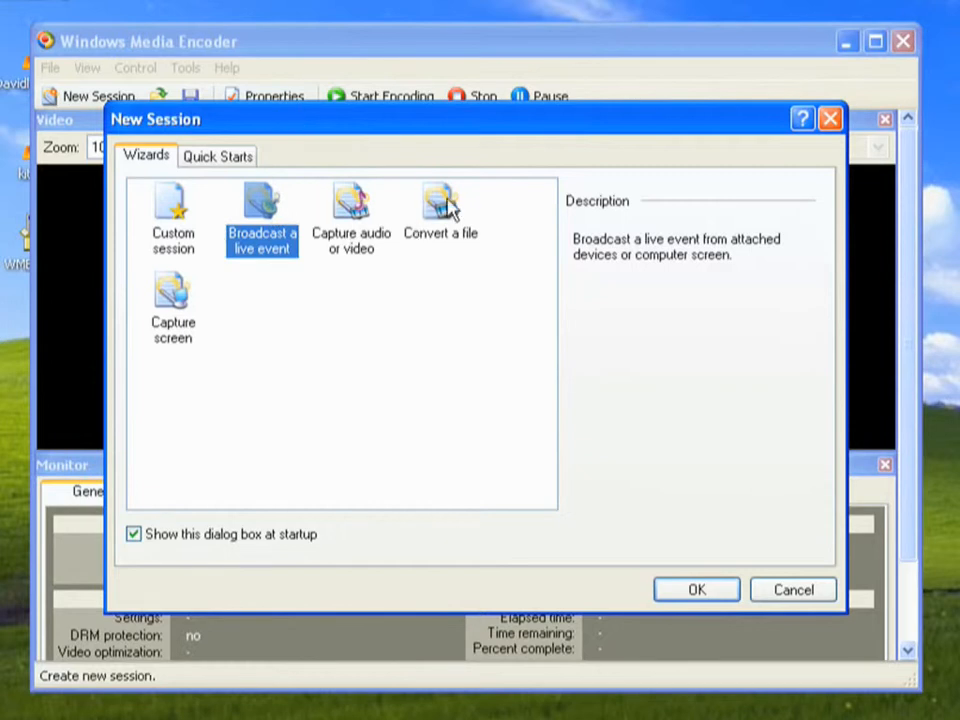
# - Start a Convert a file session with kittens.wmv as the source video
pyautogui.click(440, 210)
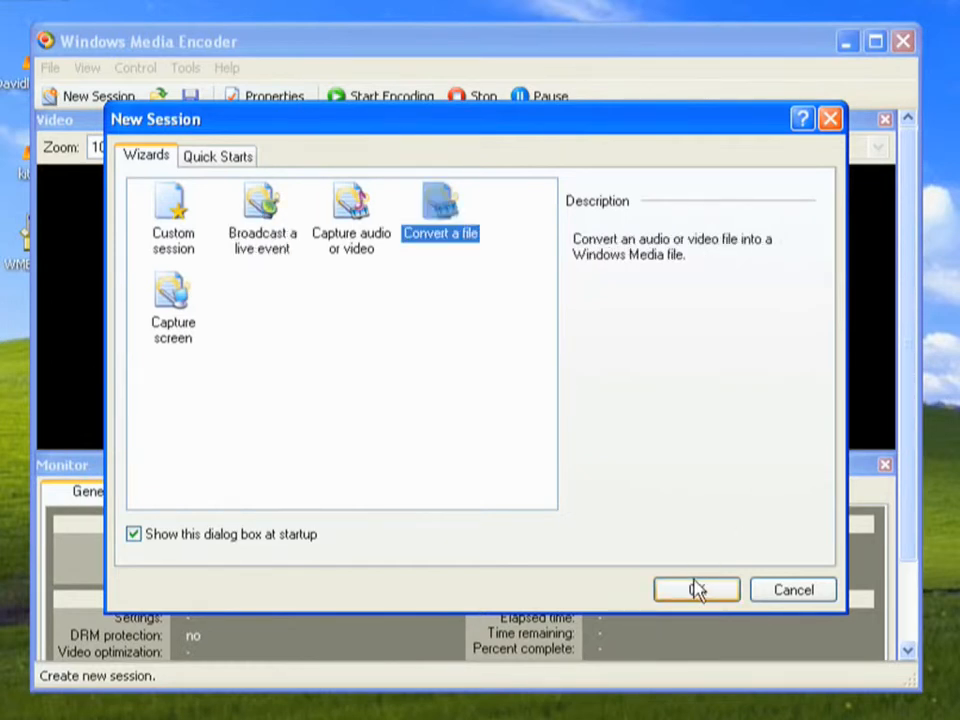
pyautogui.click(696, 588)
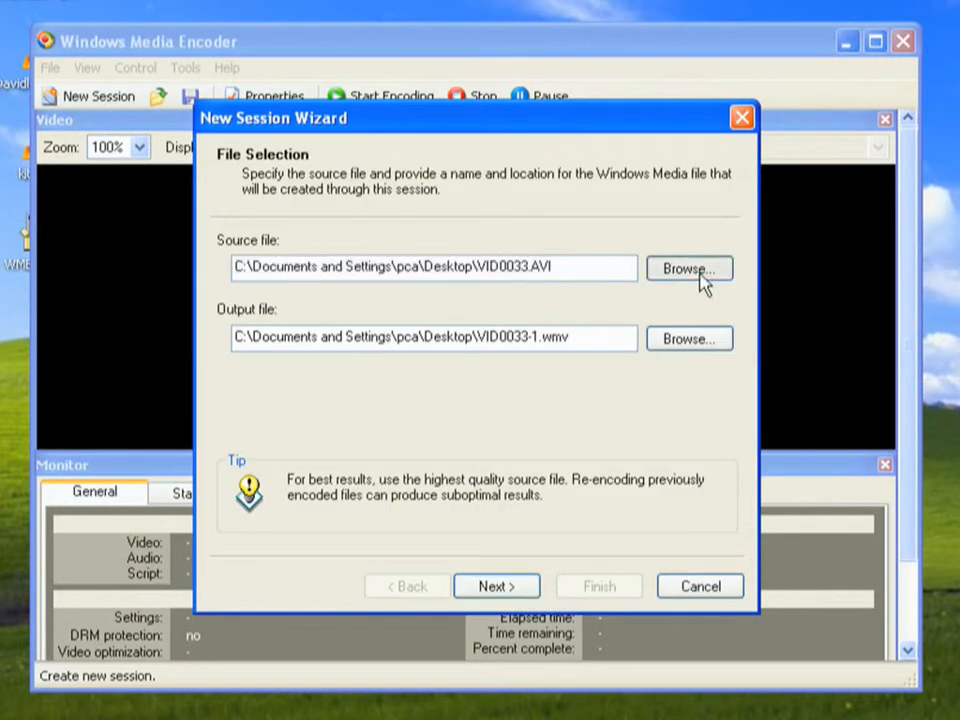
pyautogui.click(688, 268)
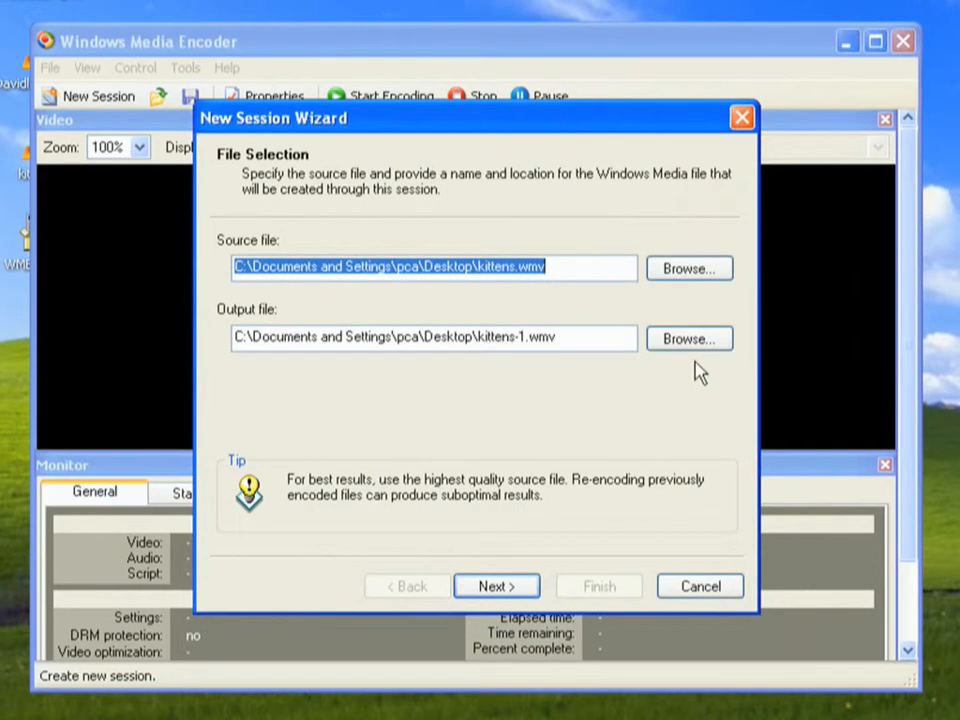
# - Set the output file to kittens2.wmv saved on the Desktop
pyautogui.click(688, 338)
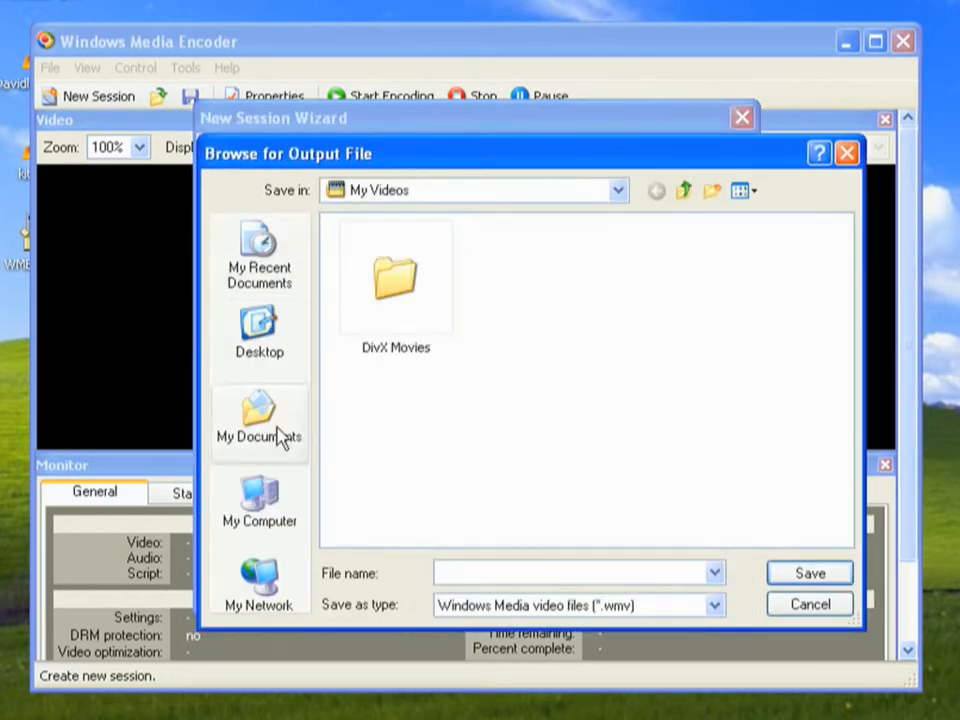
pyautogui.click(260, 336)
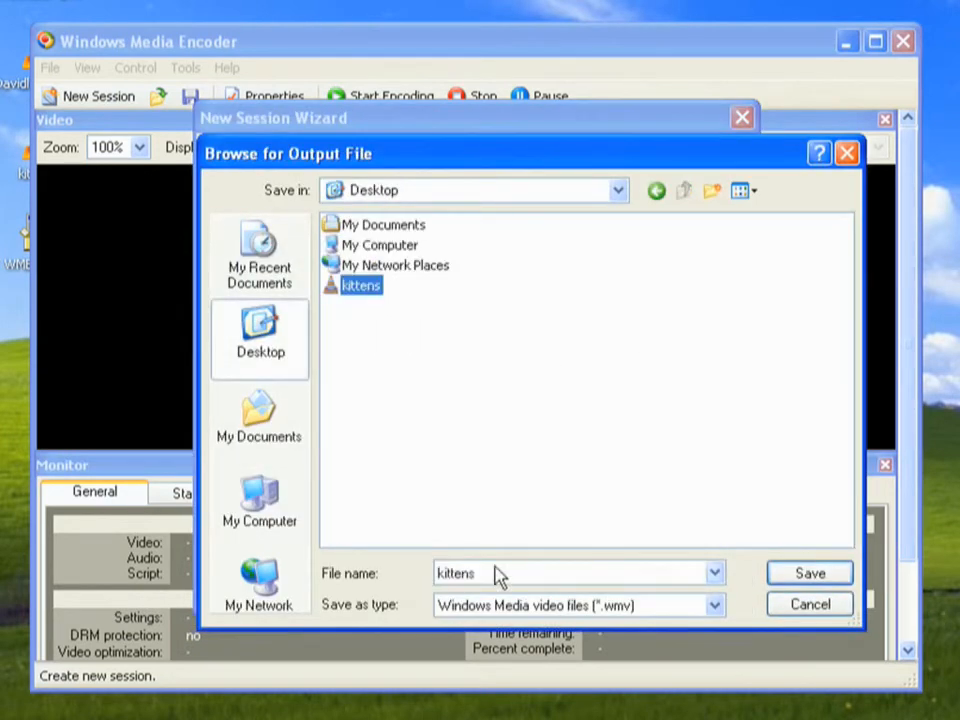
pyautogui.write('2')
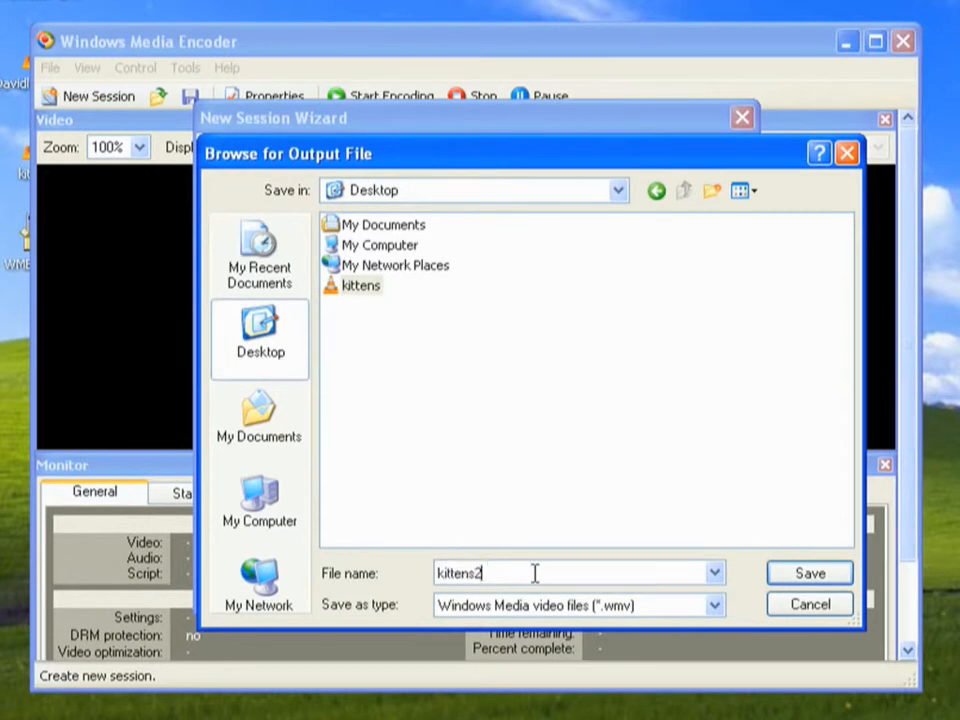
pyautogui.click(712, 604)
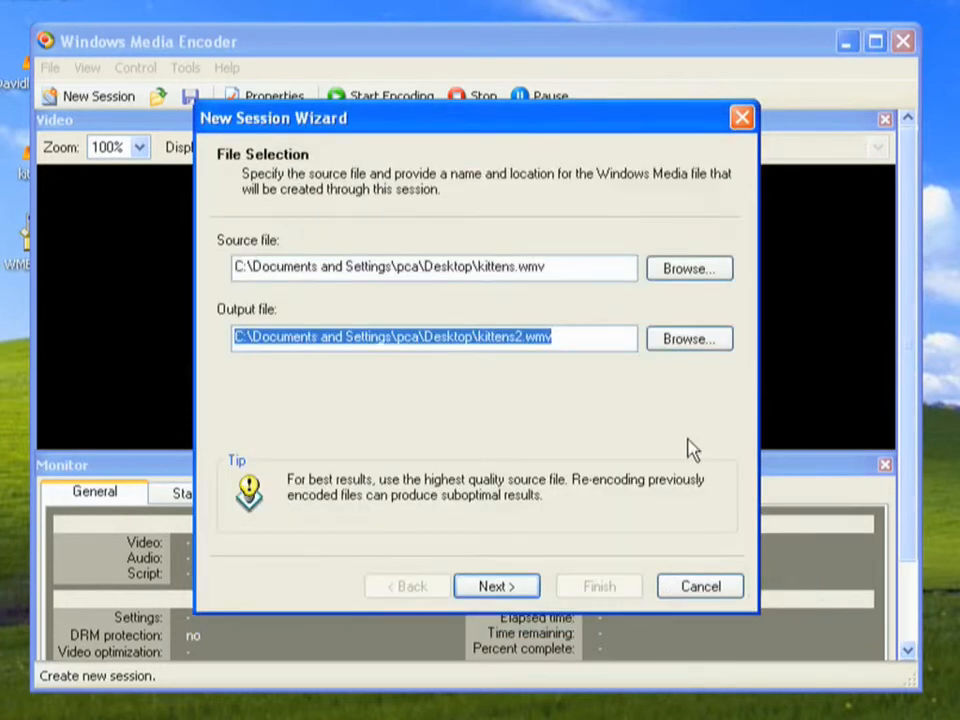
# - Choose Pocket PC as the distribution method for the converted video
pyautogui.click(496, 586)
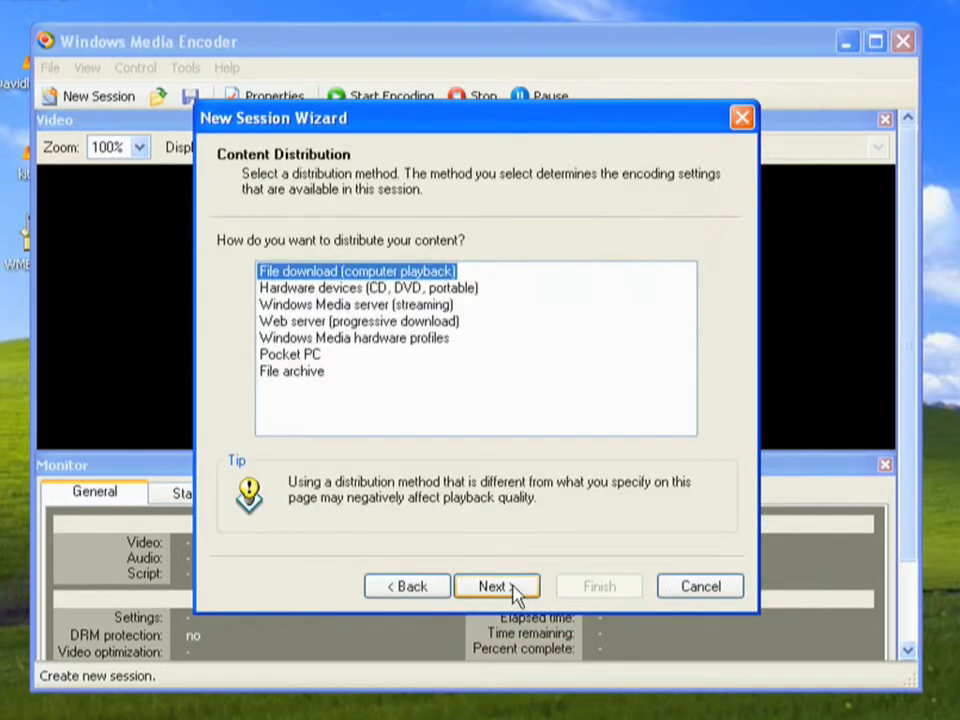
pyautogui.moveTo(458, 390)
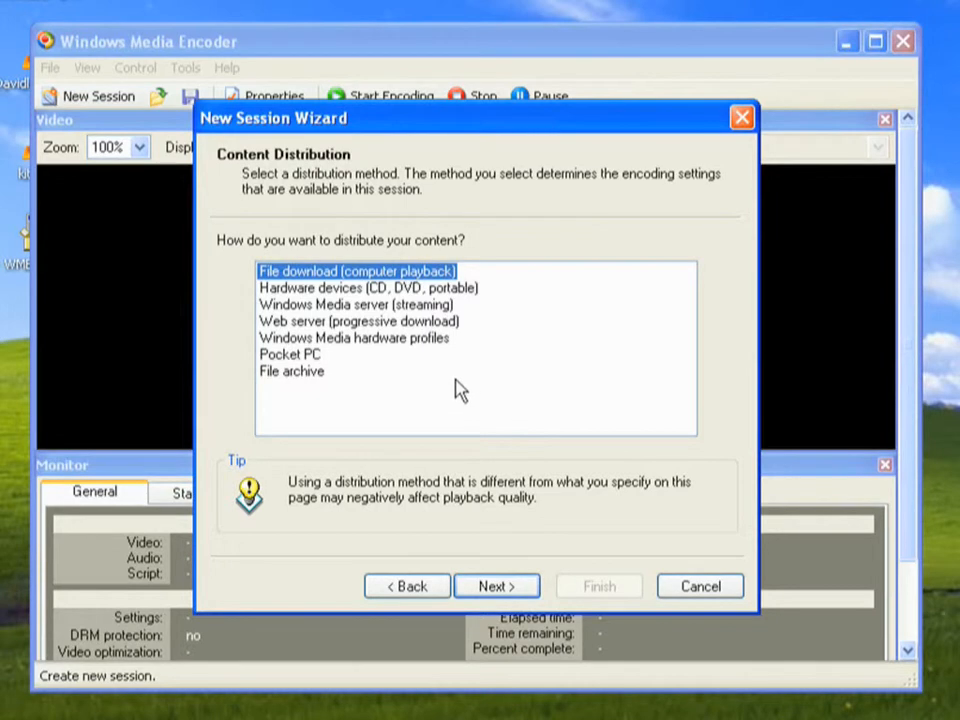
pyautogui.moveTo(410, 224)
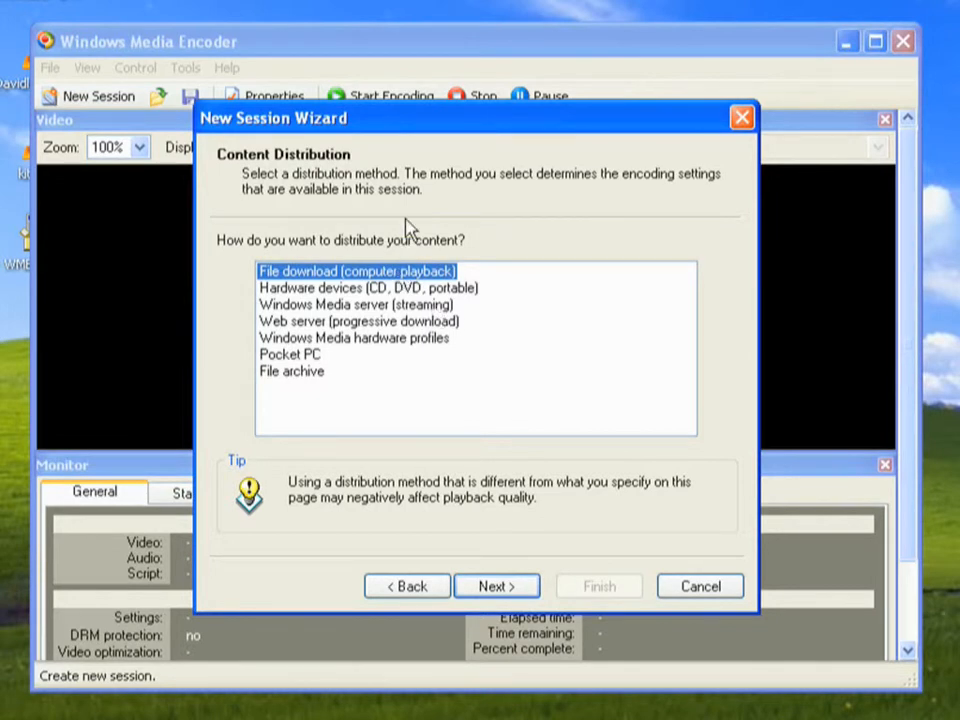
pyautogui.moveTo(344, 178)
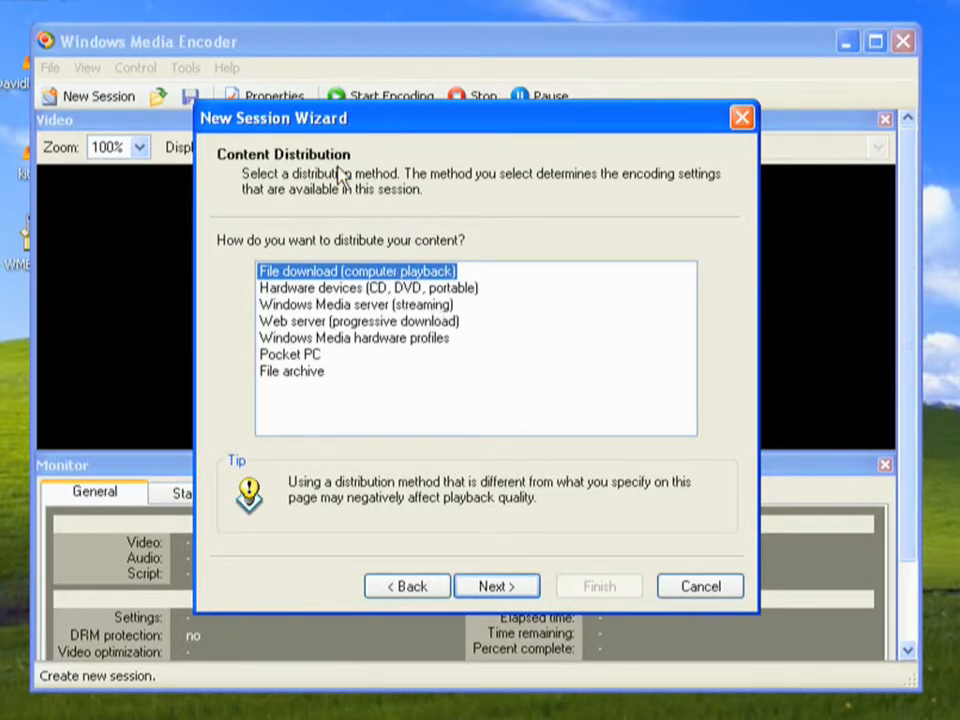
pyautogui.moveTo(376, 290)
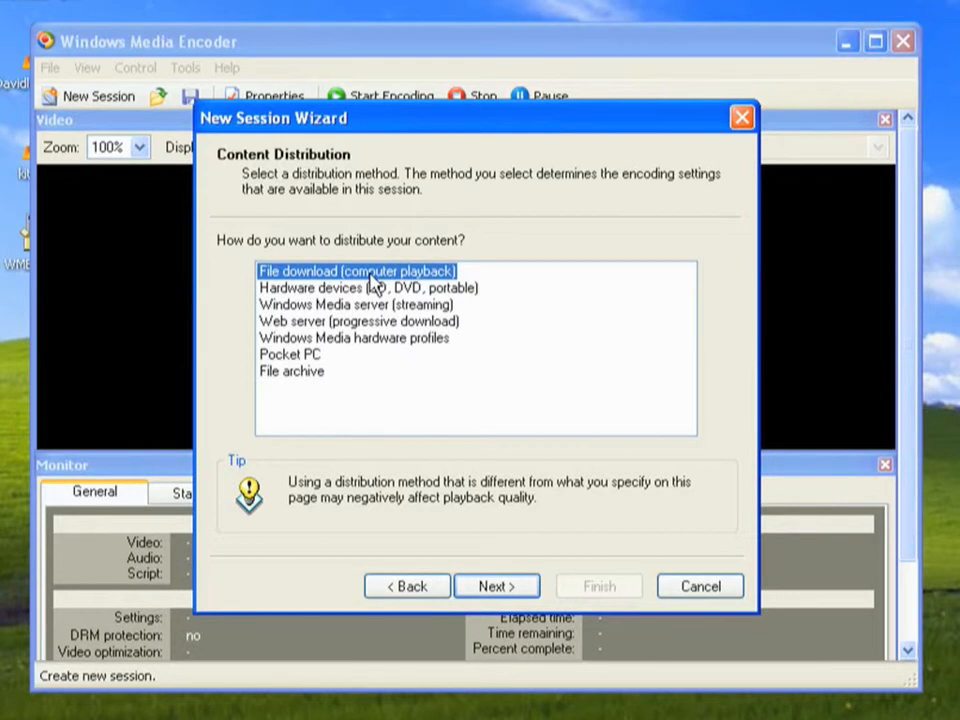
pyautogui.moveTo(408, 262)
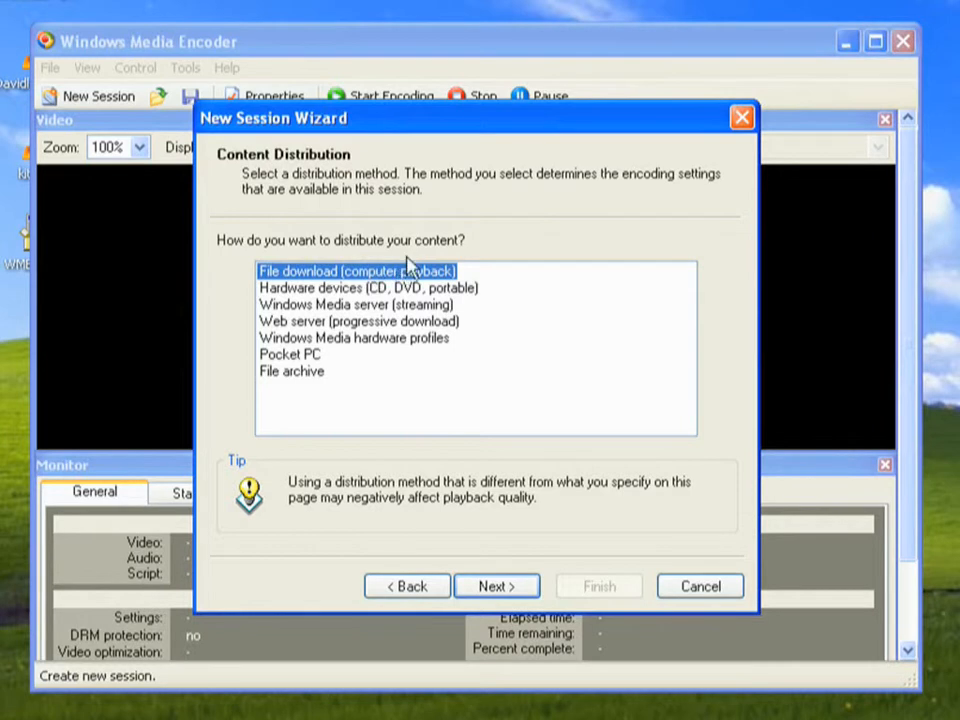
pyautogui.moveTo(472, 268)
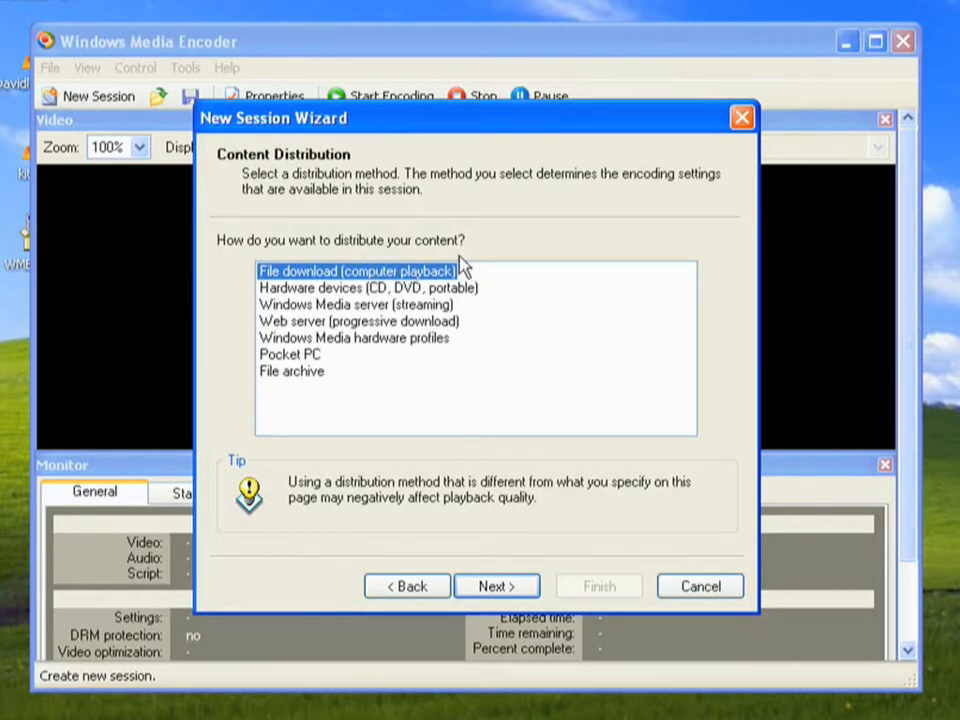
pyautogui.click(292, 354)
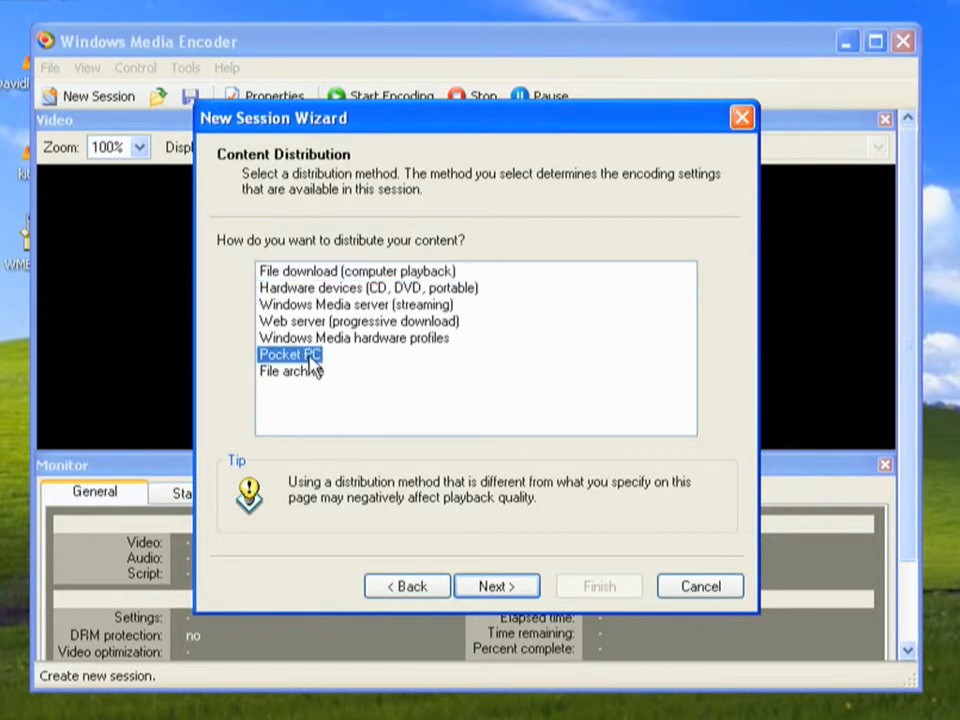
pyautogui.moveTo(372, 368)
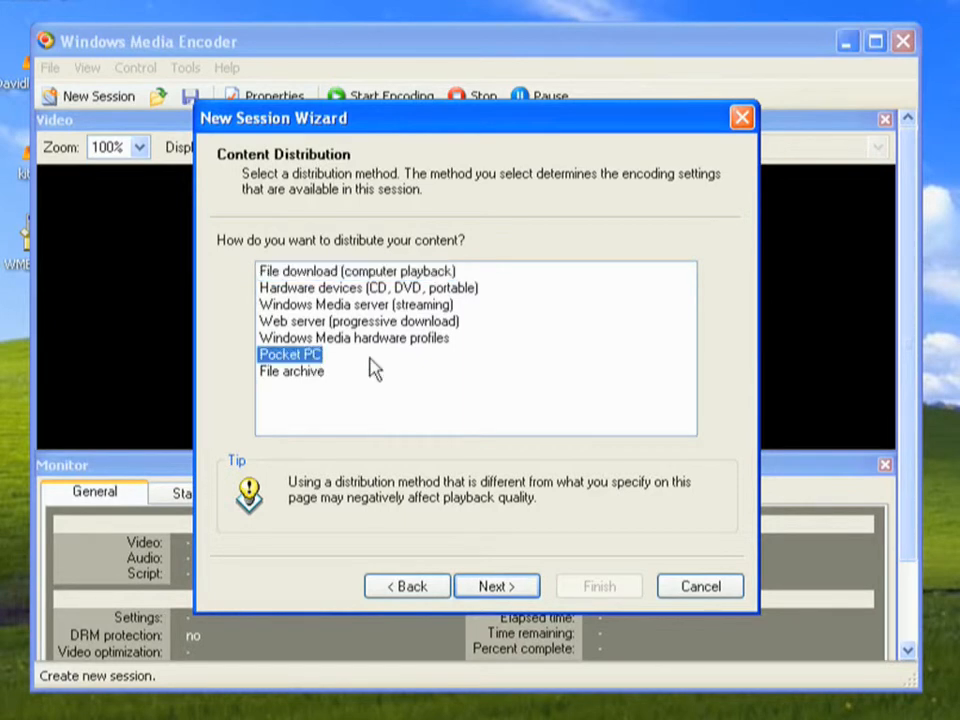
pyautogui.moveTo(510, 558)
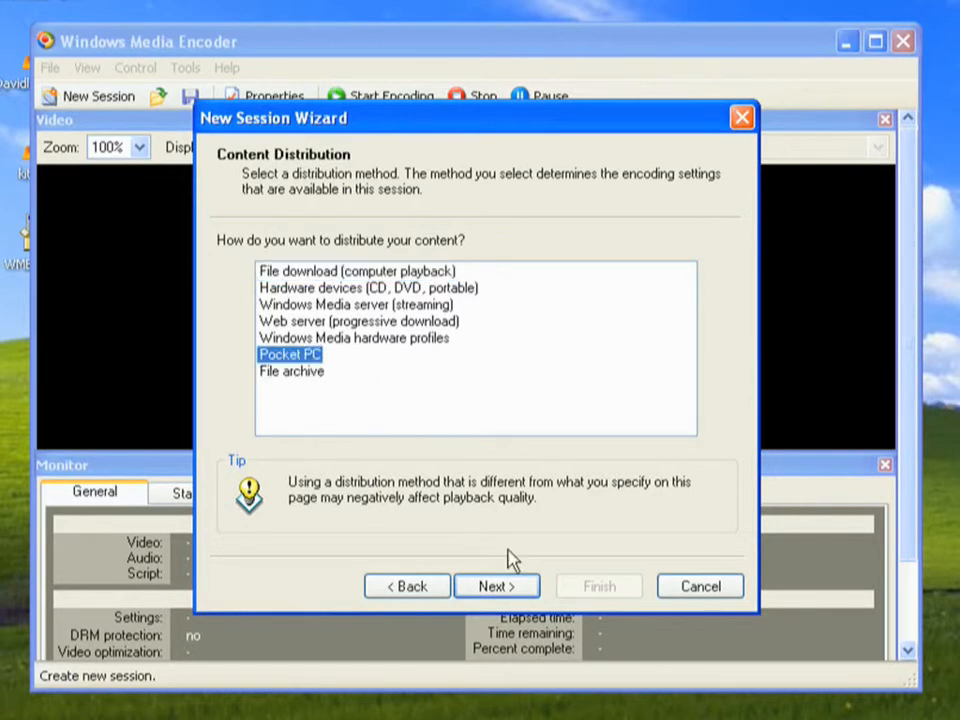
pyautogui.click(496, 584)
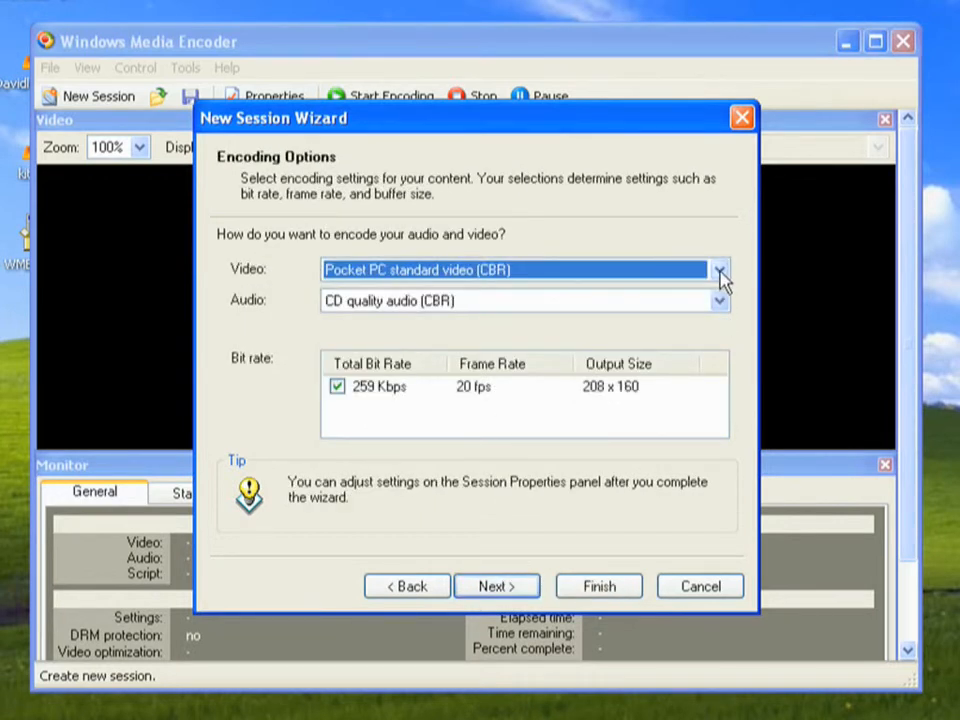
# - Keep Pocket PC standard video and CD quality audio, continuing past Display Information to the review
pyautogui.click(720, 268)
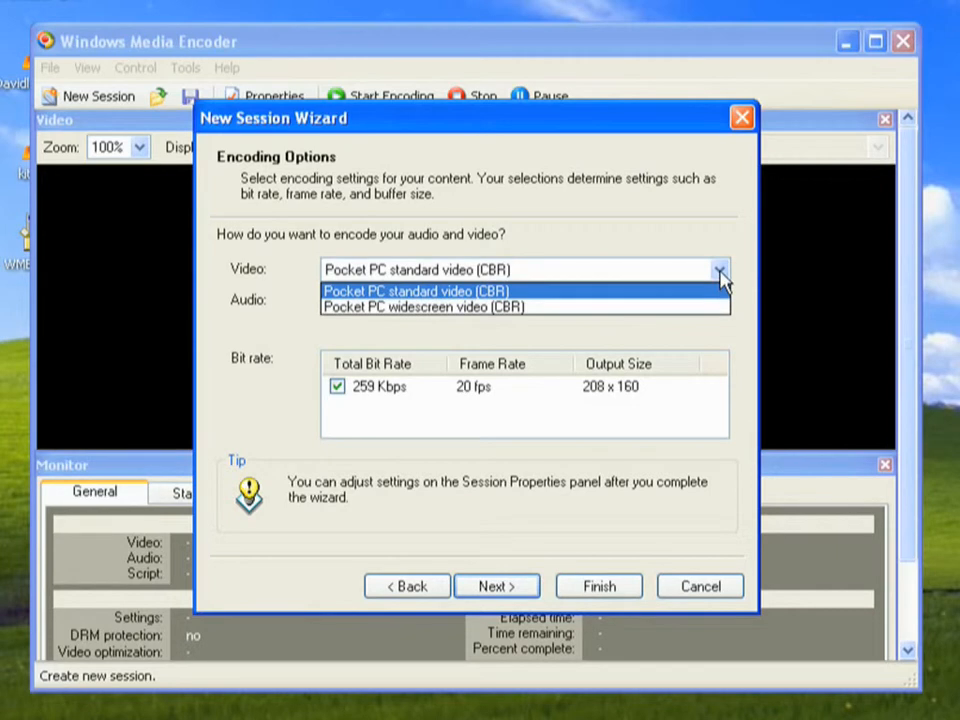
pyautogui.click(400, 290)
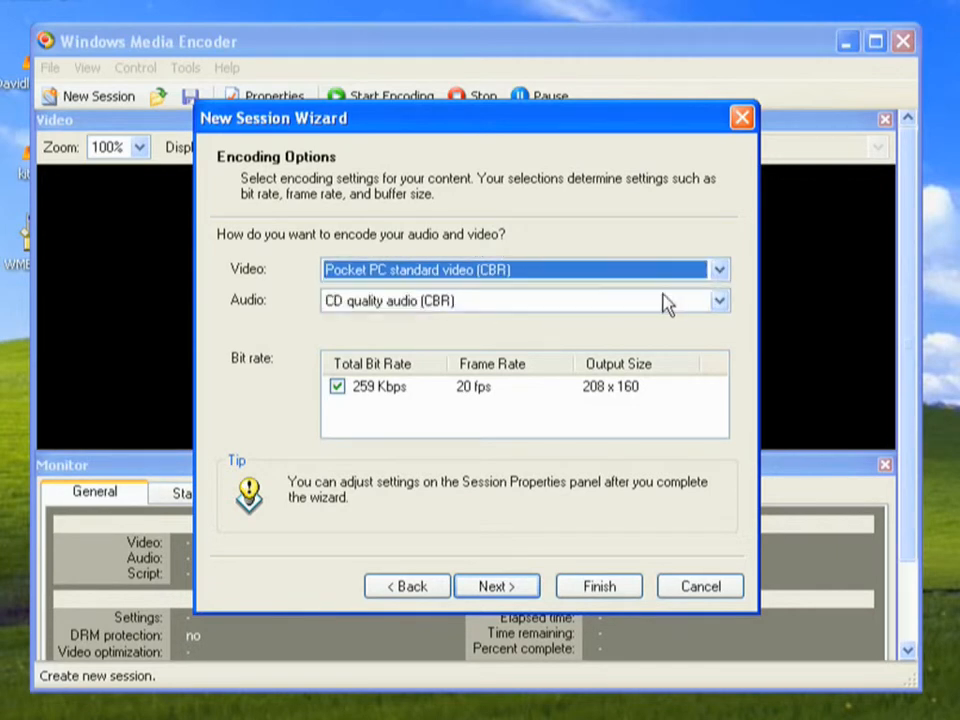
pyautogui.moveTo(428, 252)
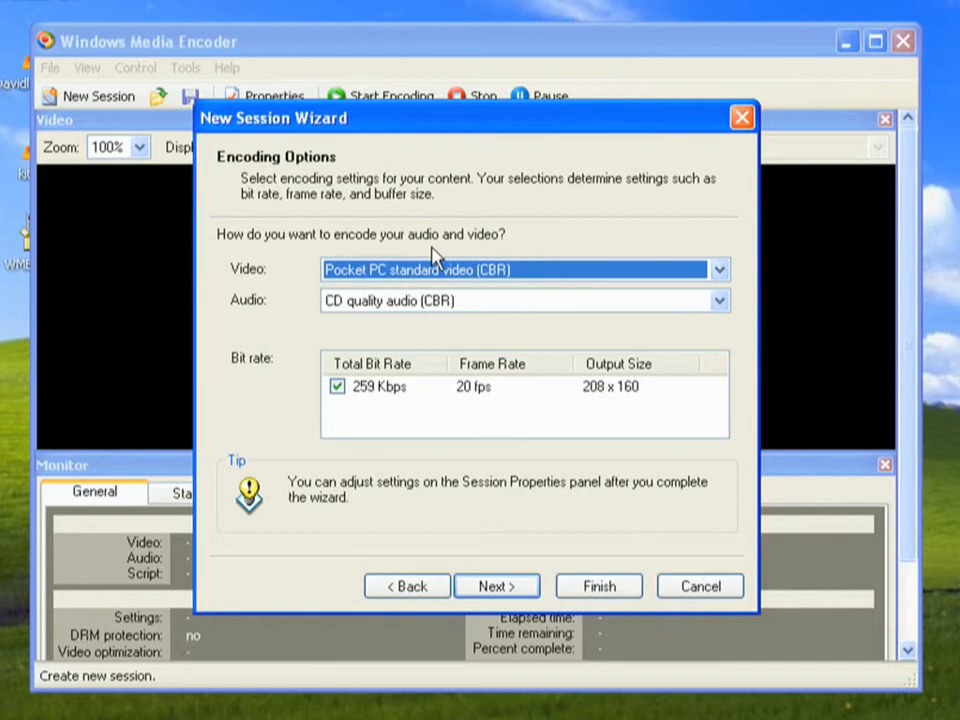
pyautogui.moveTo(588, 414)
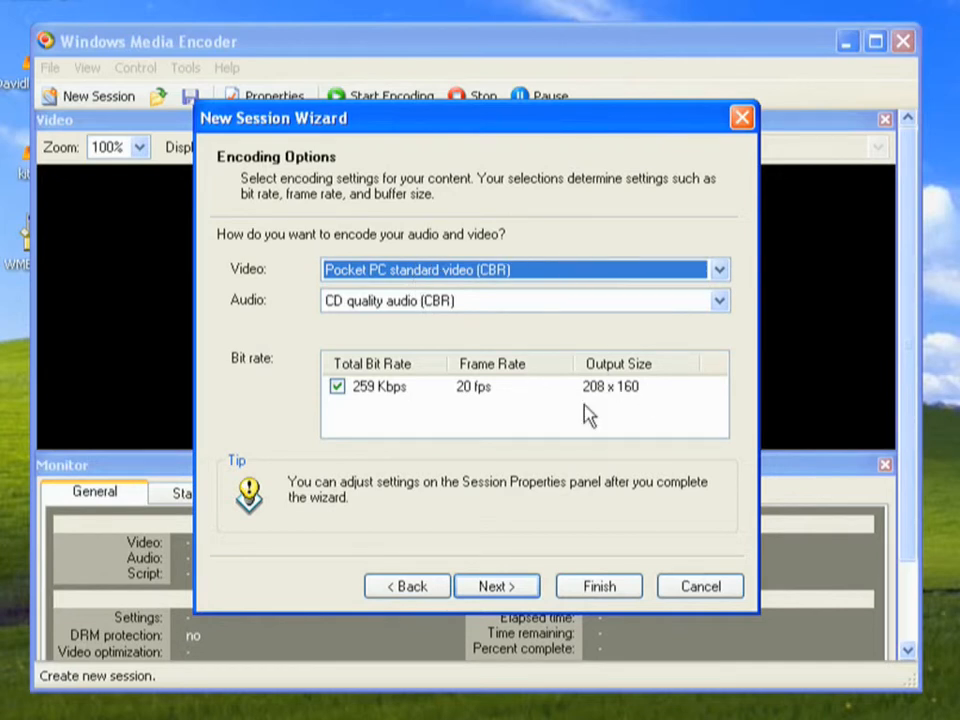
pyautogui.moveTo(576, 388)
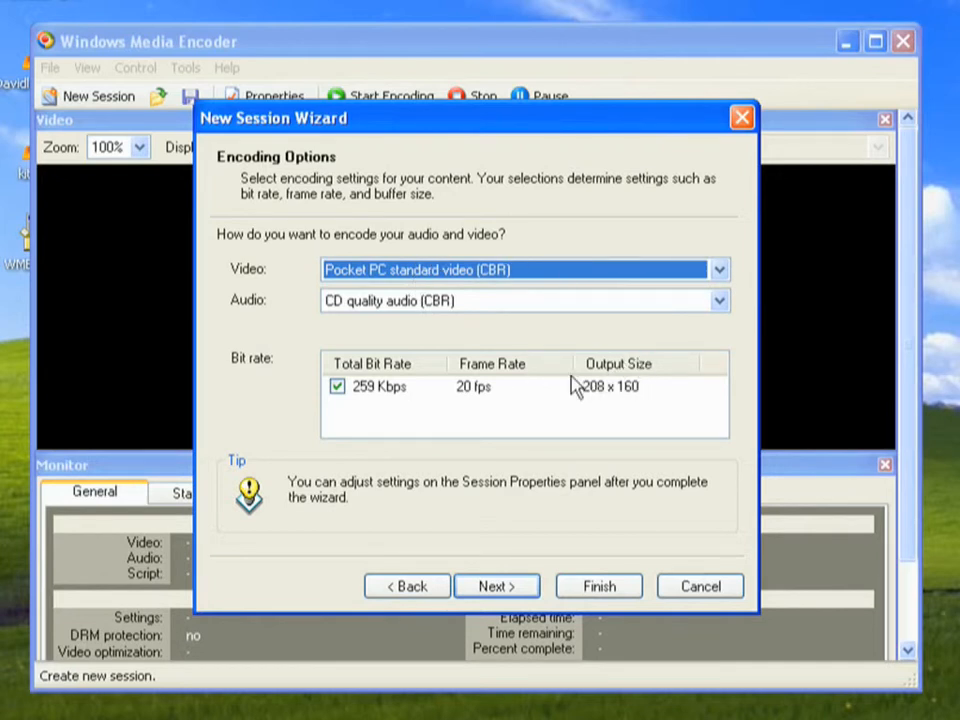
pyautogui.moveTo(496, 586)
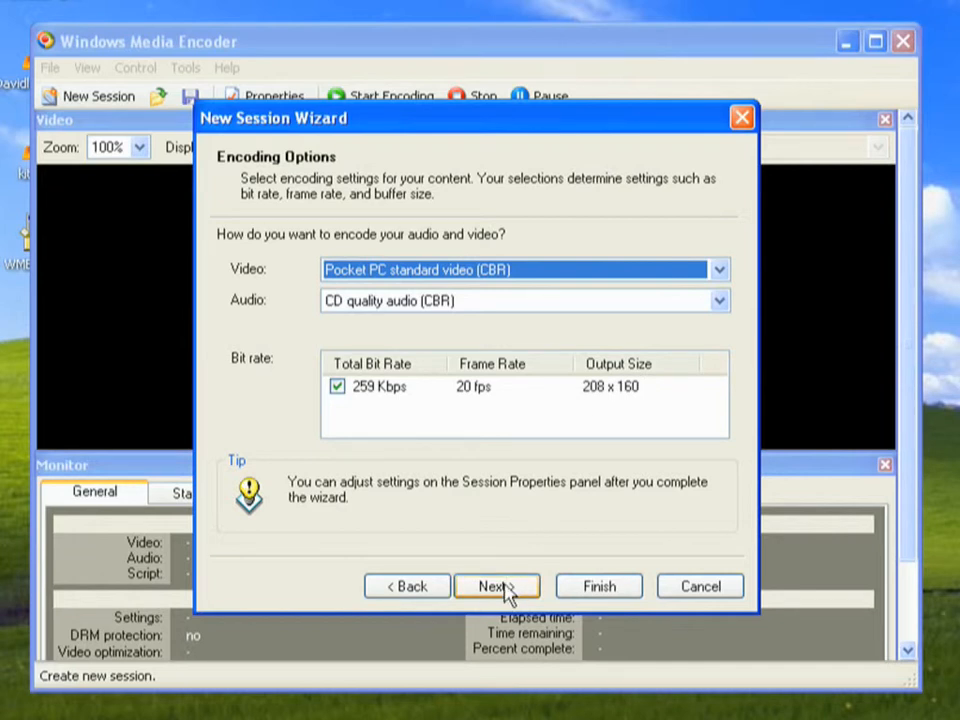
pyautogui.click(496, 586)
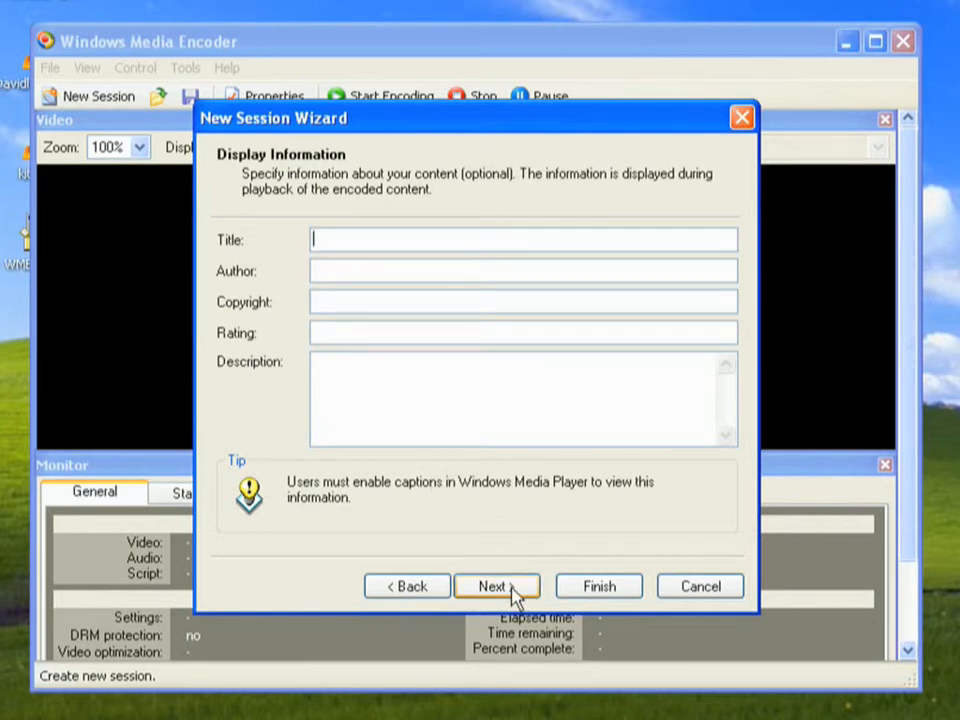
pyautogui.click(492, 586)
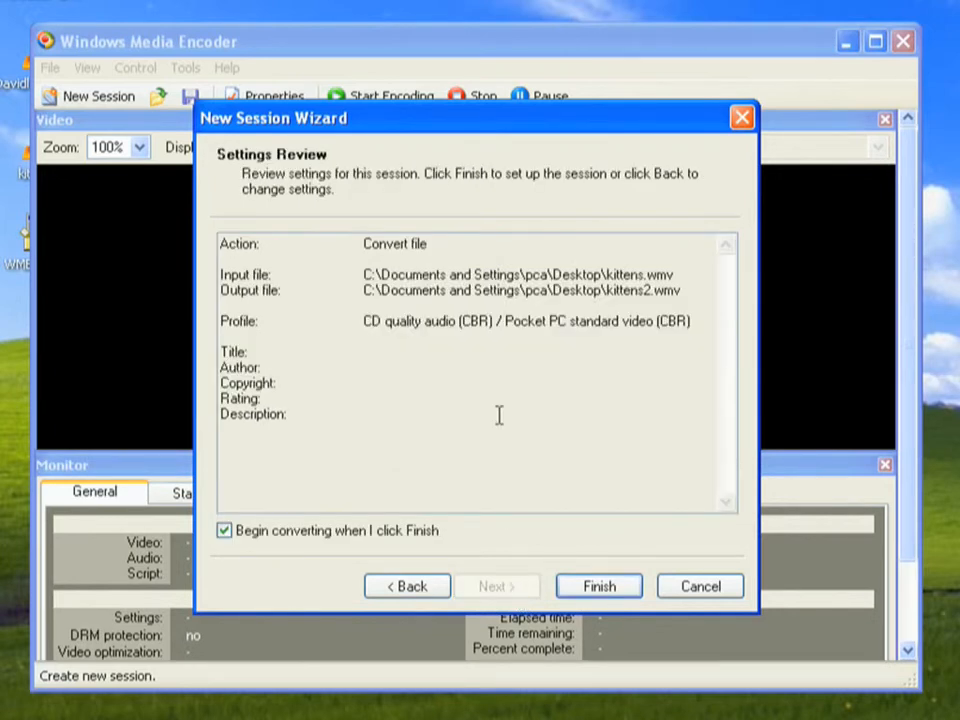
# - Encode kittens into kittens2, dismiss the Encoding Results and close the encoder window
pyautogui.click(598, 586)
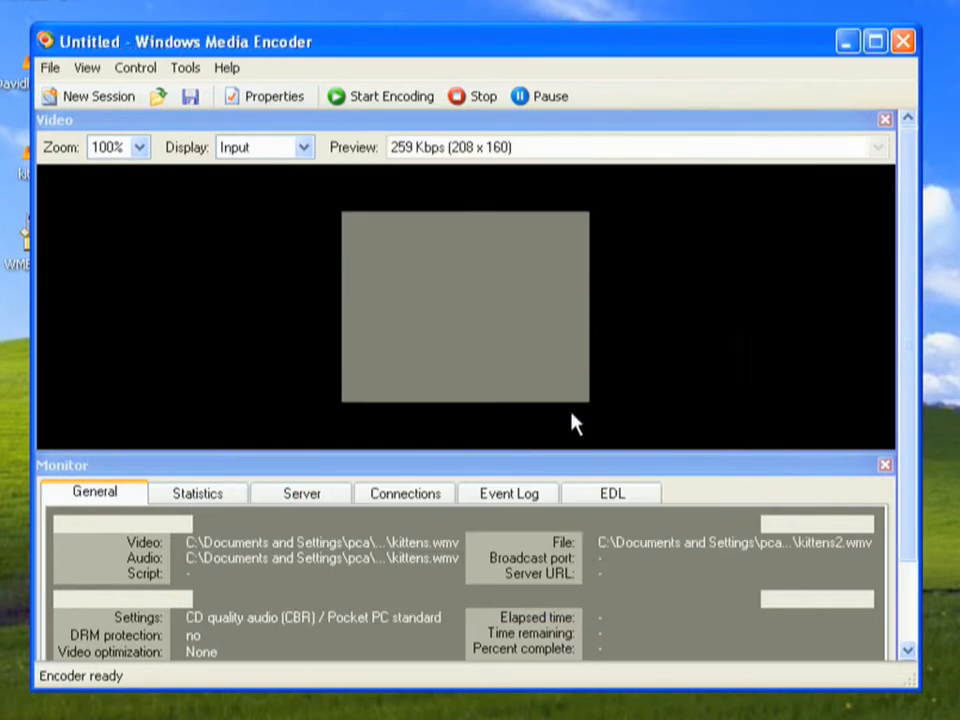
pyautogui.click(380, 96)
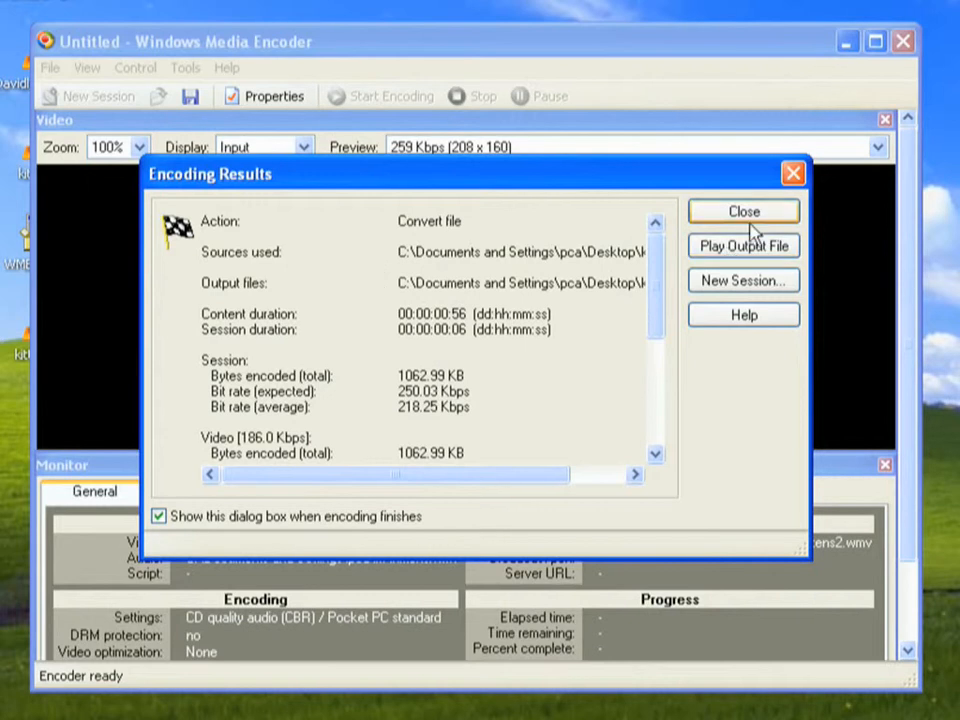
pyautogui.click(744, 246)
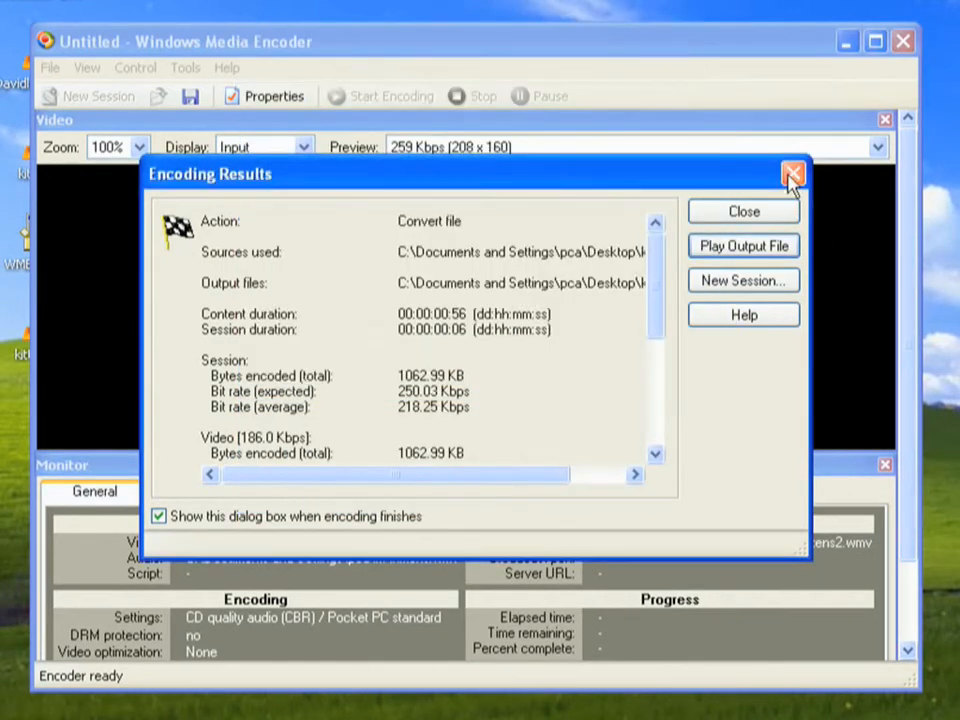
pyautogui.click(792, 172)
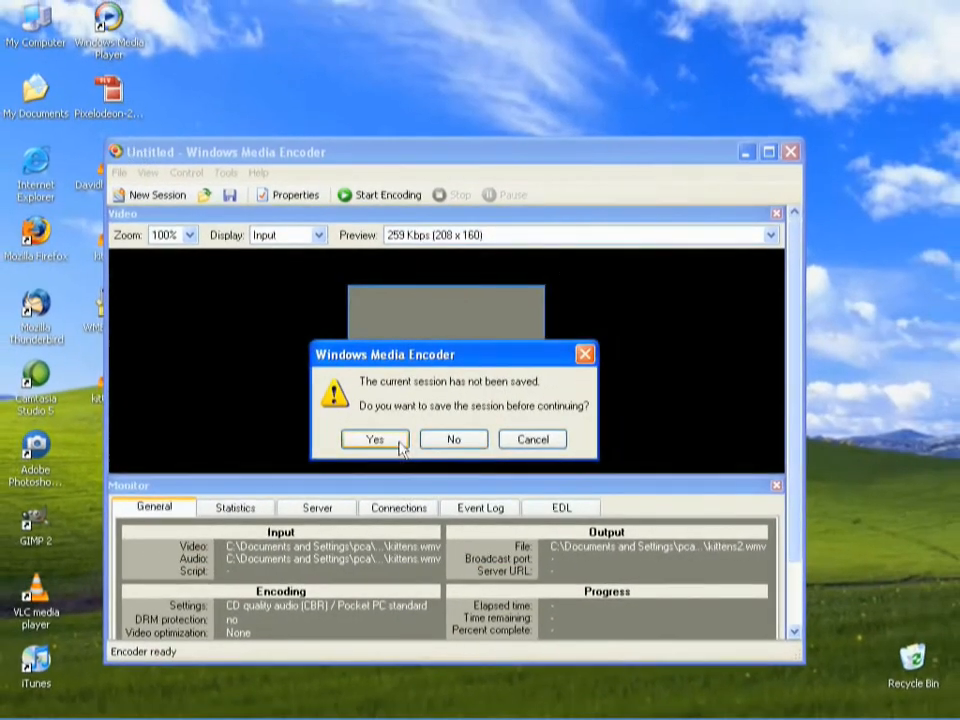
# - Discard the unsaved session and show Properties for kittens2 (1.08 MB) and kittens (1.54 MB)
pyautogui.click(452, 440)
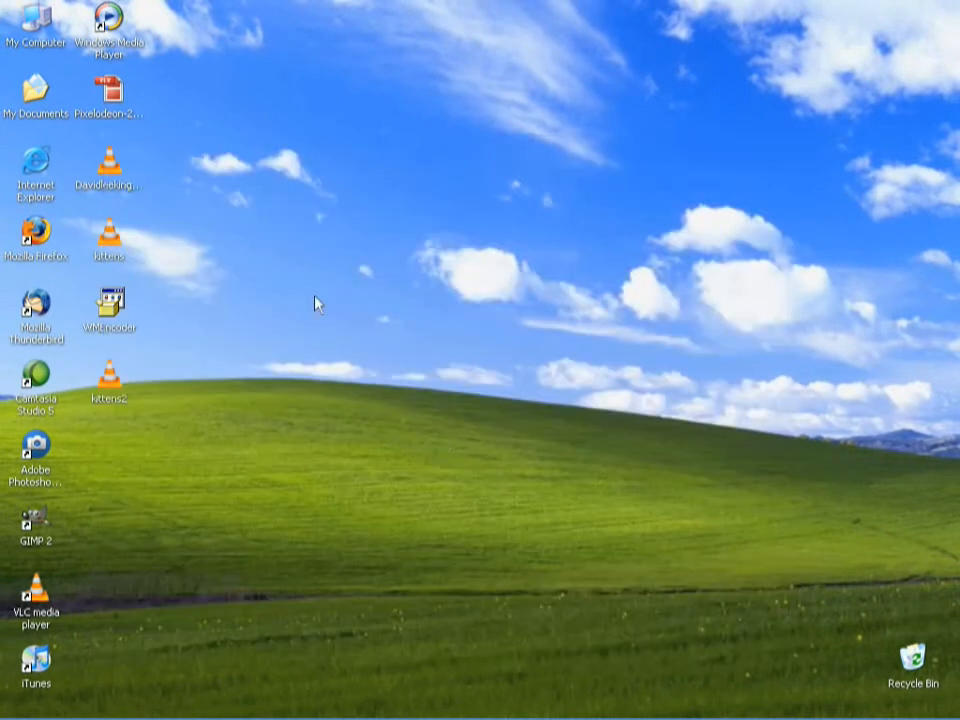
pyautogui.rightClick(110, 390)
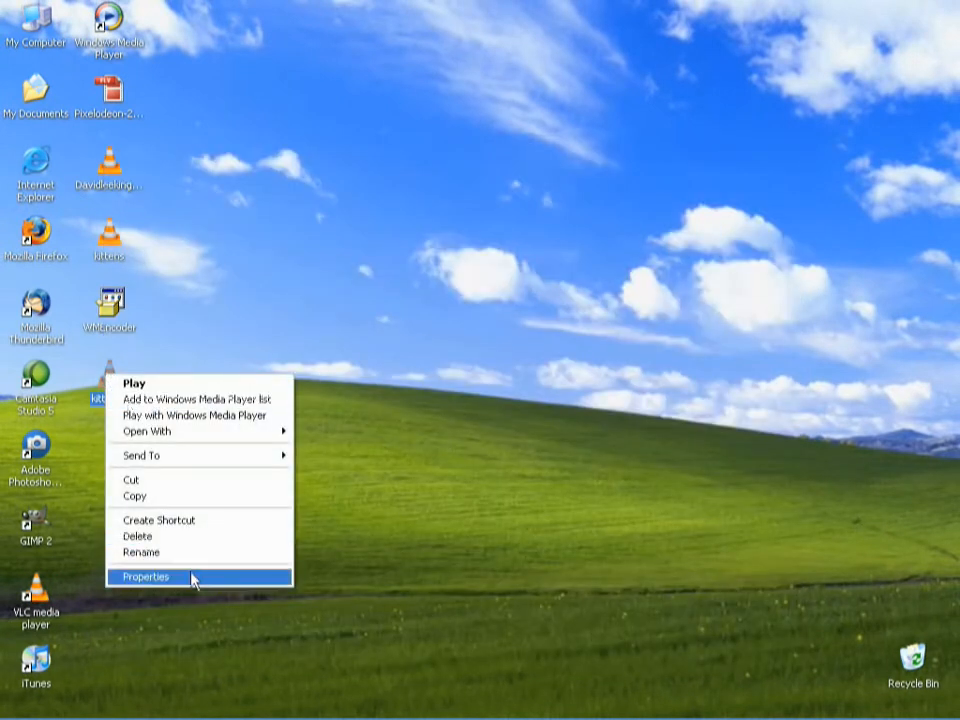
pyautogui.click(144, 576)
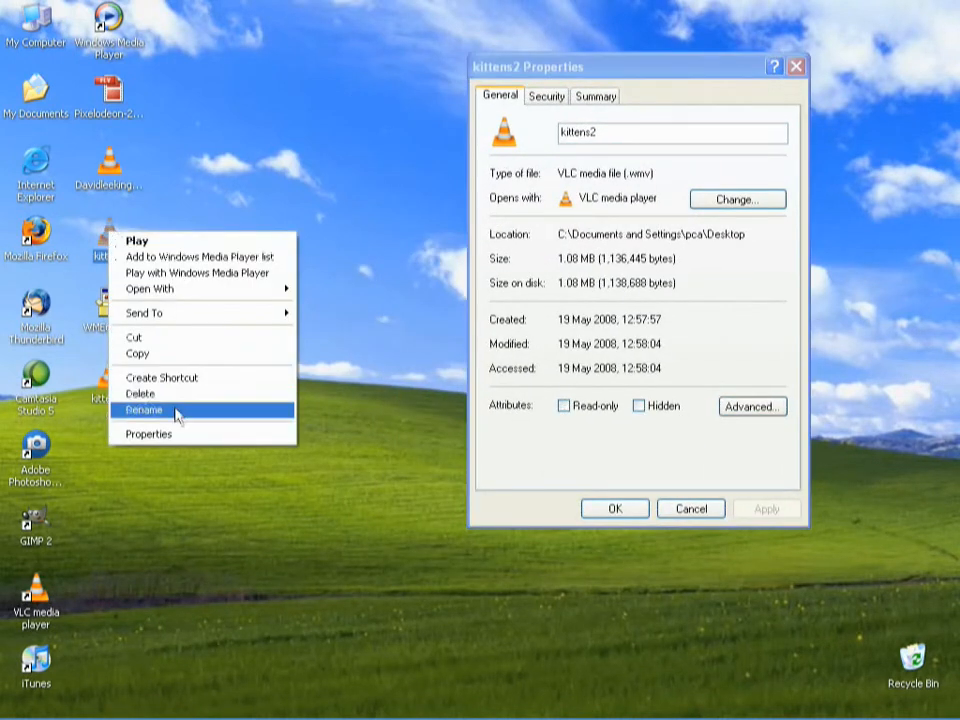
pyautogui.click(148, 432)
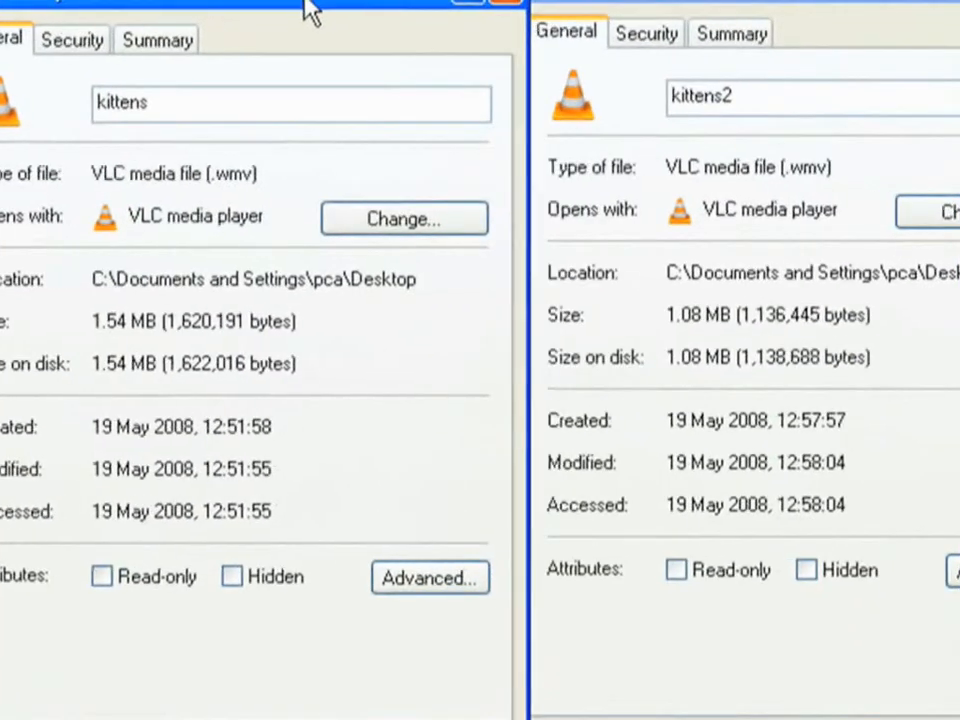
pyautogui.moveTo(556, 300)
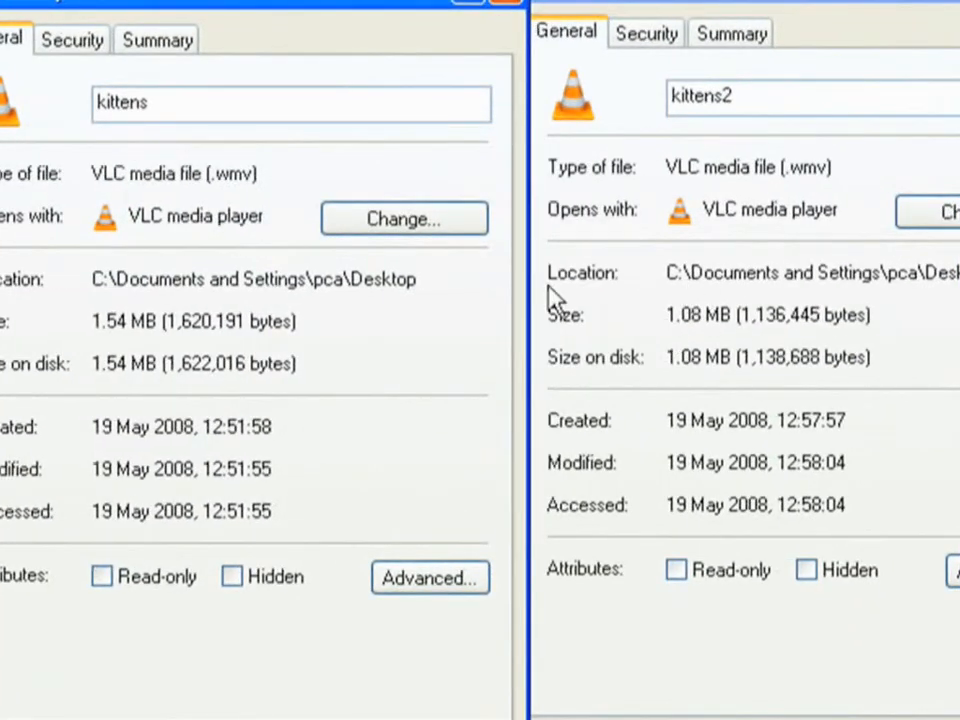
pyautogui.moveTo(600, 344)
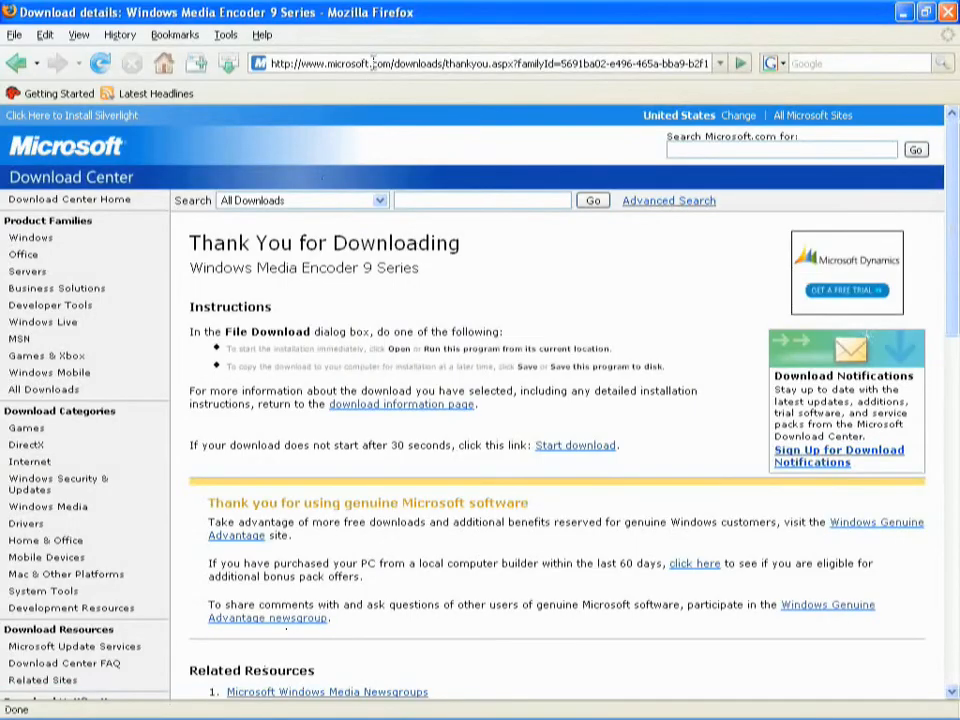
pyautogui.click(490, 62)
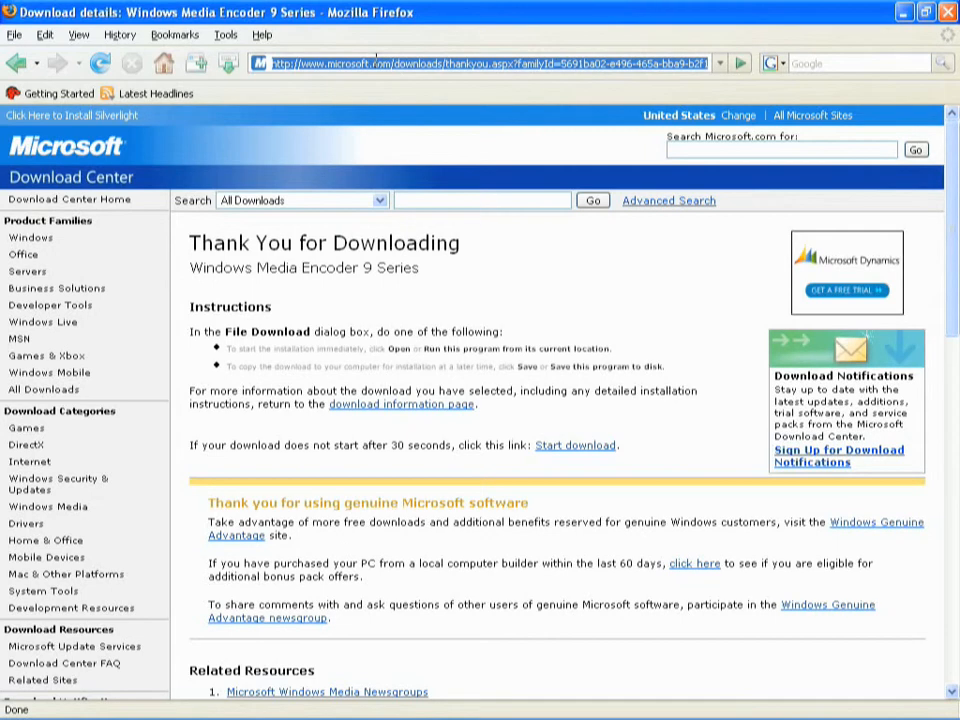
pyautogui.write('www.redkawa.c')
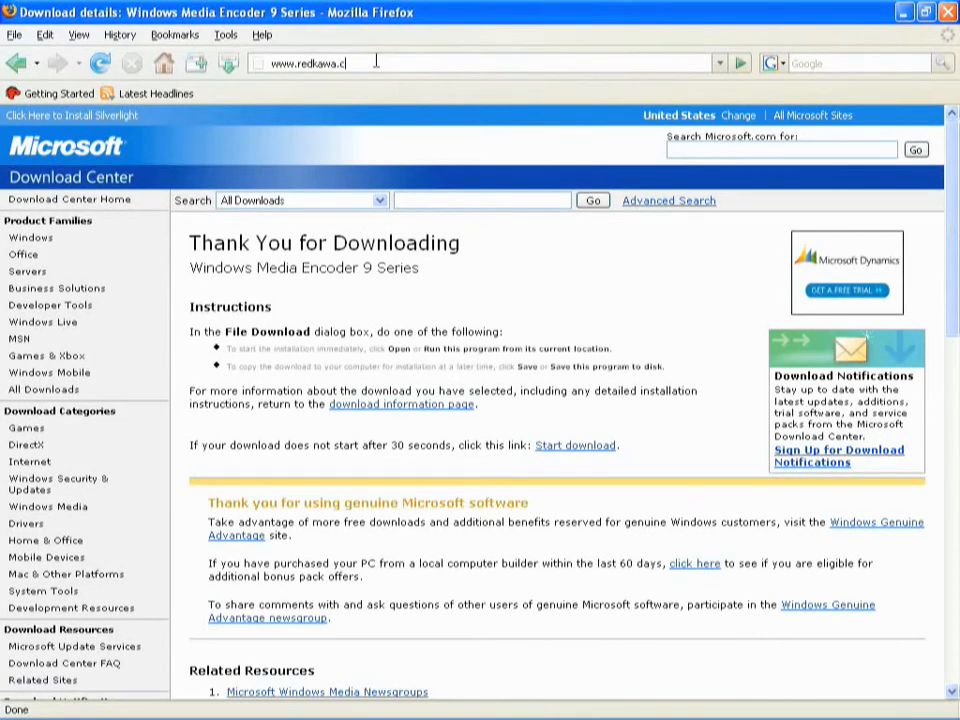
pyautogui.press('Return')
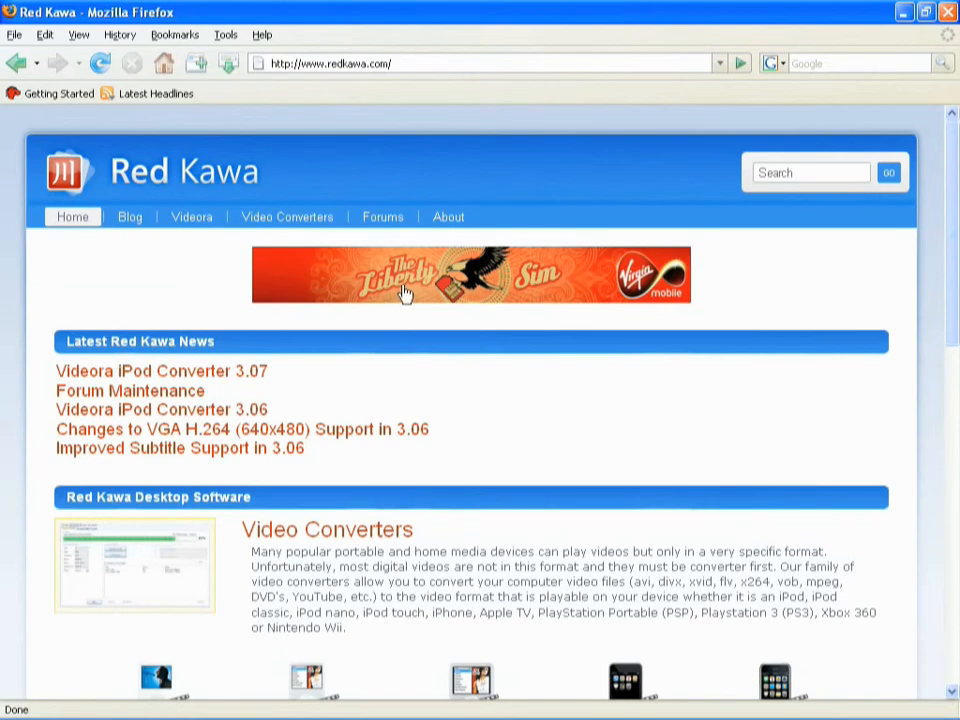
# - Scroll down the Red Kawa page to the Video Converters section for iPod, iPhone, PSP, Wii and Xbox
pyautogui.scroll(-3)
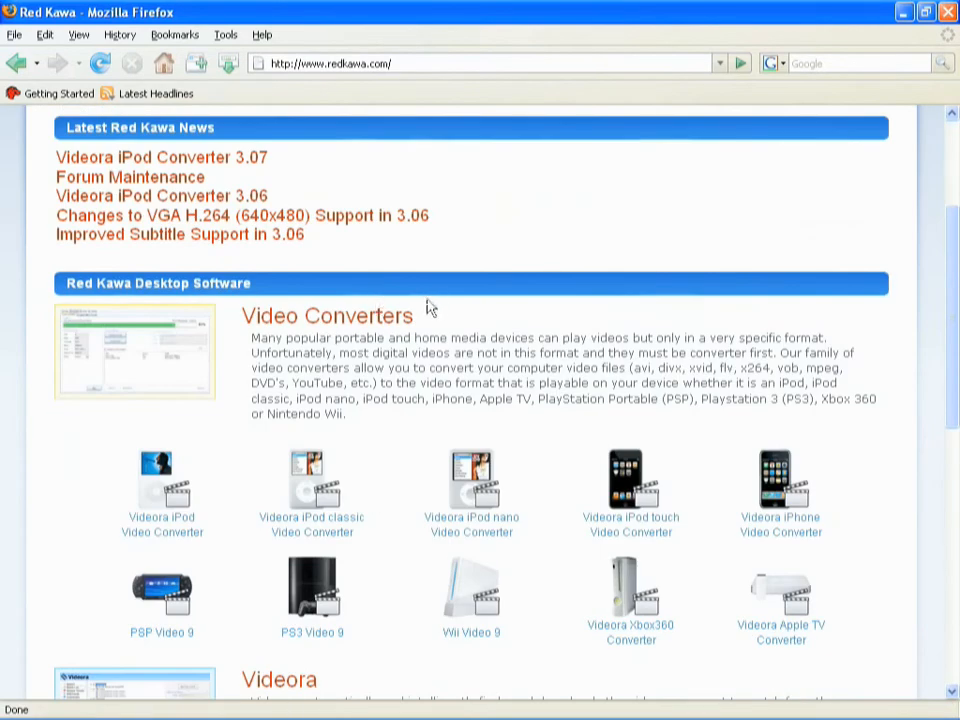
pyautogui.scroll(-3)
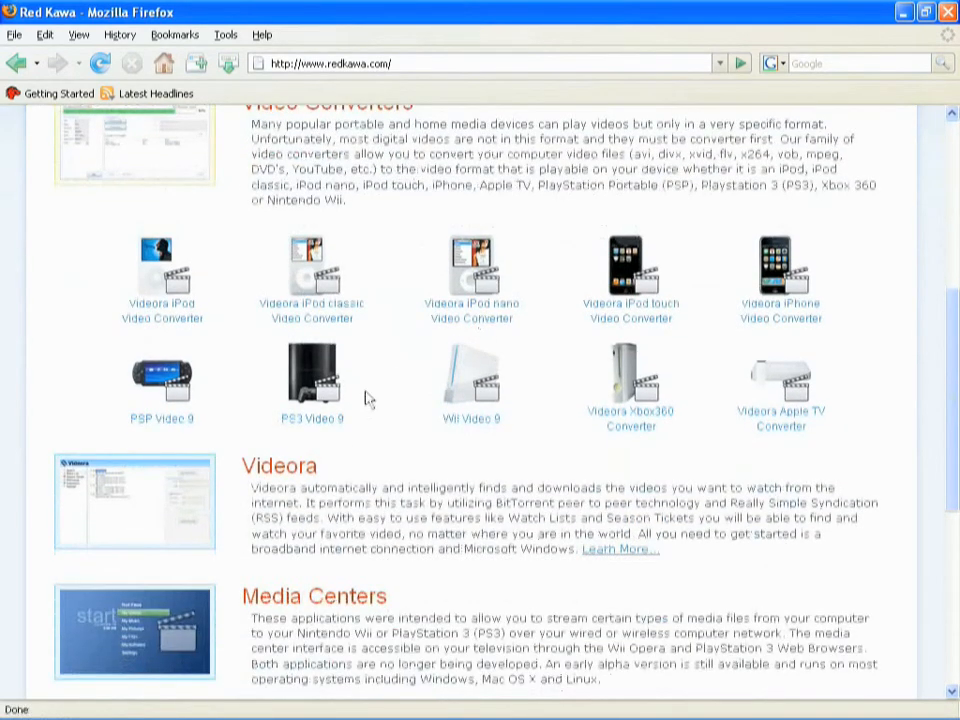
pyautogui.moveTo(680, 312)
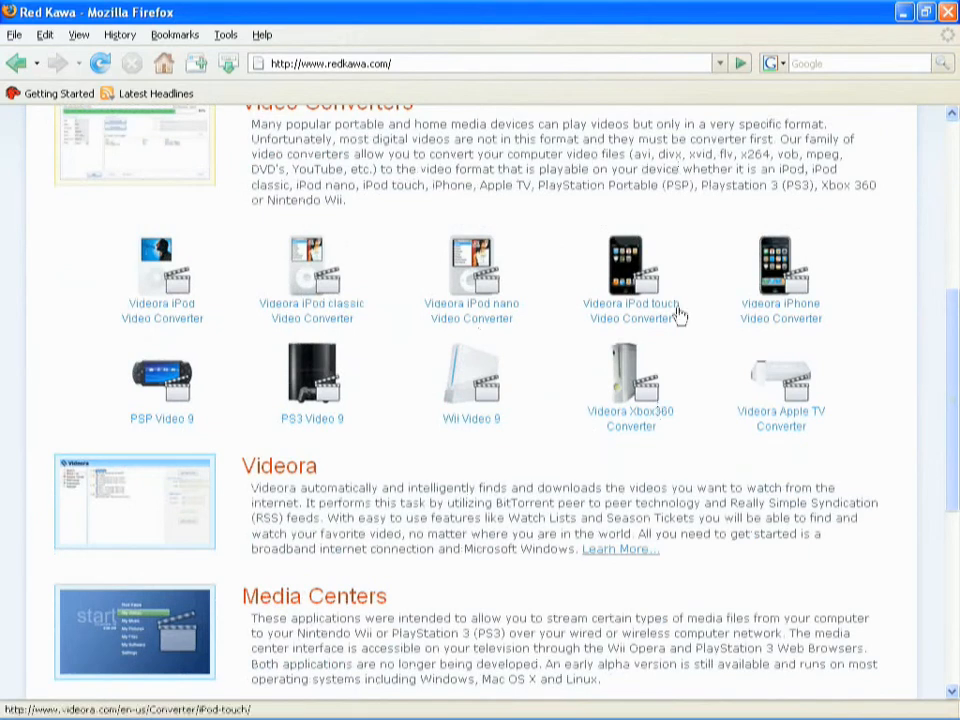
pyautogui.moveTo(304, 278)
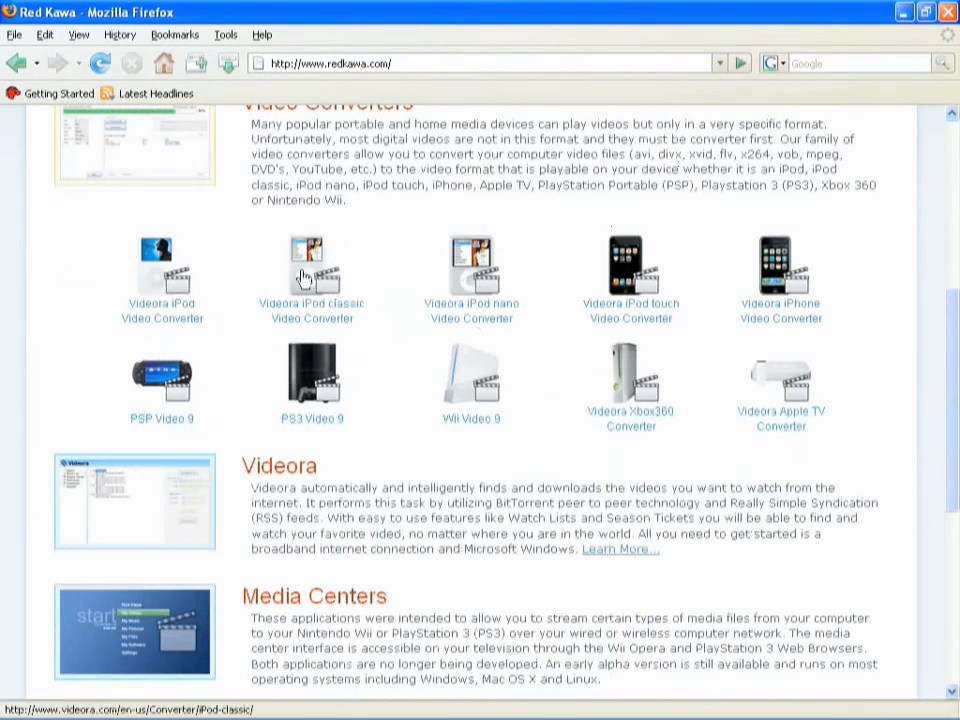
pyautogui.moveTo(276, 330)
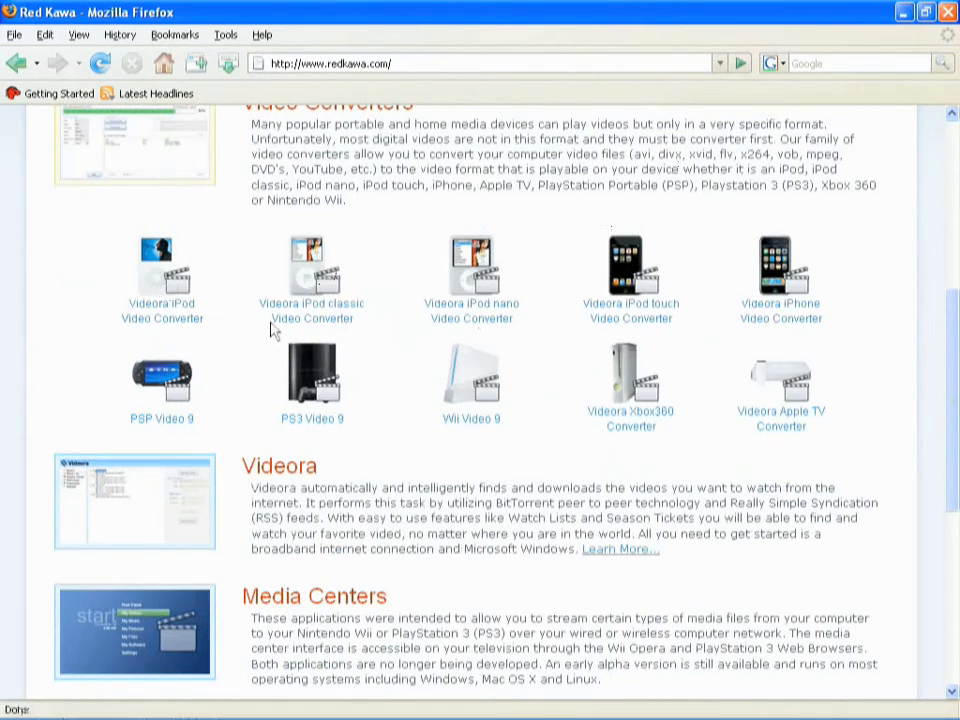
pyautogui.moveTo(490, 376)
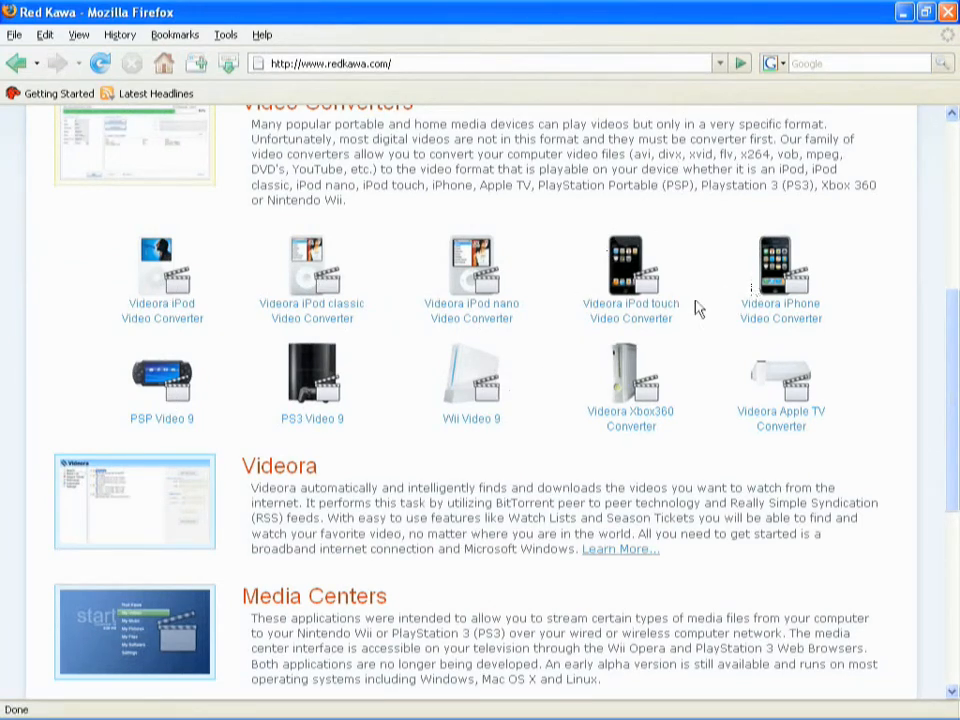
pyautogui.moveTo(616, 258)
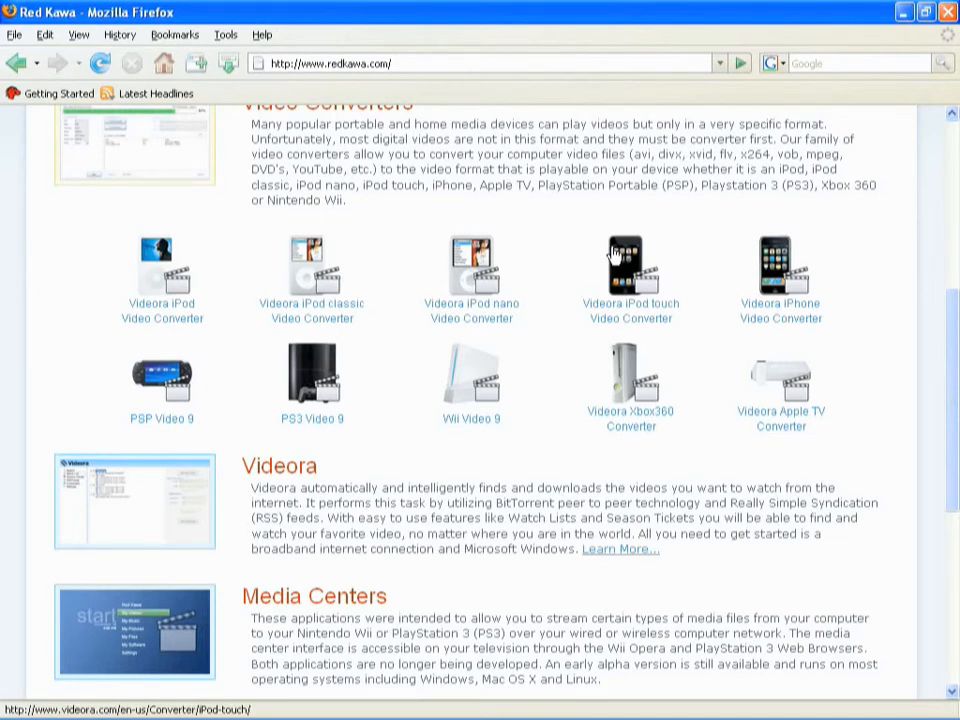
pyautogui.moveTo(580, 156)
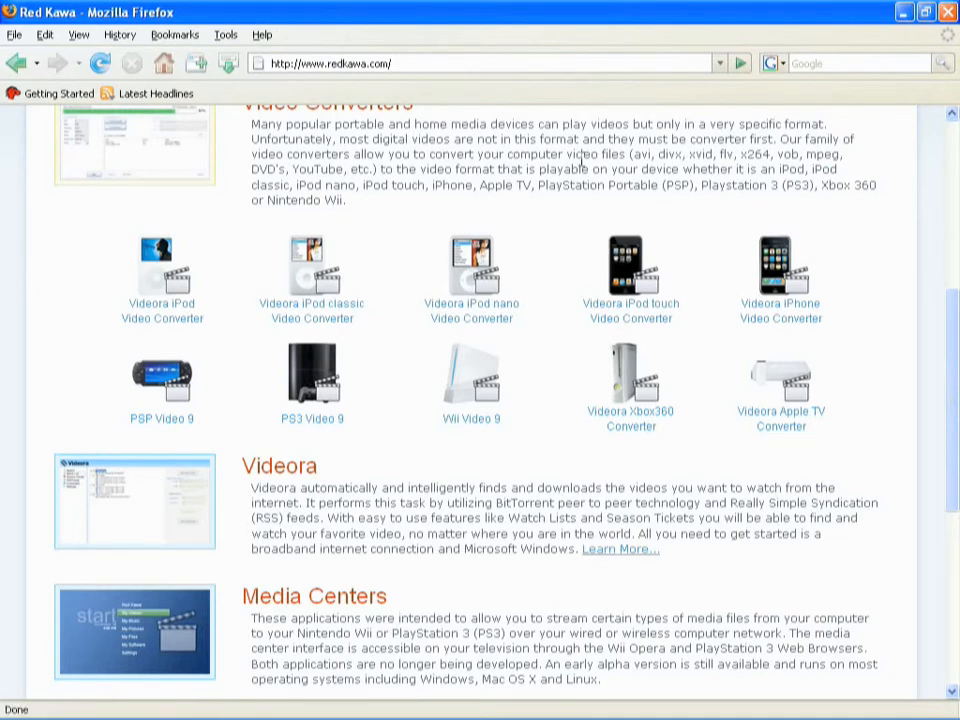
pyautogui.moveTo(536, 192)
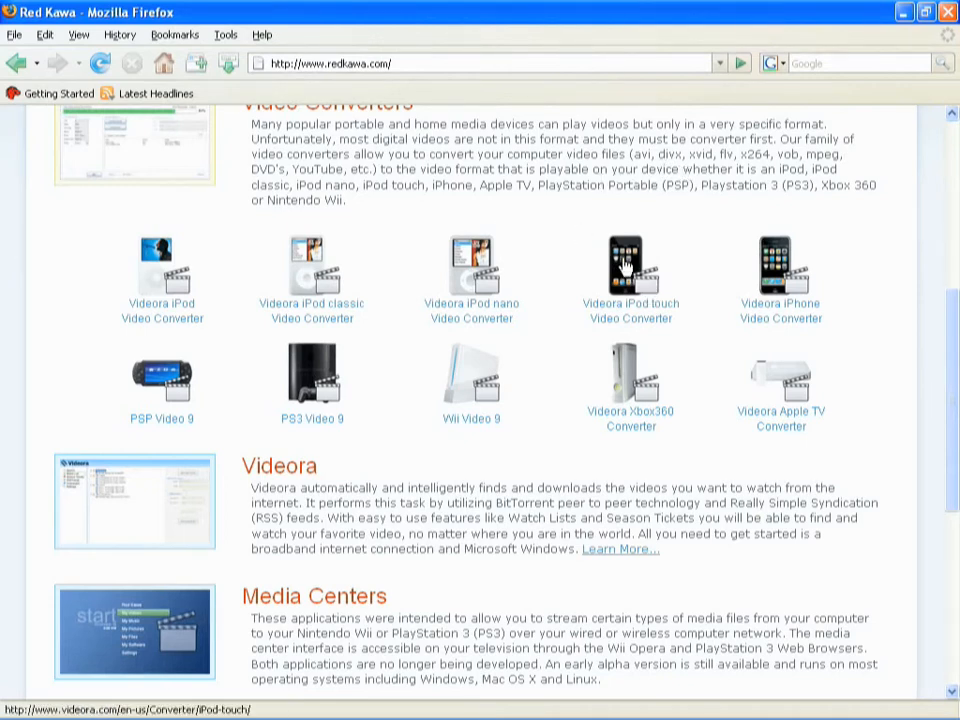
pyautogui.moveTo(530, 300)
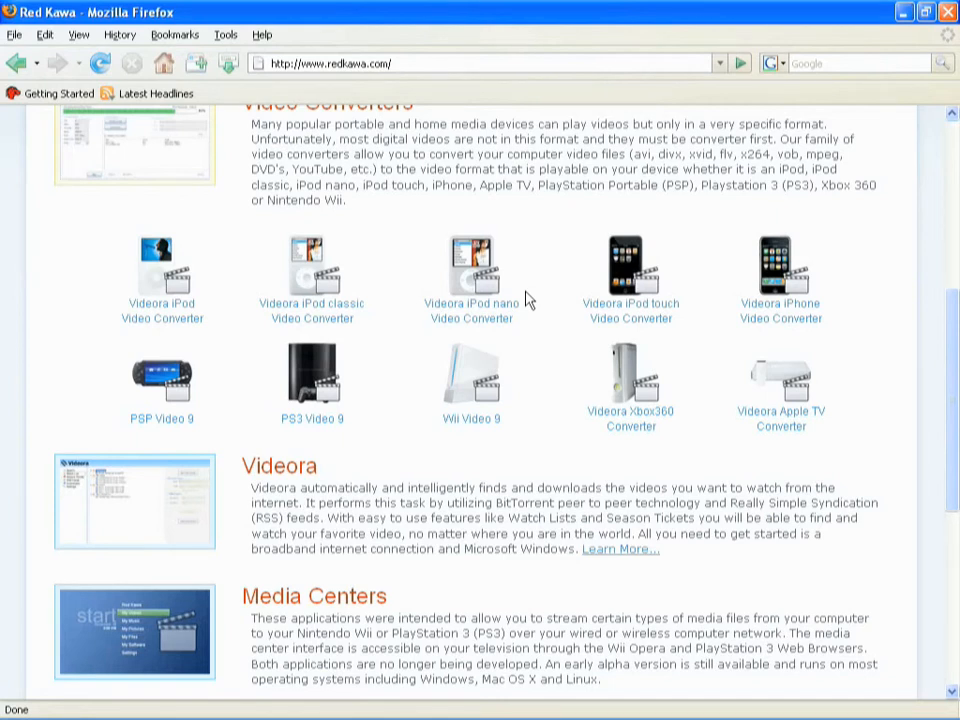
pyautogui.moveTo(788, 304)
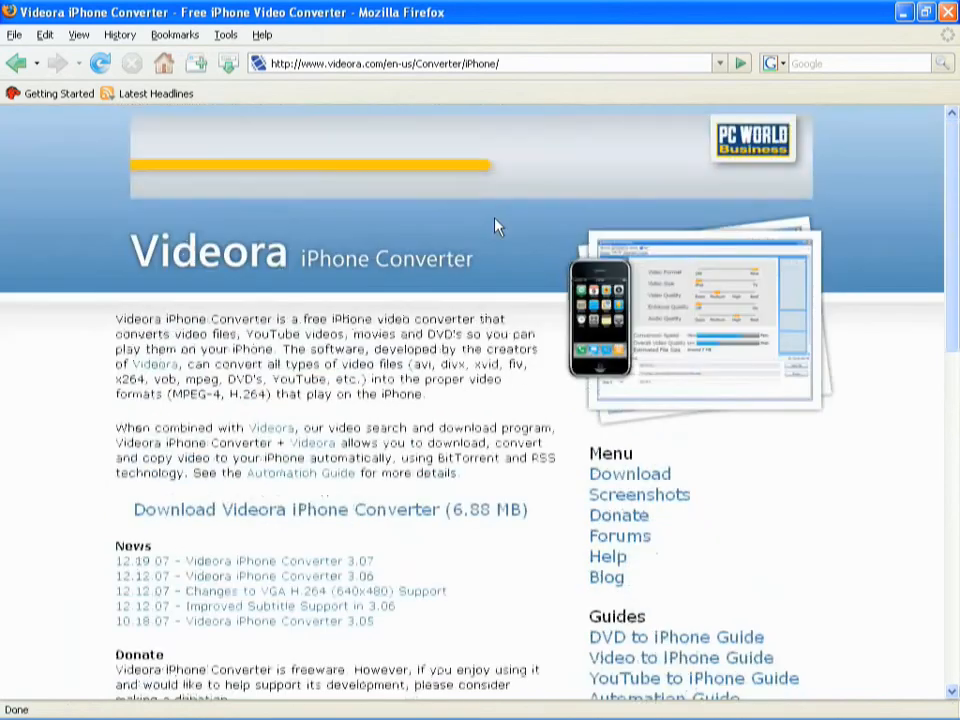
# - Look over the Videora iPhone Converter page, then close Firefox to return to the desktop
pyautogui.scroll(-3)
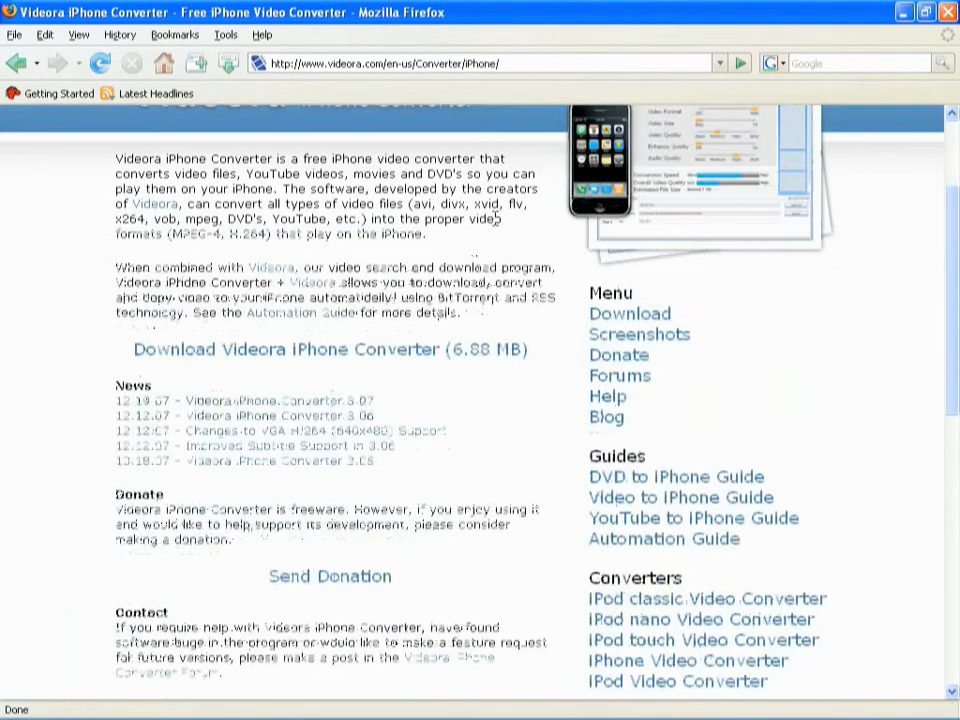
pyautogui.moveTo(190, 128)
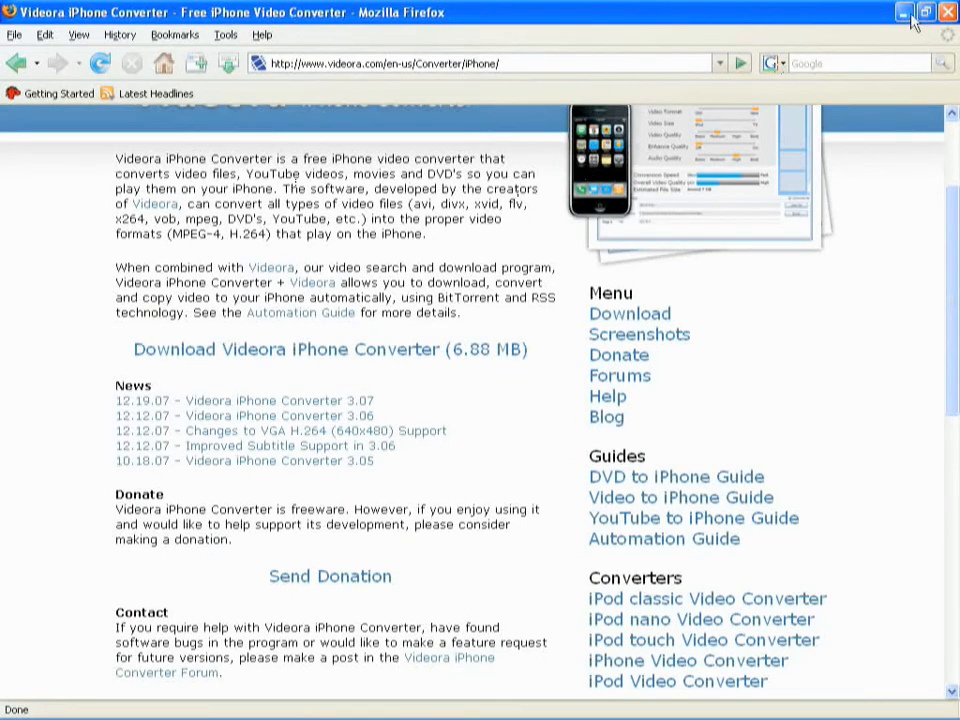
pyautogui.scroll(3)
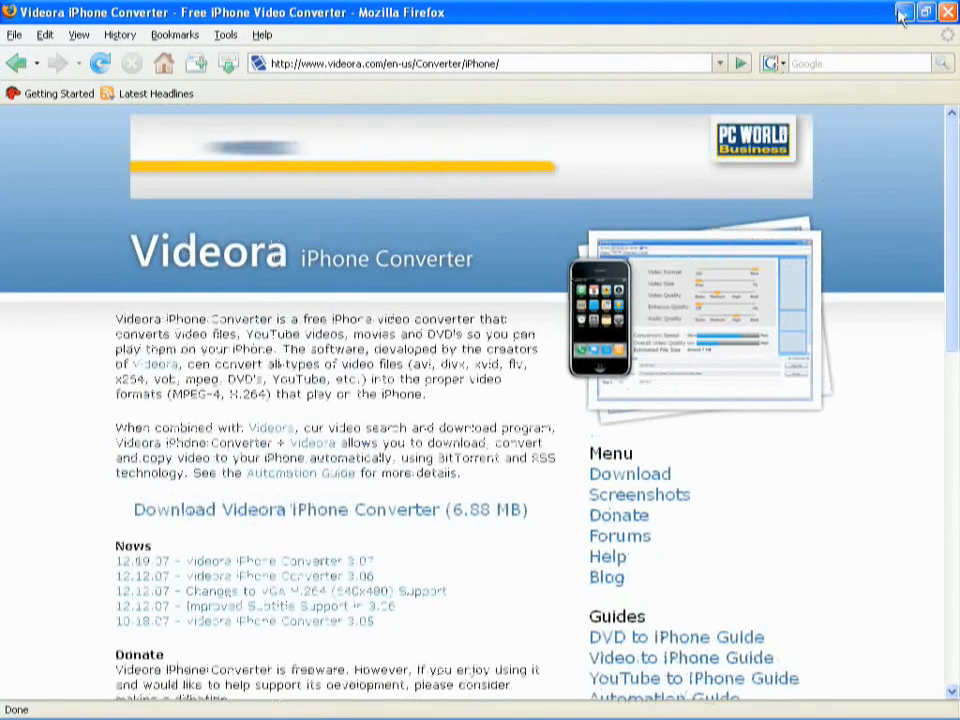
pyautogui.click(946, 12)
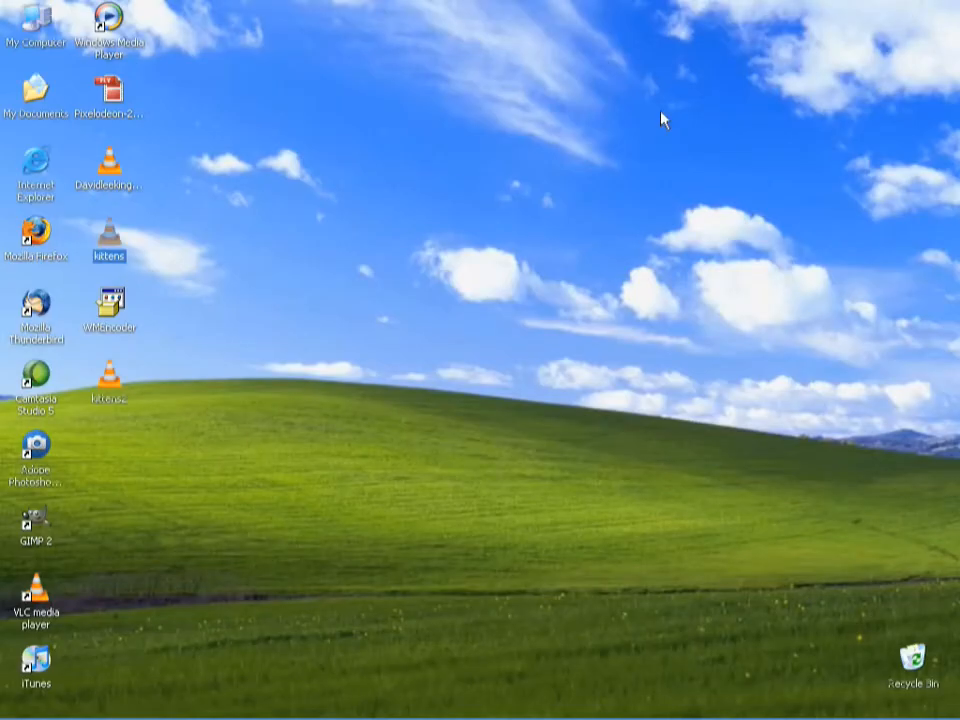
pyautogui.moveTo(360, 392)
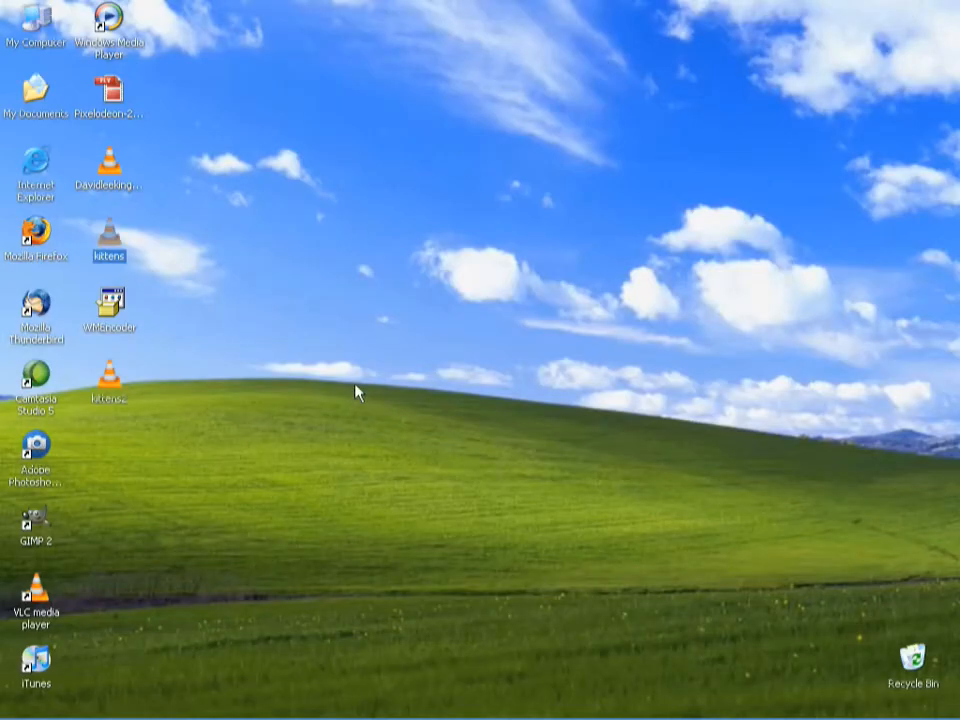